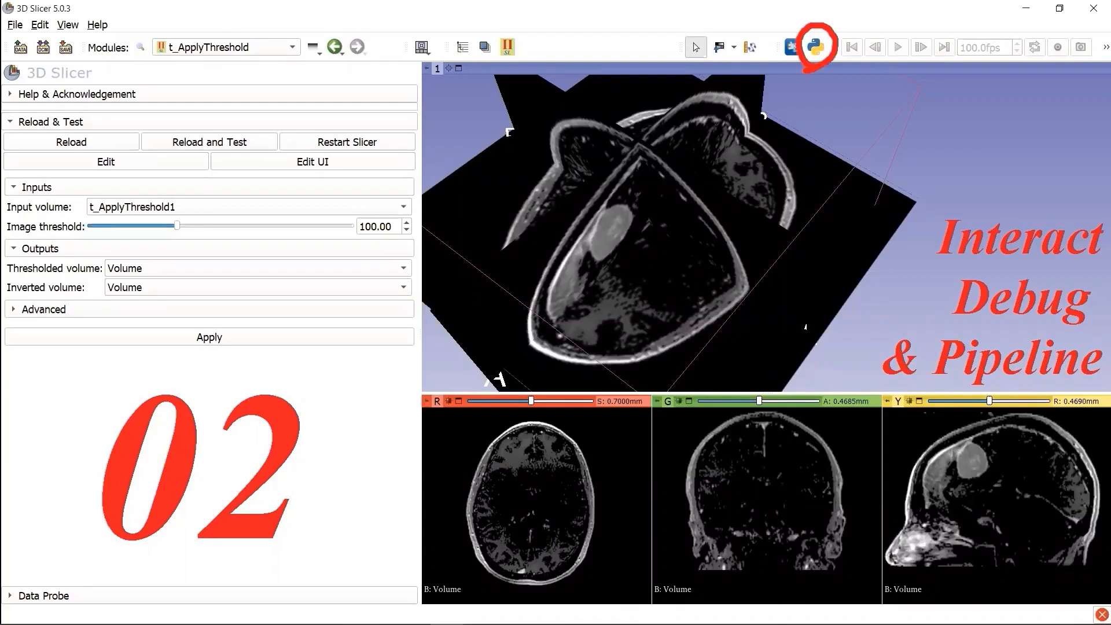
# Restart Slicer so t_ApplyThreshold opens with an empty scene and no input volume.
pyautogui.click(815, 46)
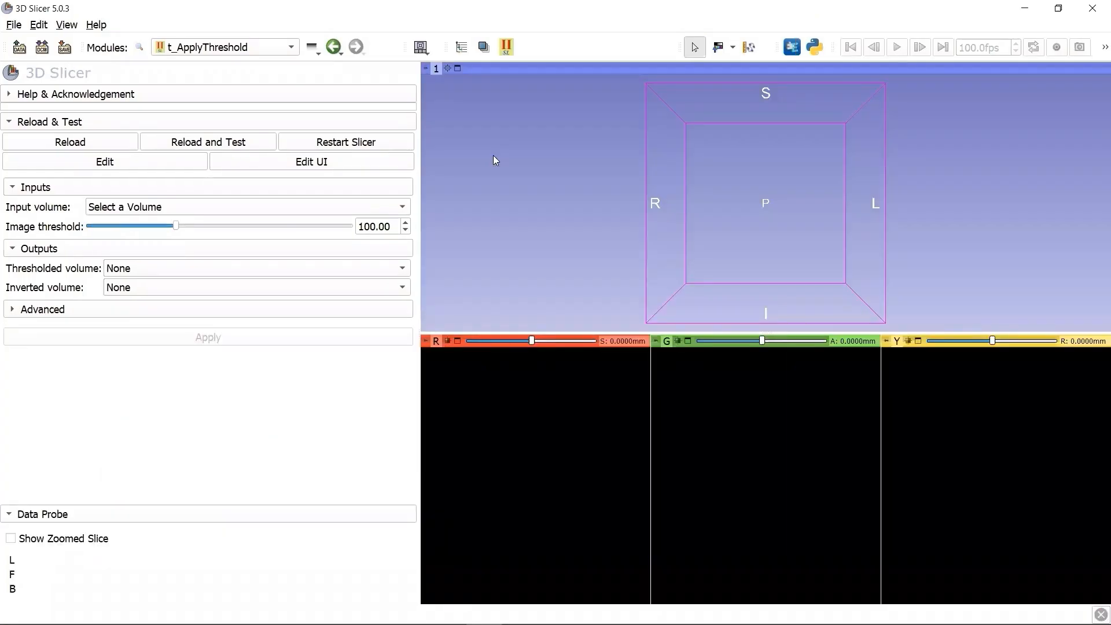
pyautogui.moveTo(544, 102)
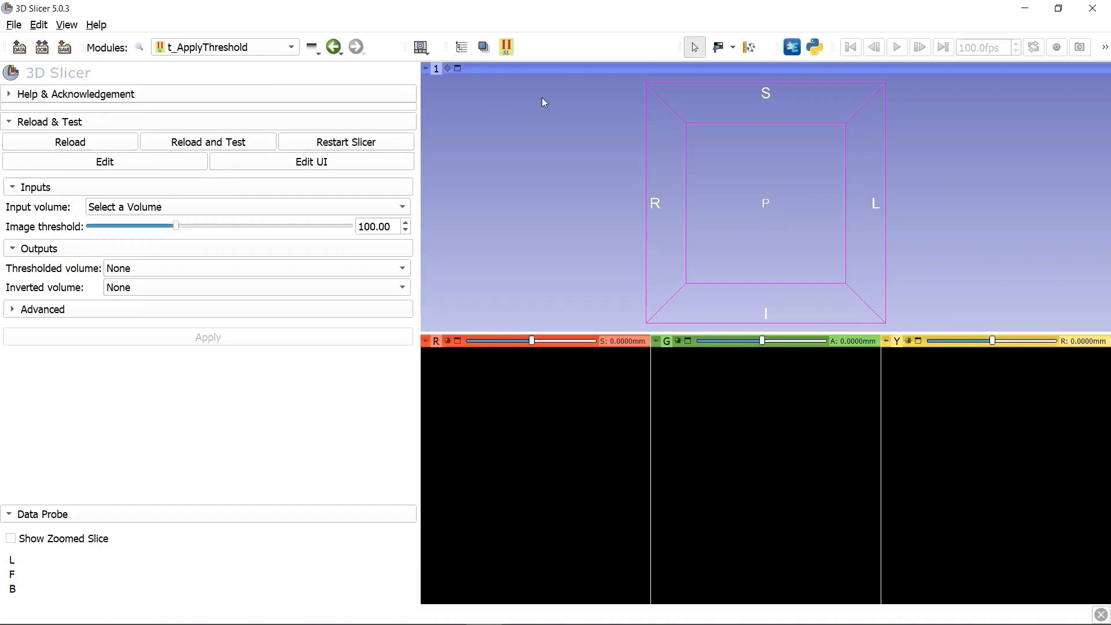
pyautogui.moveTo(199, 88)
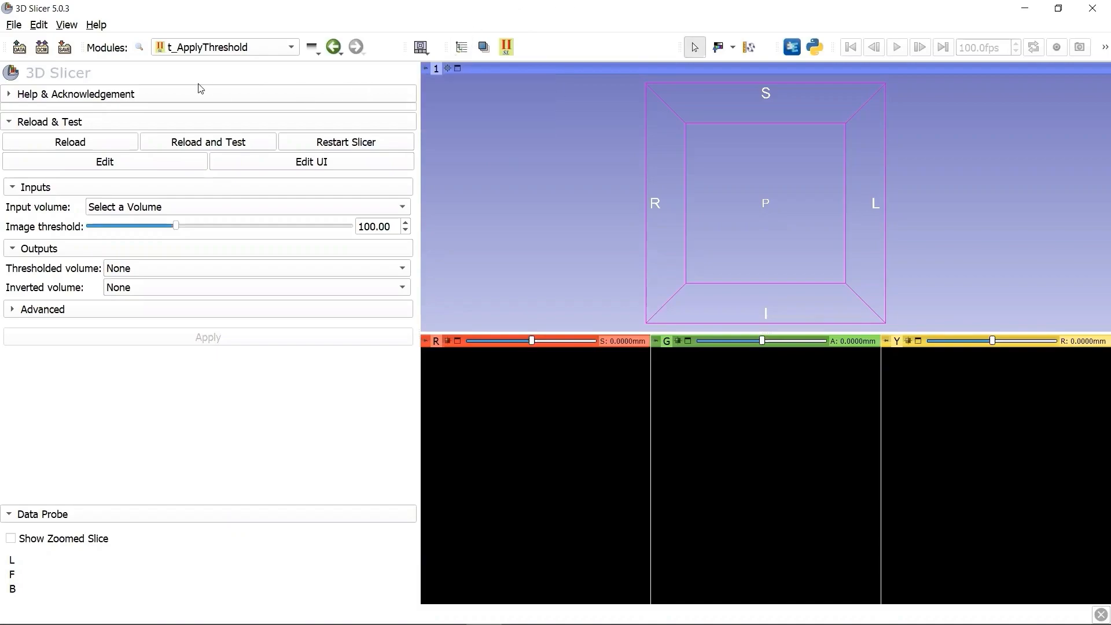
pyautogui.moveTo(284, 69)
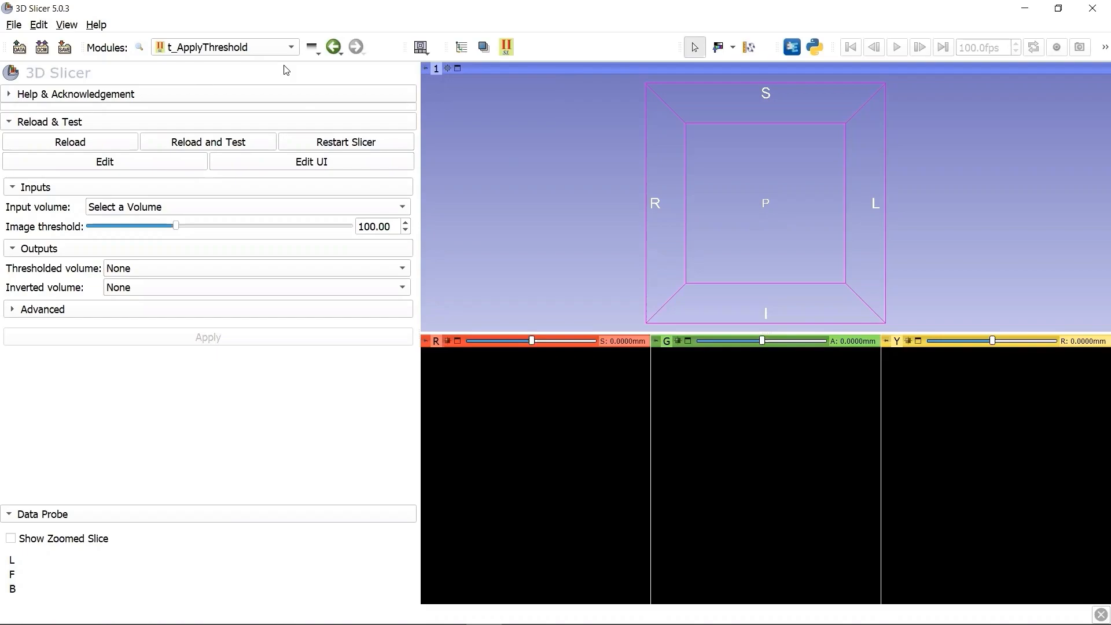
pyautogui.moveTo(255, 147)
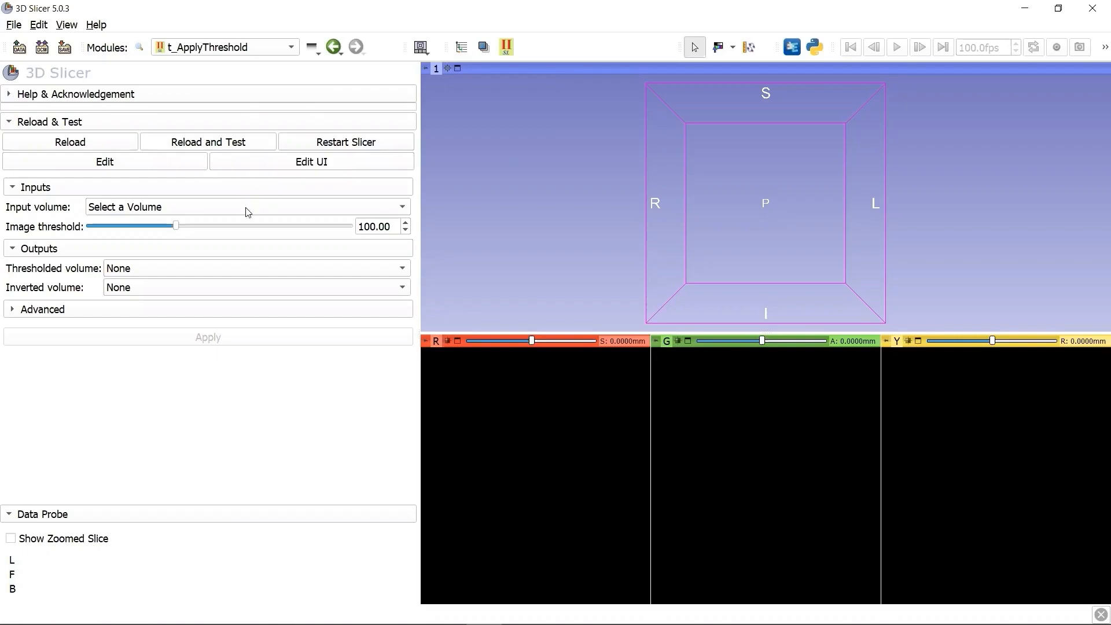
pyautogui.moveTo(246, 209)
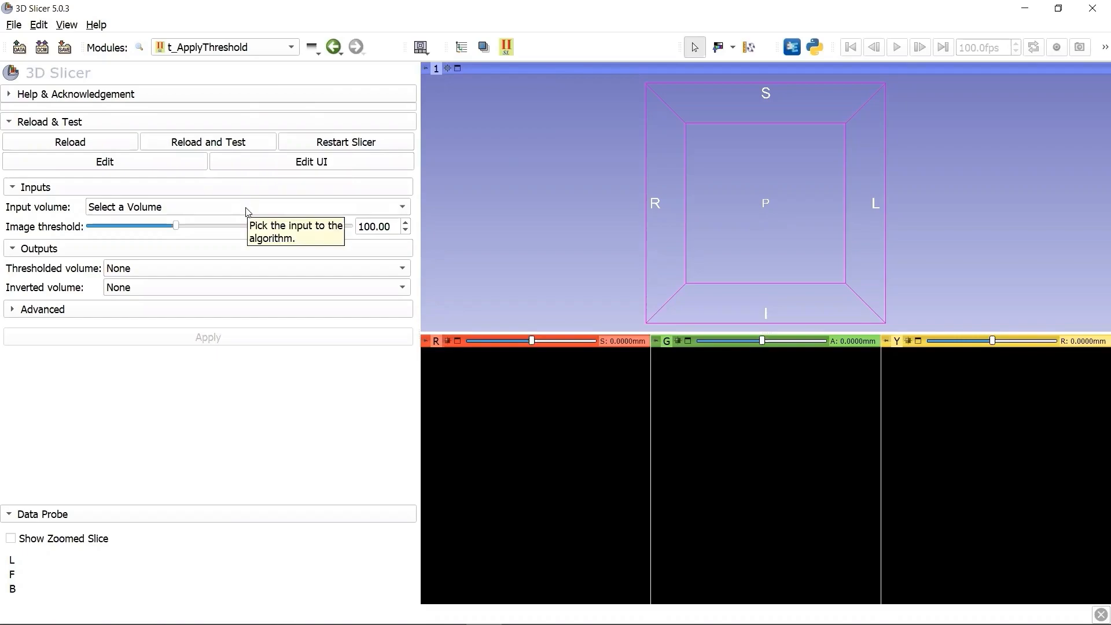
pyautogui.moveTo(268, 144)
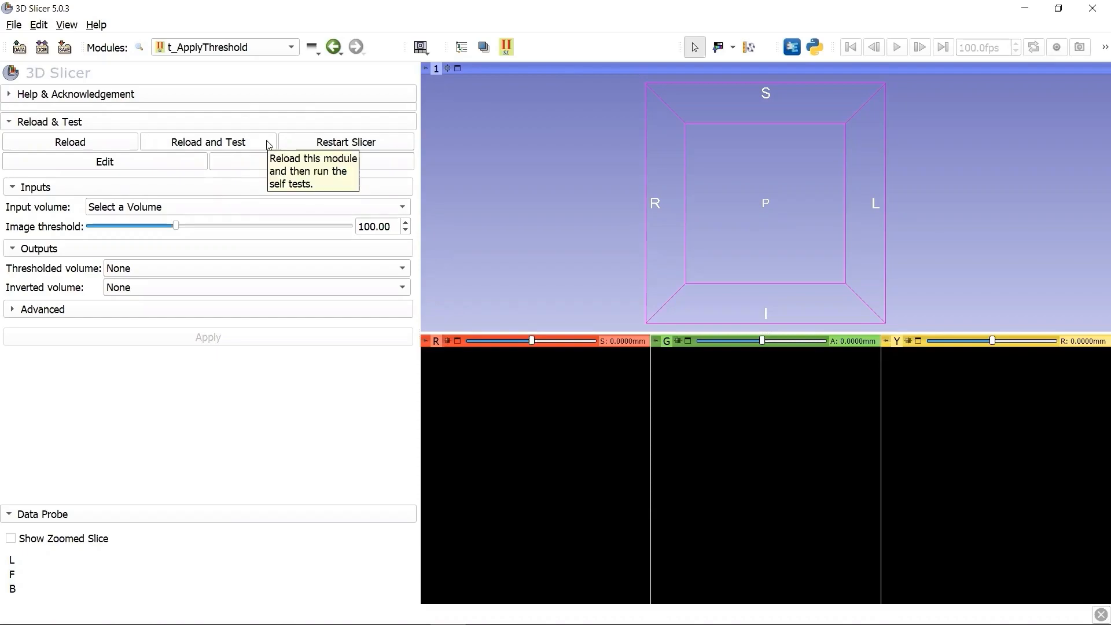
# Run Reload and Test so the self test loads the brain MRI as t_ApplyThreshold1.
pyautogui.click(207, 141)
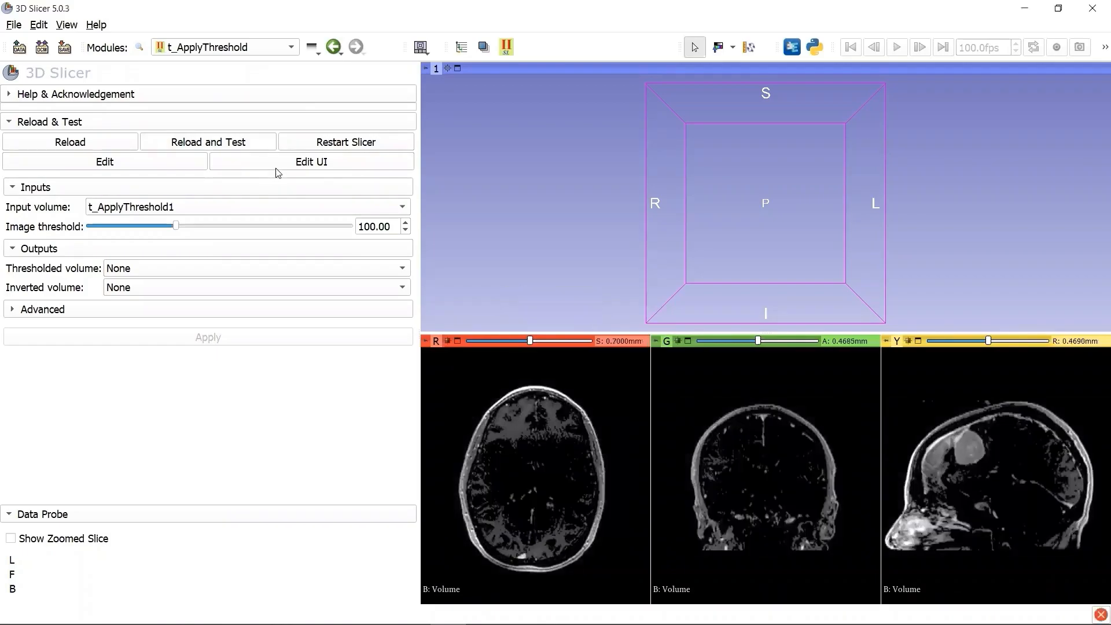
pyautogui.moveTo(283, 208)
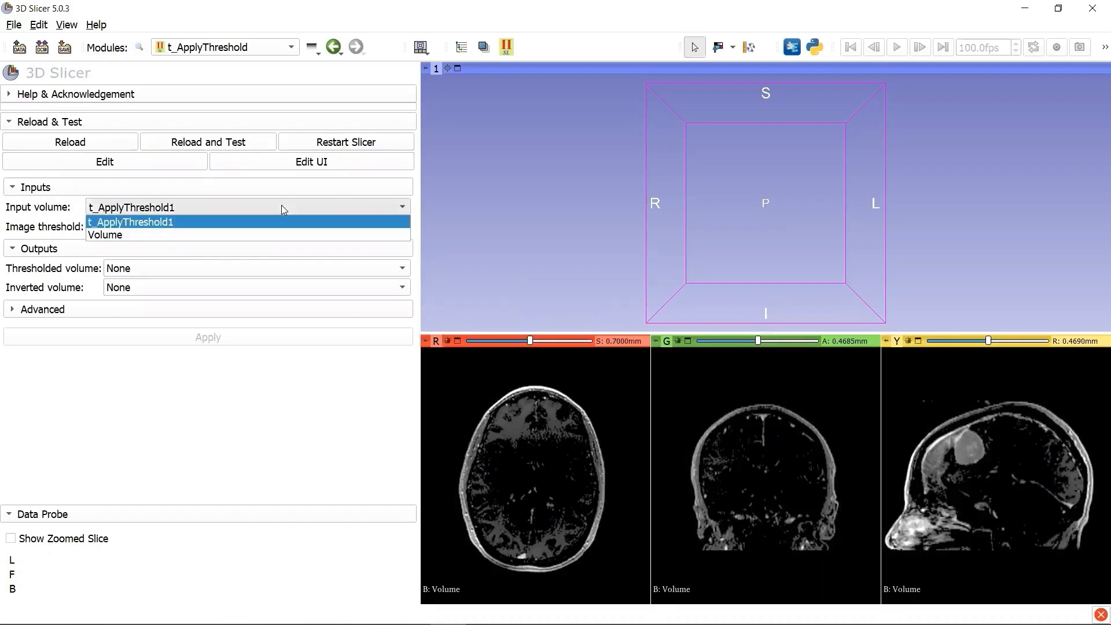
pyautogui.moveTo(245, 236)
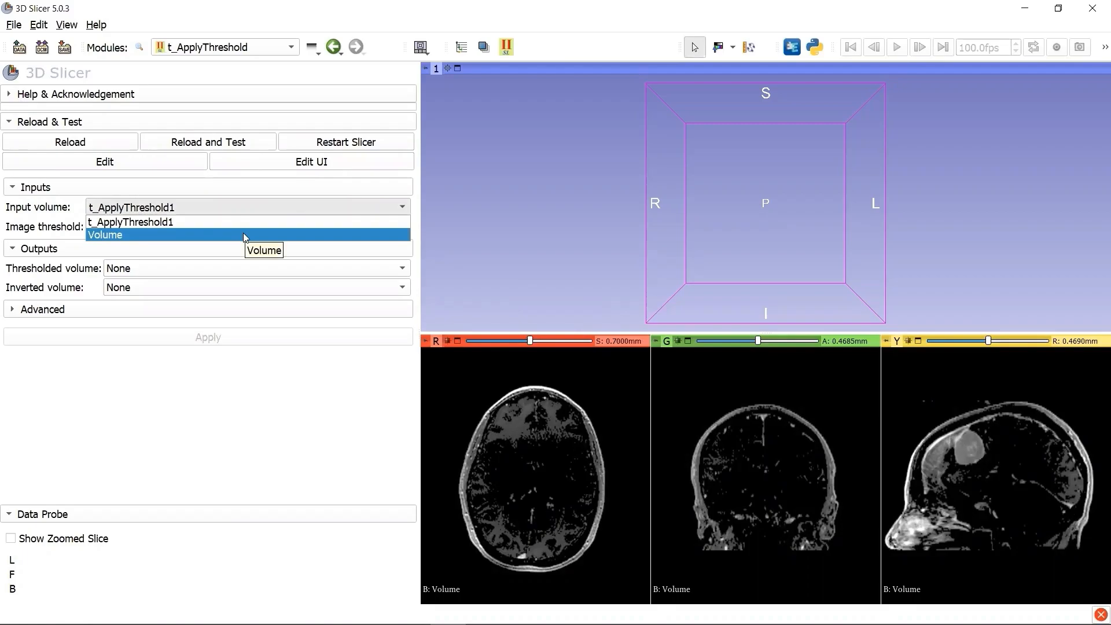
pyautogui.click(105, 234)
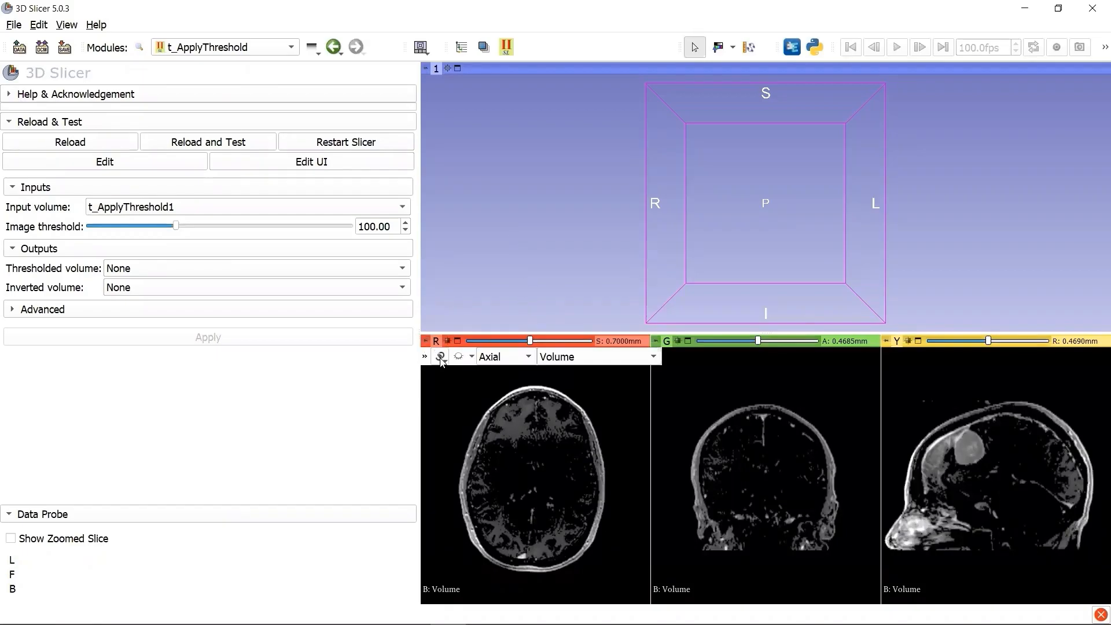
pyautogui.moveTo(459, 356)
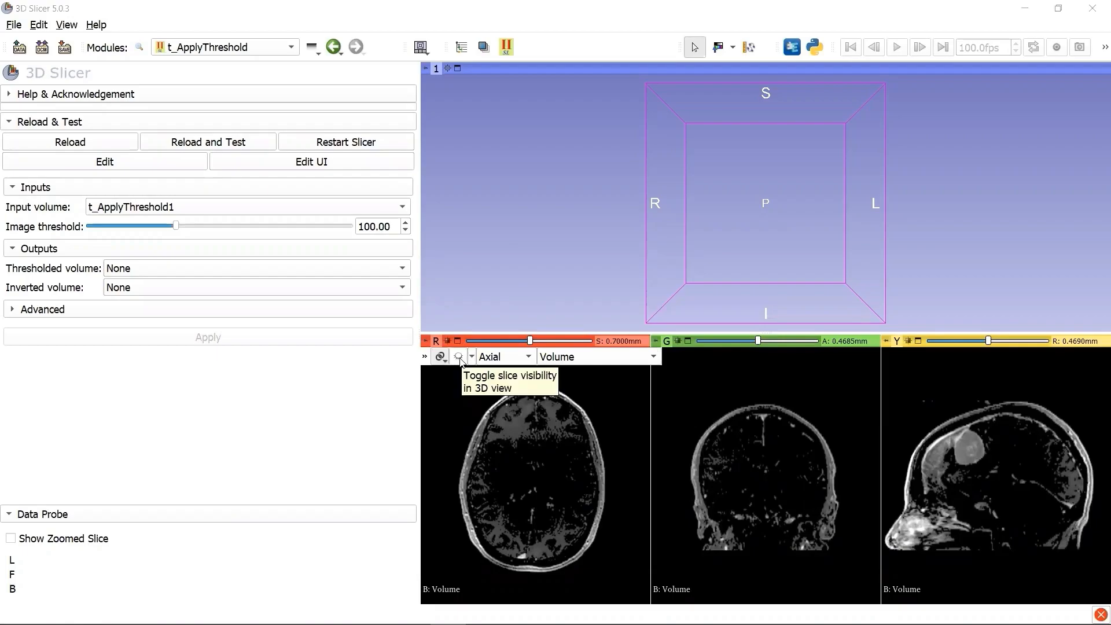
# Show the slice planes in 3D and display t_ApplyThreshold1 in the axial view.
pyautogui.click(458, 357)
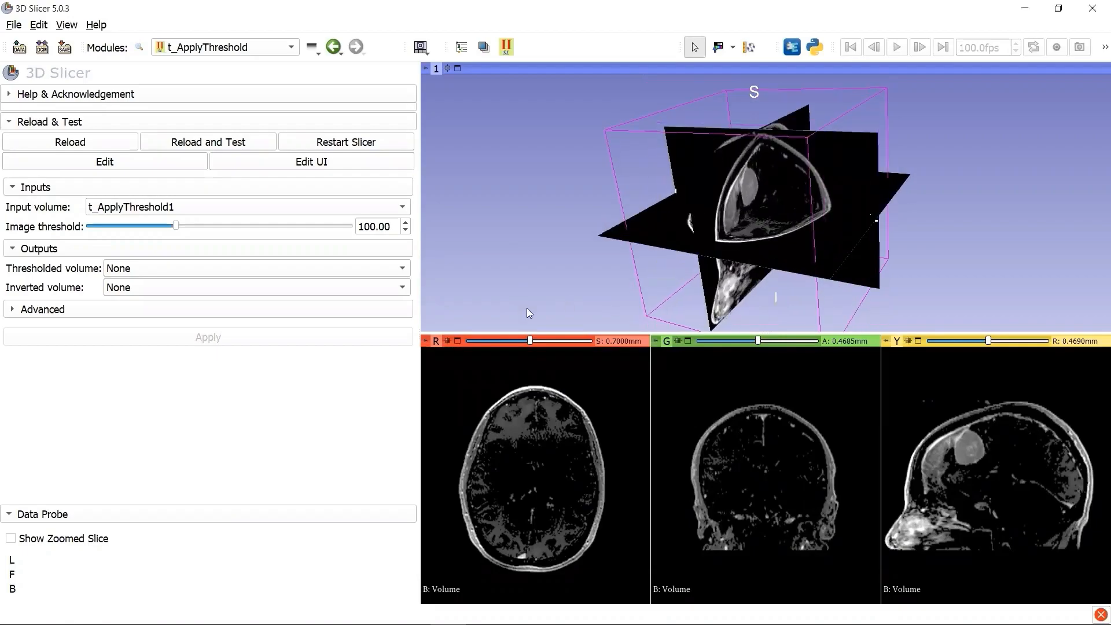
pyautogui.click(592, 356)
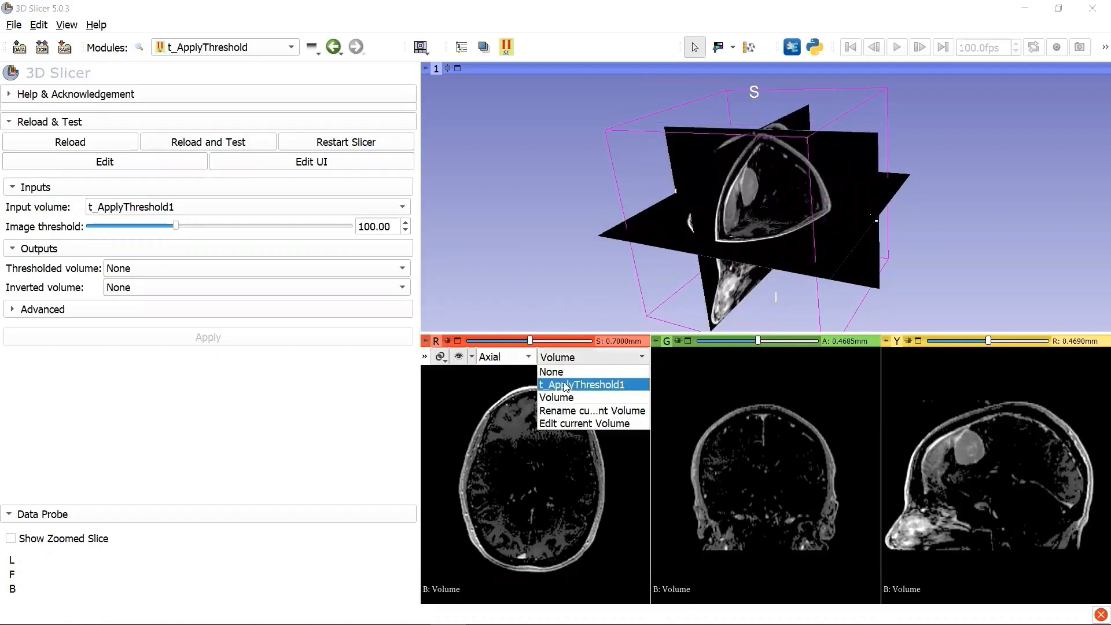
pyautogui.click(582, 384)
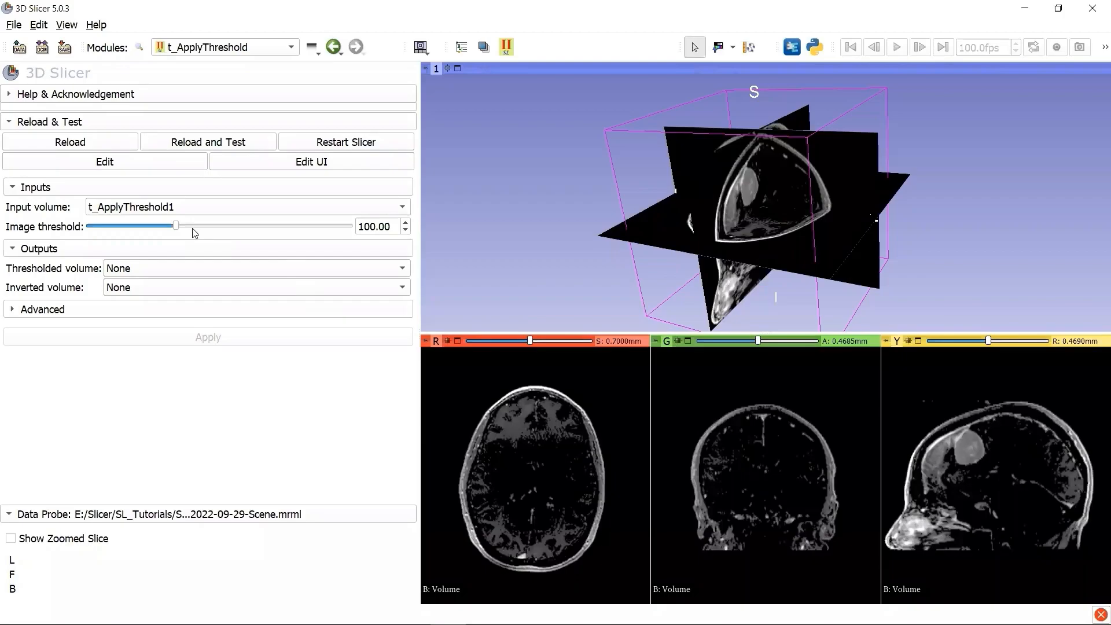
# Apply an image threshold of 436.10 to produce the sparse binary mask Volume_1.
pyautogui.moveTo(176, 225); pyautogui.dragTo(330, 226)
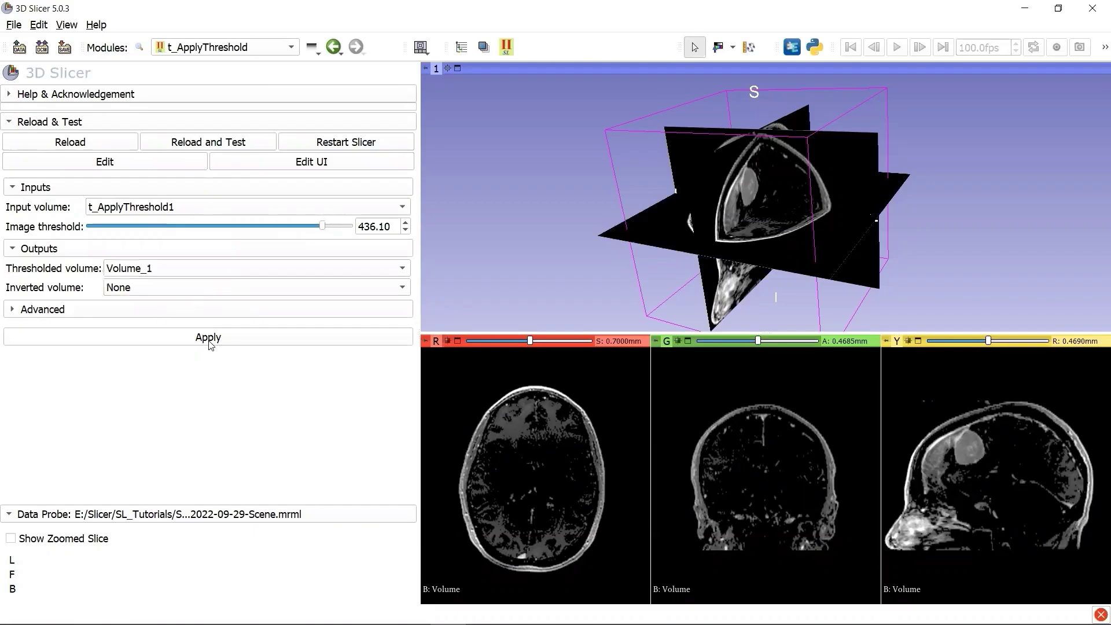
pyautogui.click(207, 337)
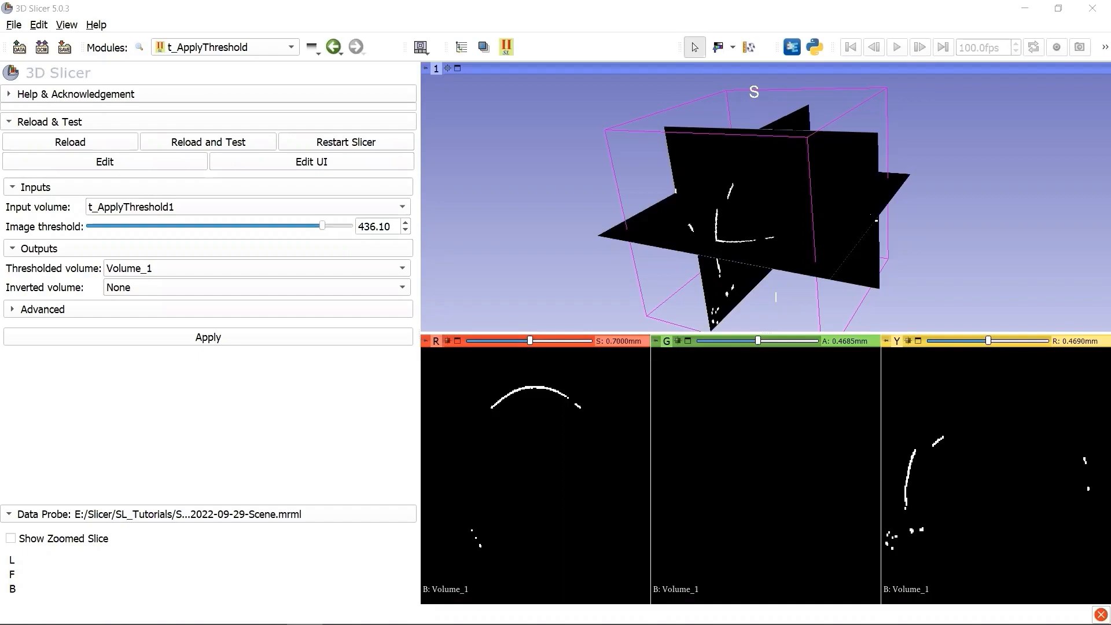
pyautogui.moveTo(813, 47)
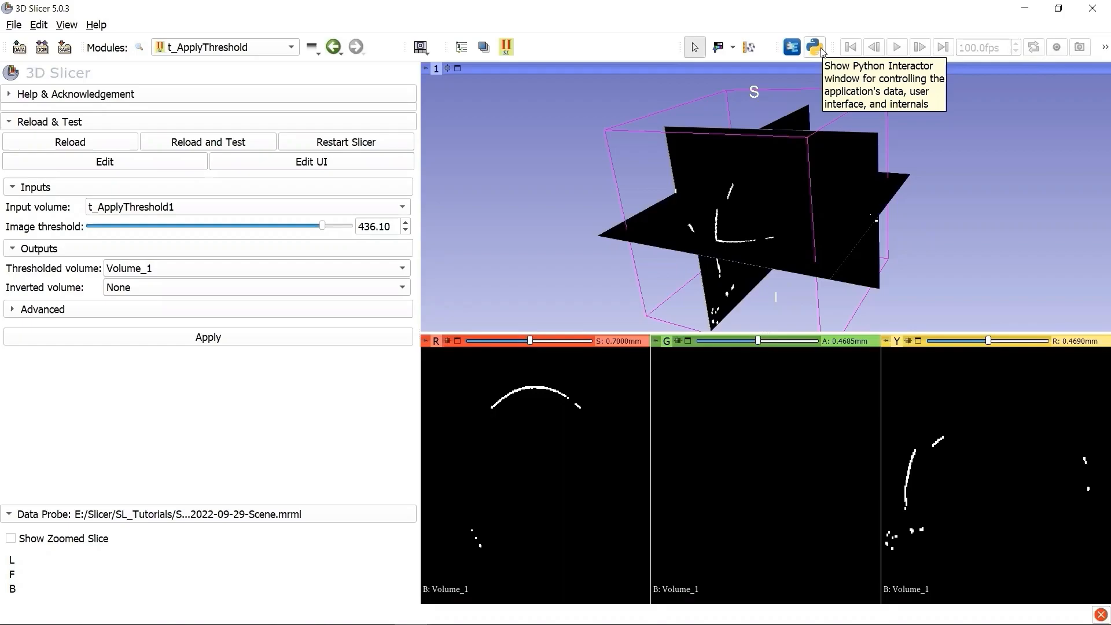
pyautogui.moveTo(148, 114)
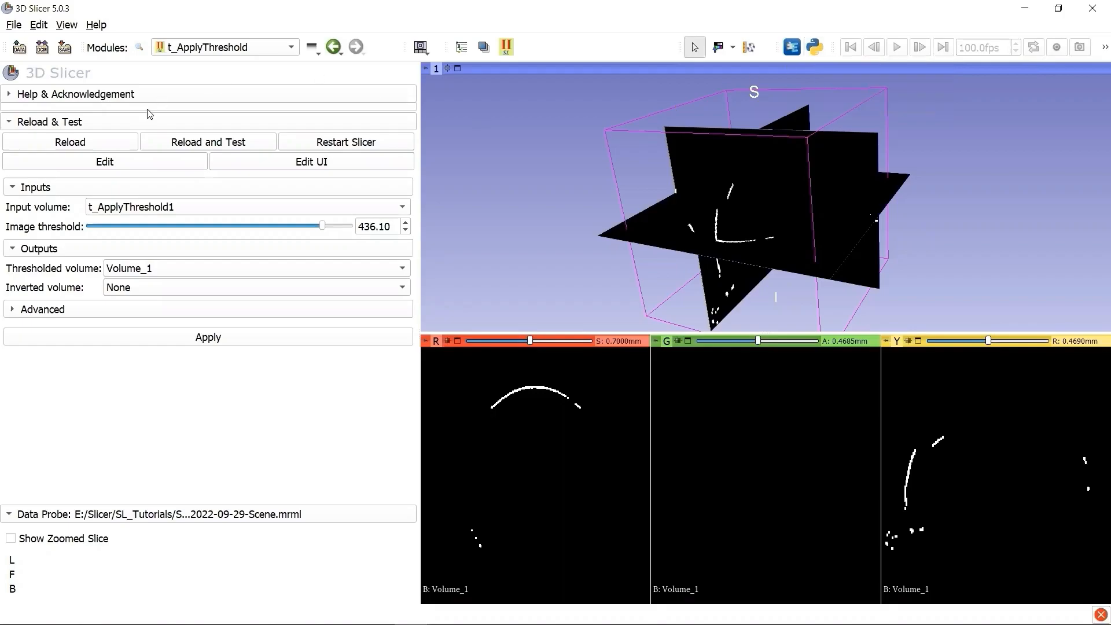
pyautogui.click(66, 25)
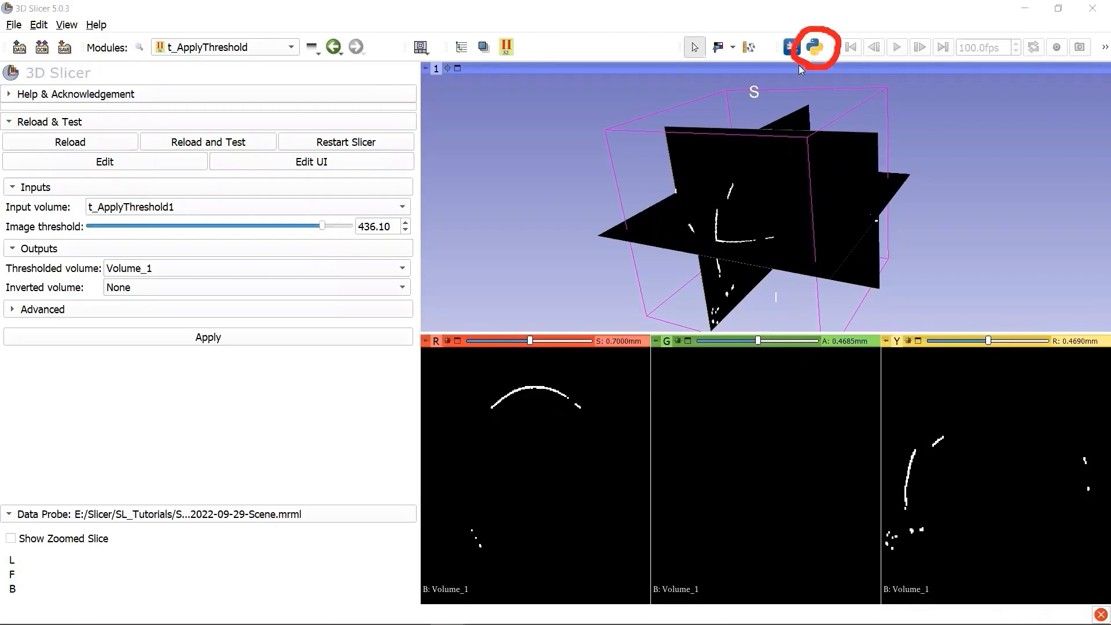
# In the Python console run print("Hello World") as a first test.
pyautogui.click(820, 48)
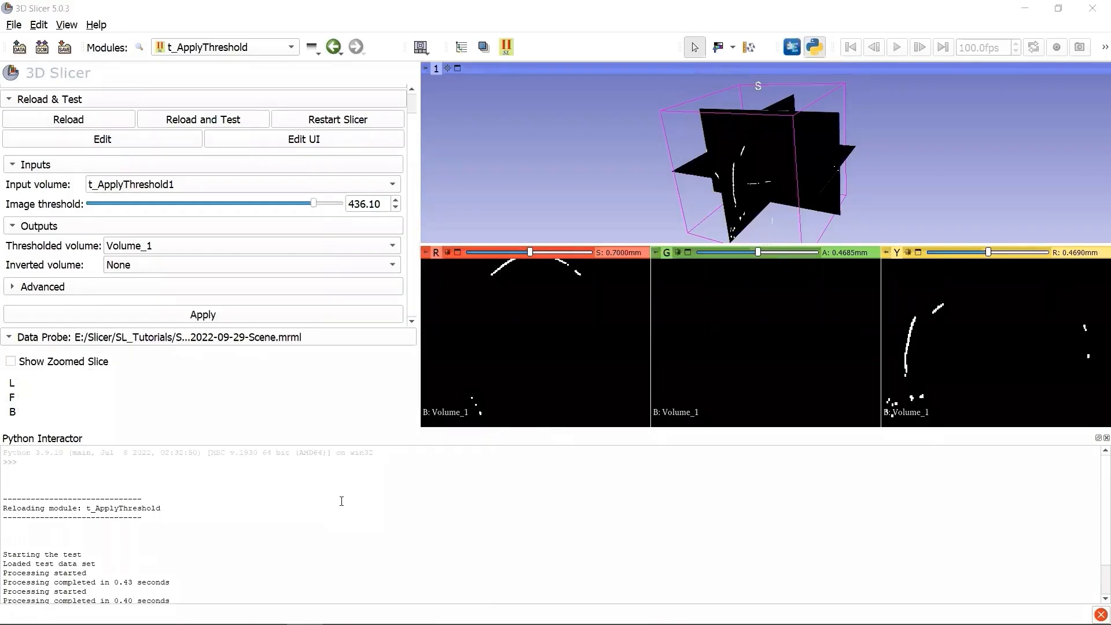
pyautogui.moveTo(110, 436)
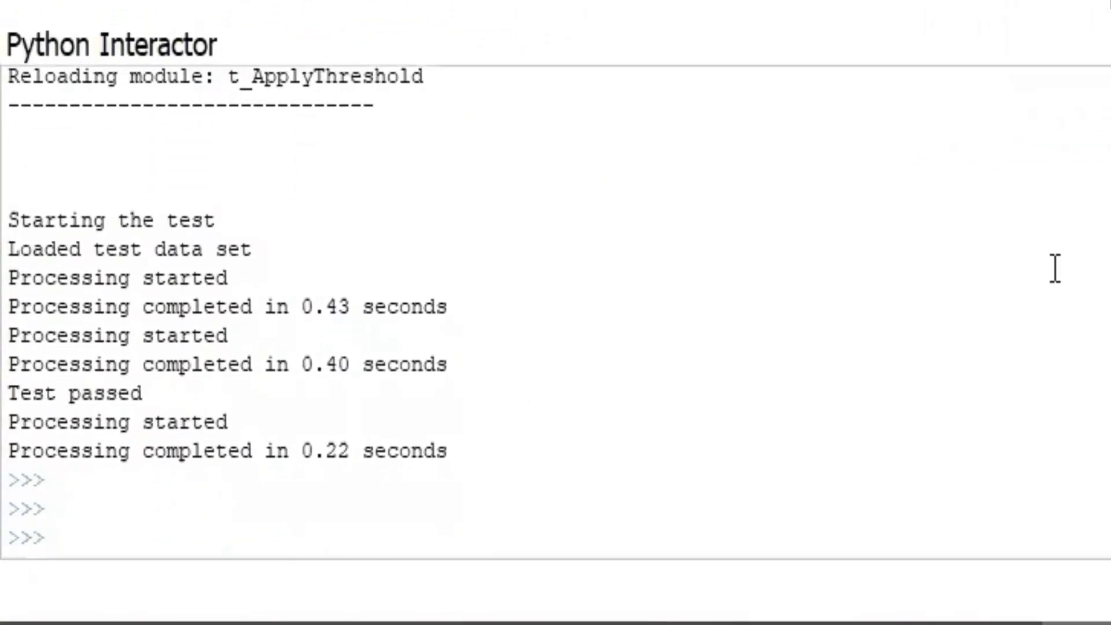
pyautogui.click(56, 540)
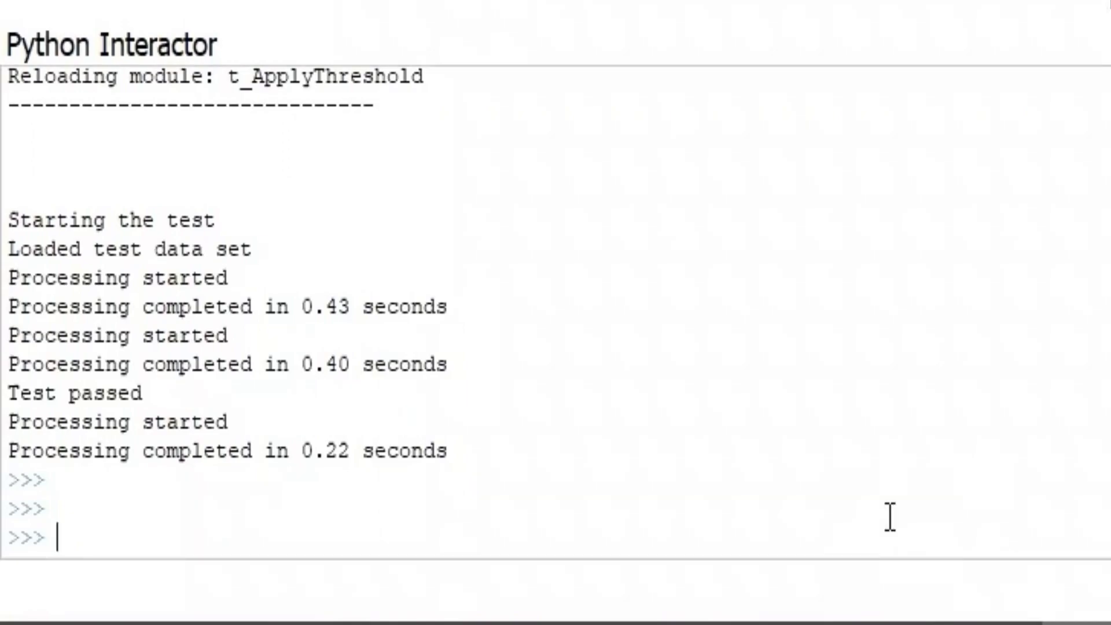
pyautogui.write('print(')
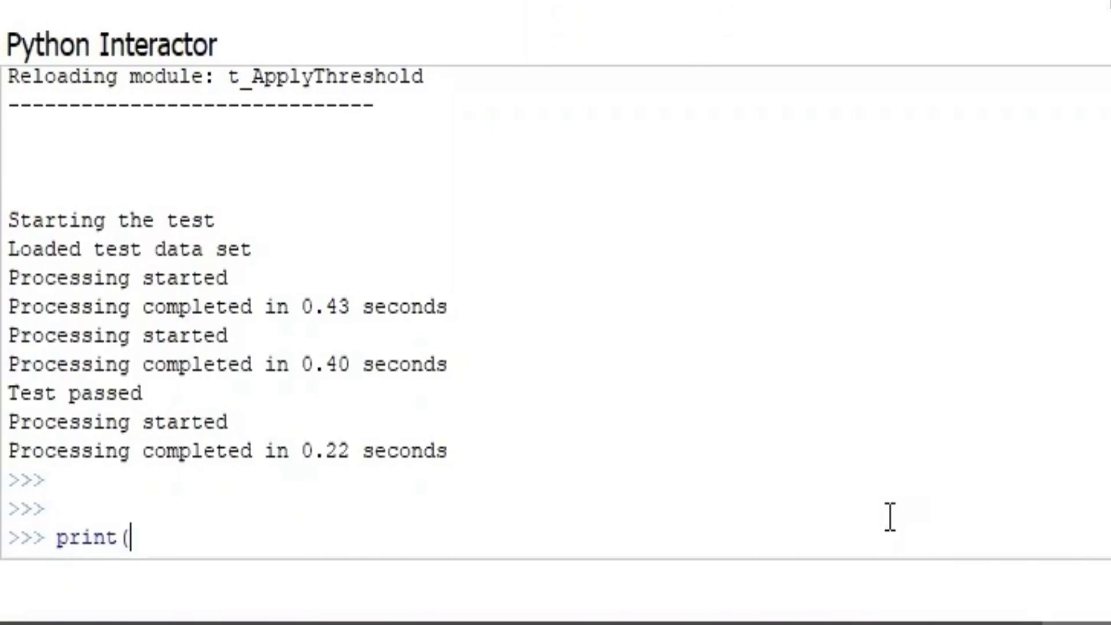
pyautogui.write('"')
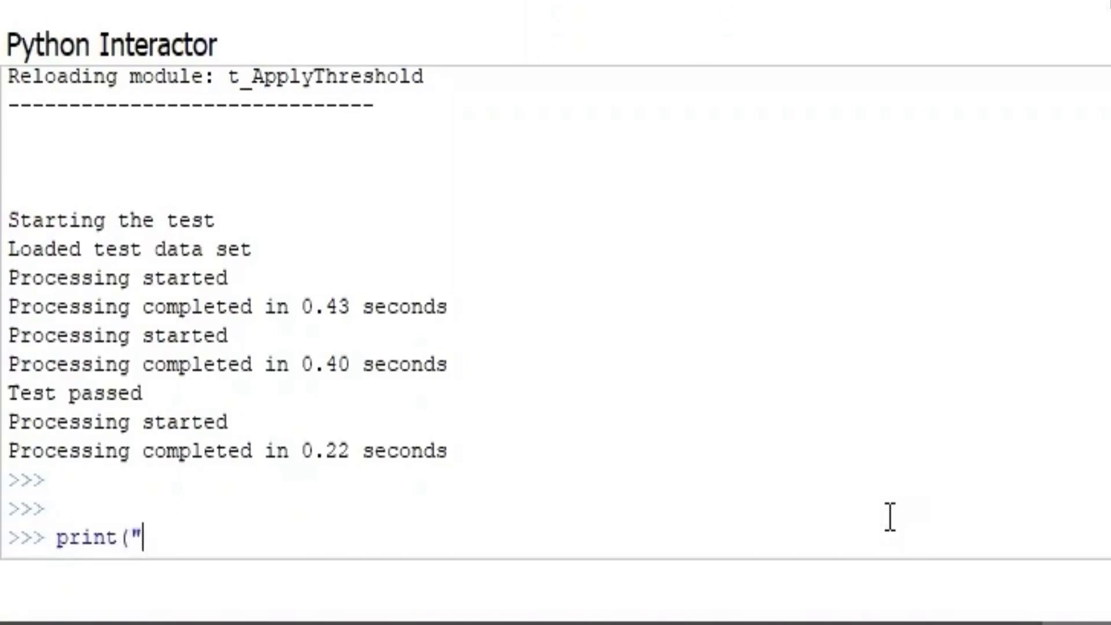
pyautogui.write('Hello World")')
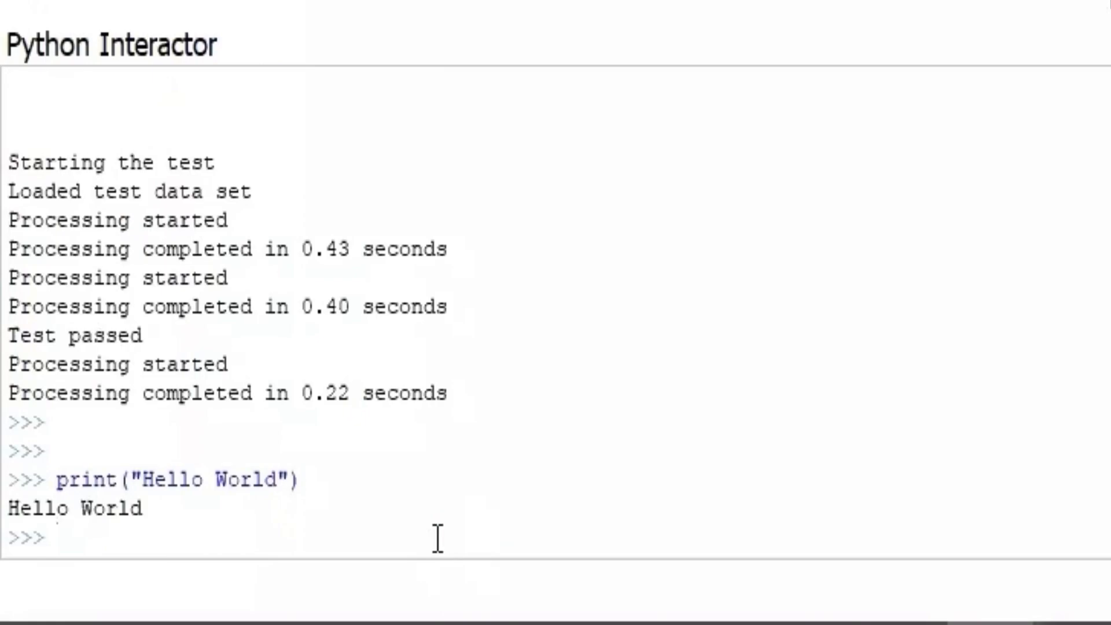
# Fetch Volume_1 with n = getNode("Volume_1") and confirm n.GetClassName() is vtkMRMLScalarVolumeNode.
pyautogui.write('getNode')
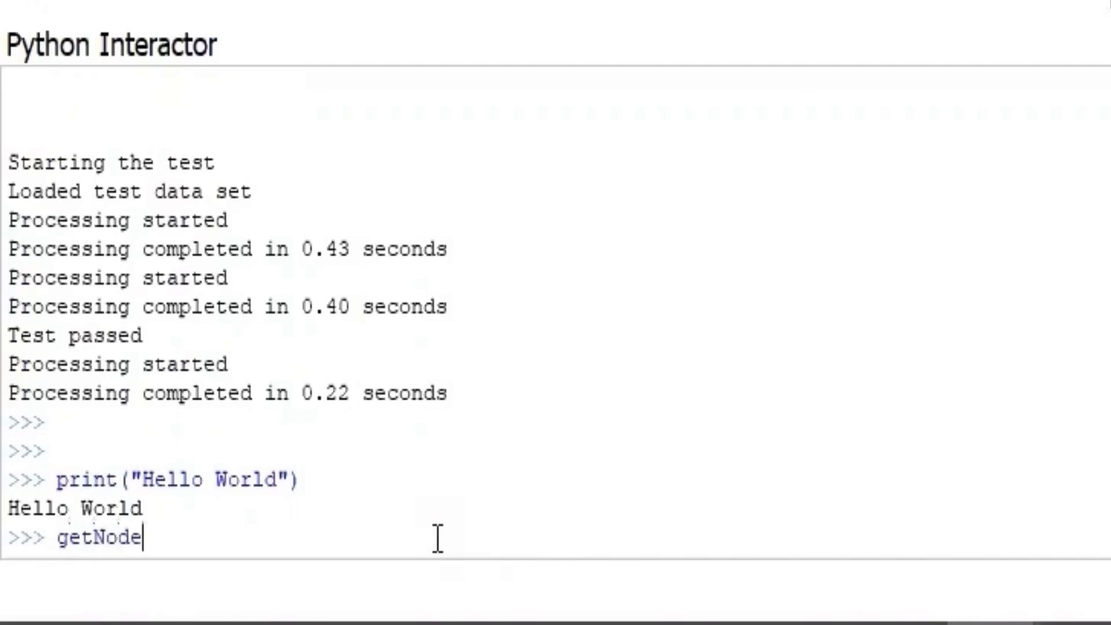
pyautogui.write('(')
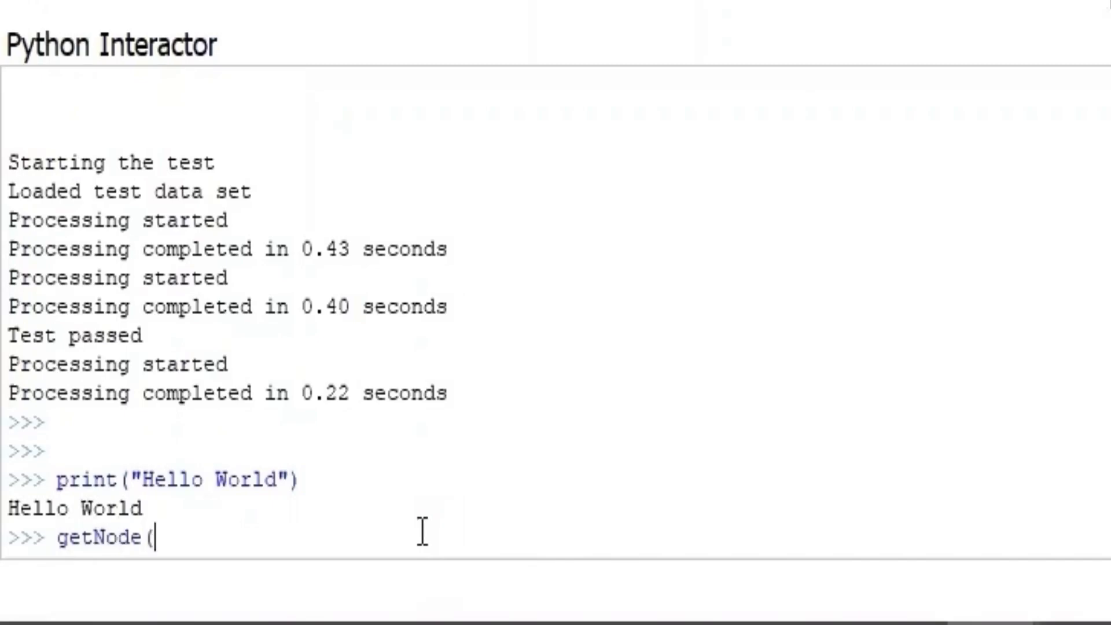
pyautogui.write('"Volume_1"')
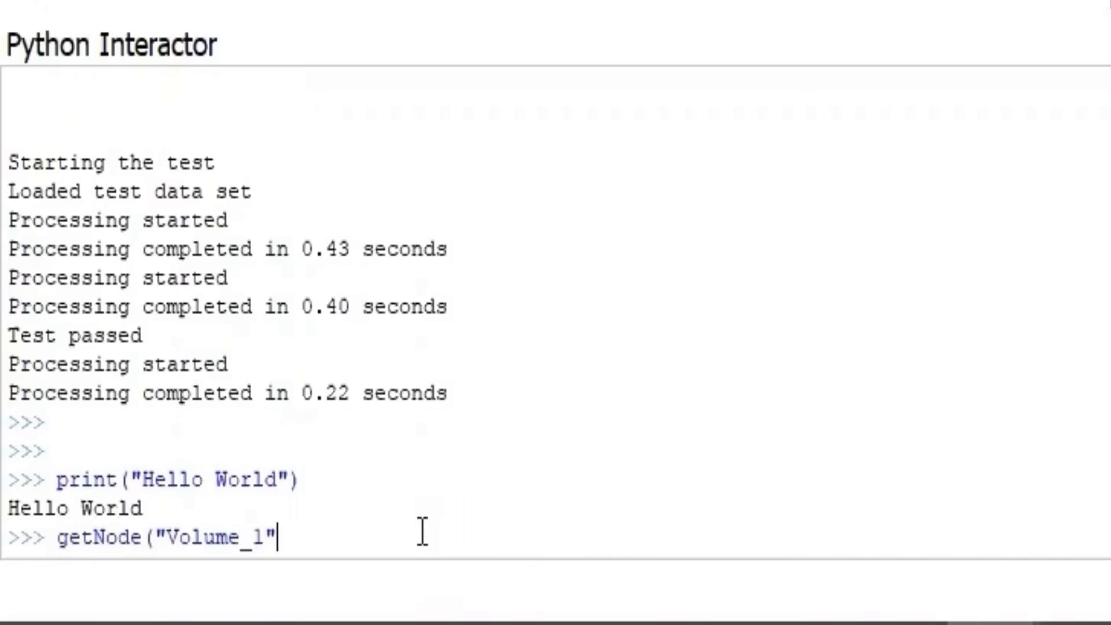
pyautogui.write(')')
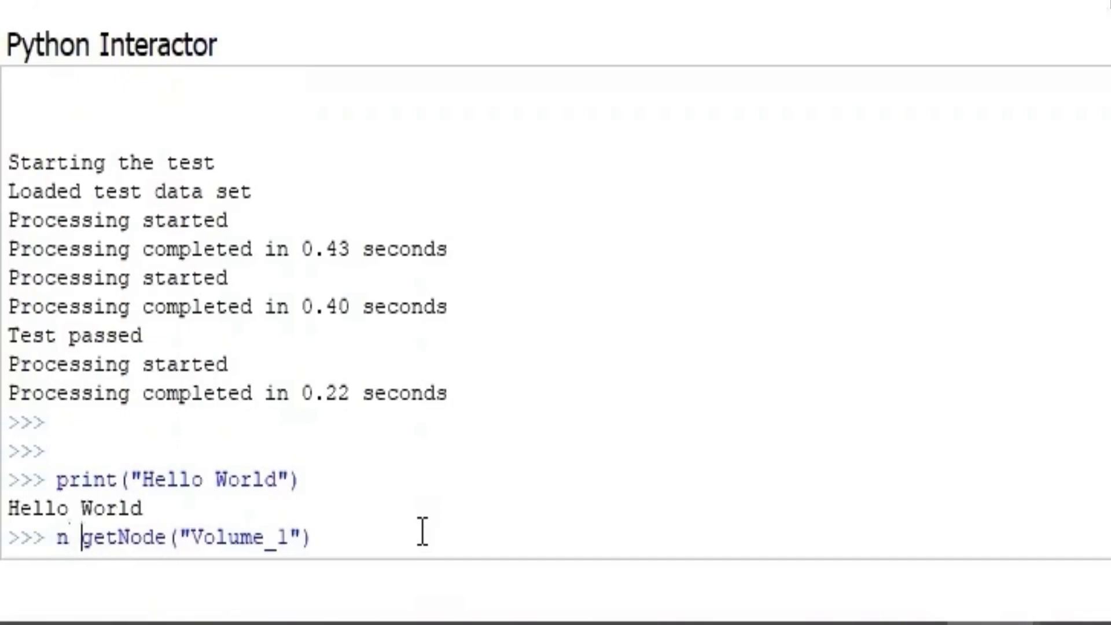
pyautogui.write('=')
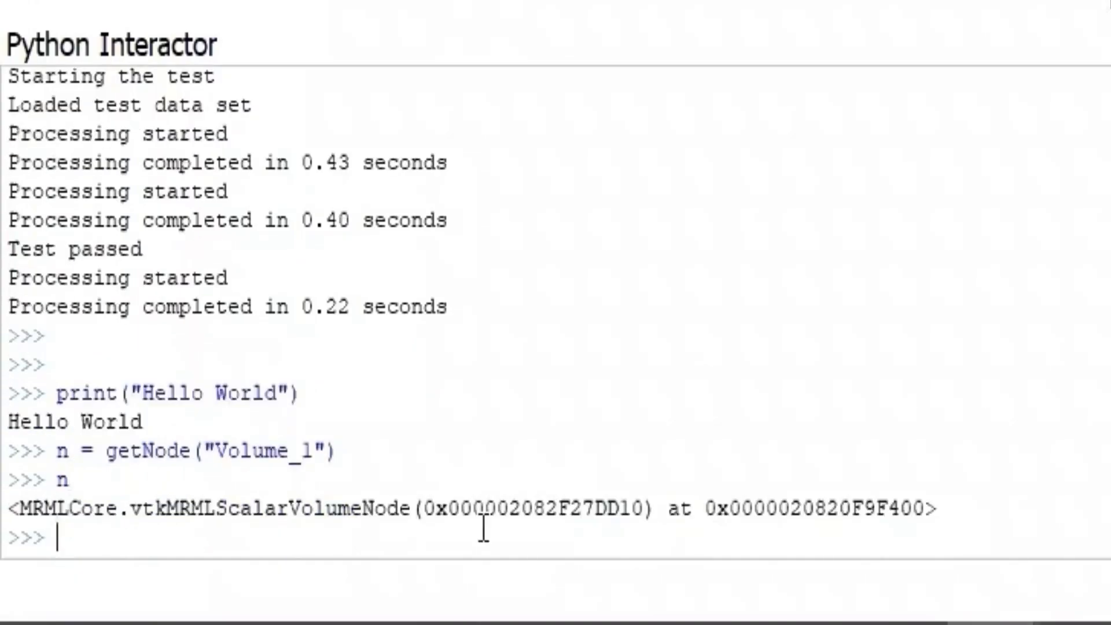
pyautogui.write('n.GetClassName()')
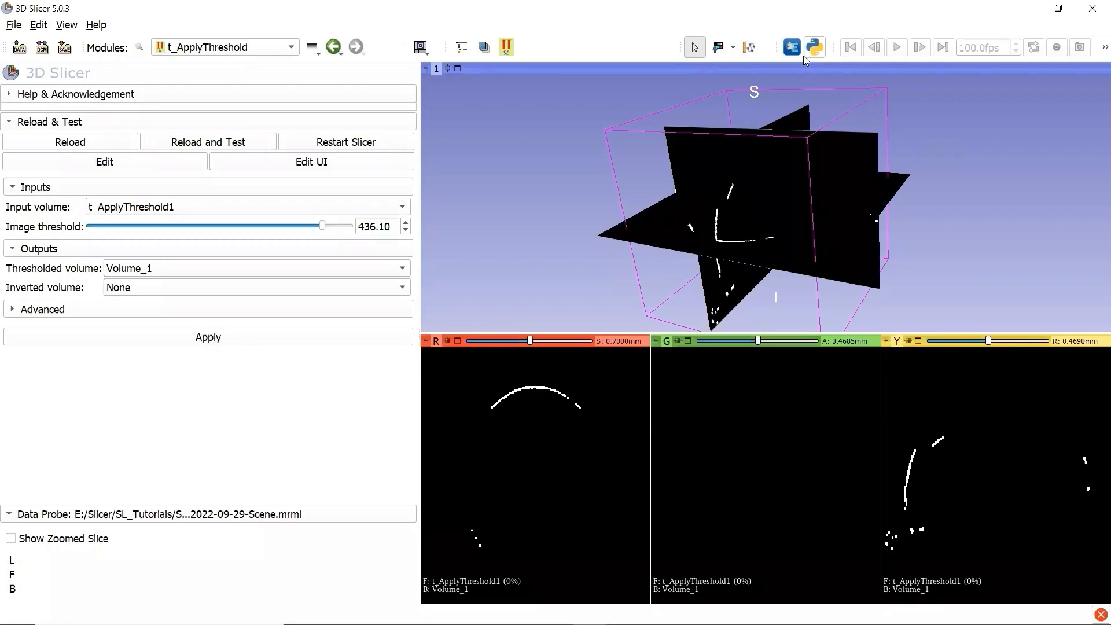
pyautogui.moveTo(790, 47)
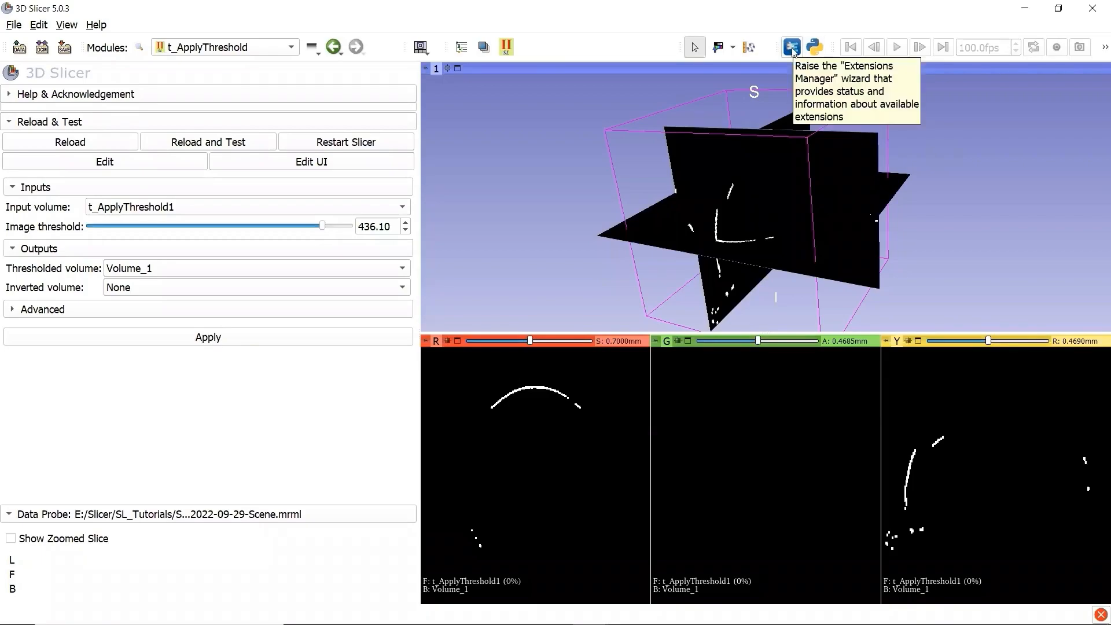
# Find DebuggingTools by searching 'debug' in the Extensions Manager and install it.
pyautogui.click(790, 47)
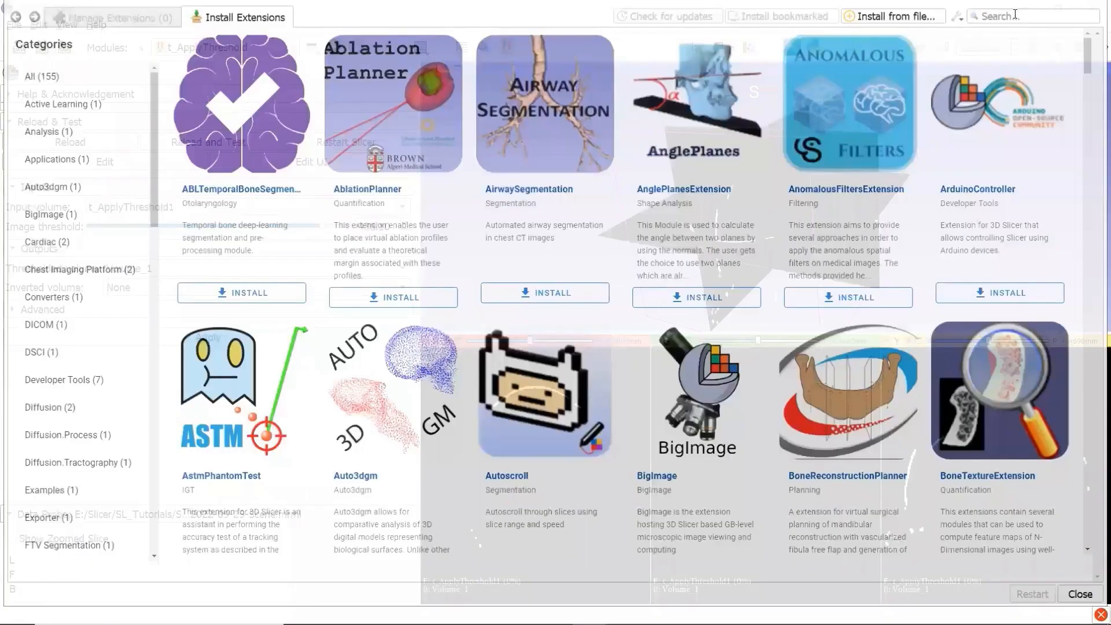
pyautogui.write('d')
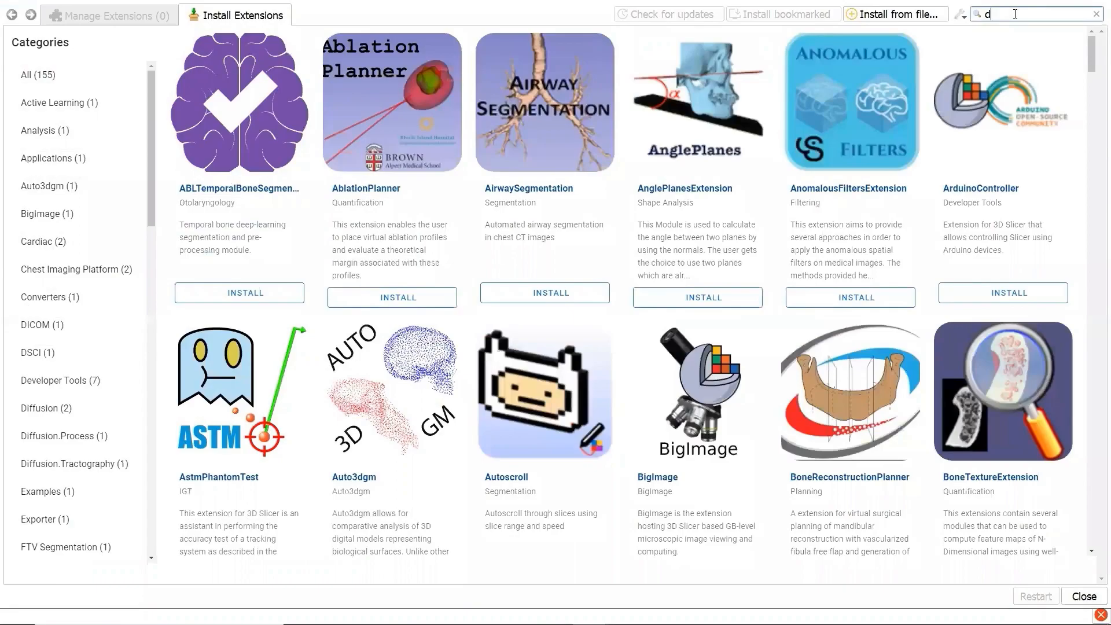
pyautogui.write('ebug')
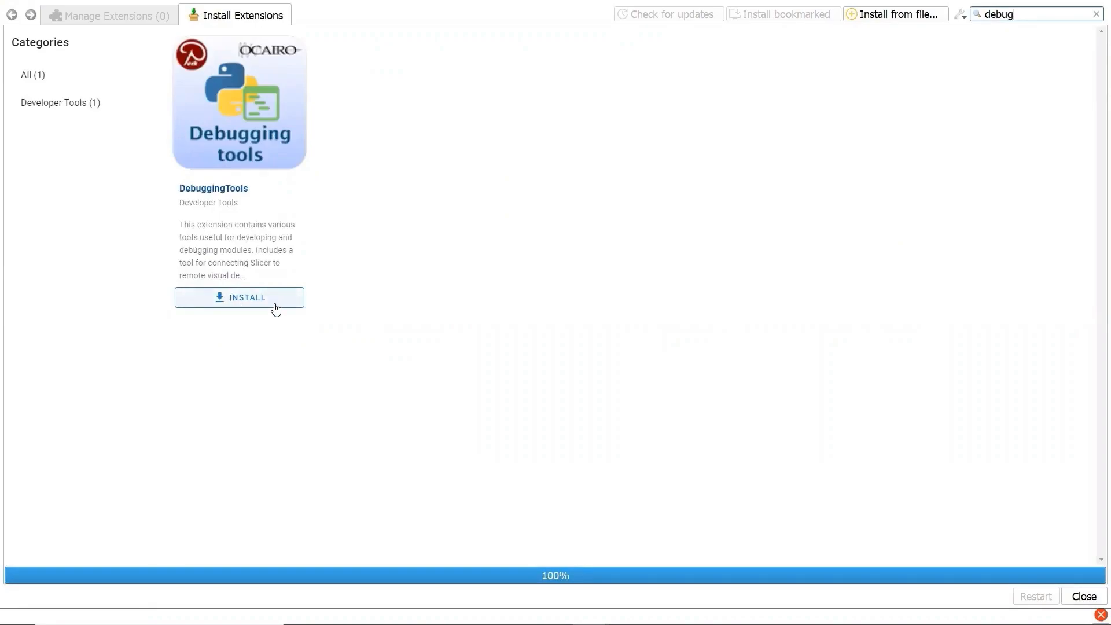
pyautogui.click(239, 298)
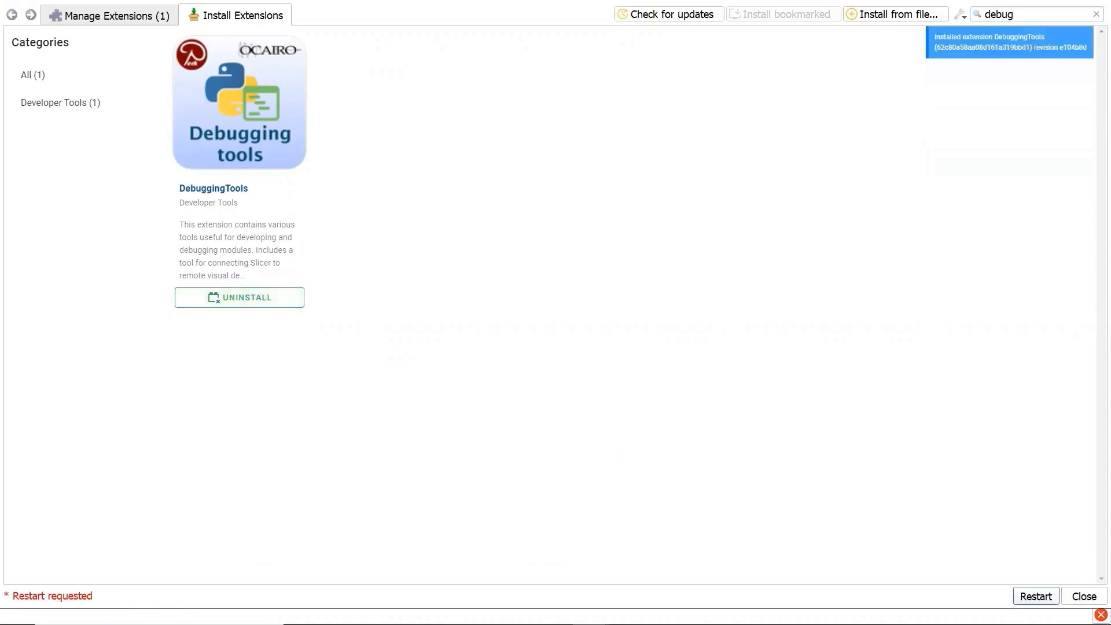
# Restart Slicer to load the newly installed extension.
pyautogui.click(1035, 596)
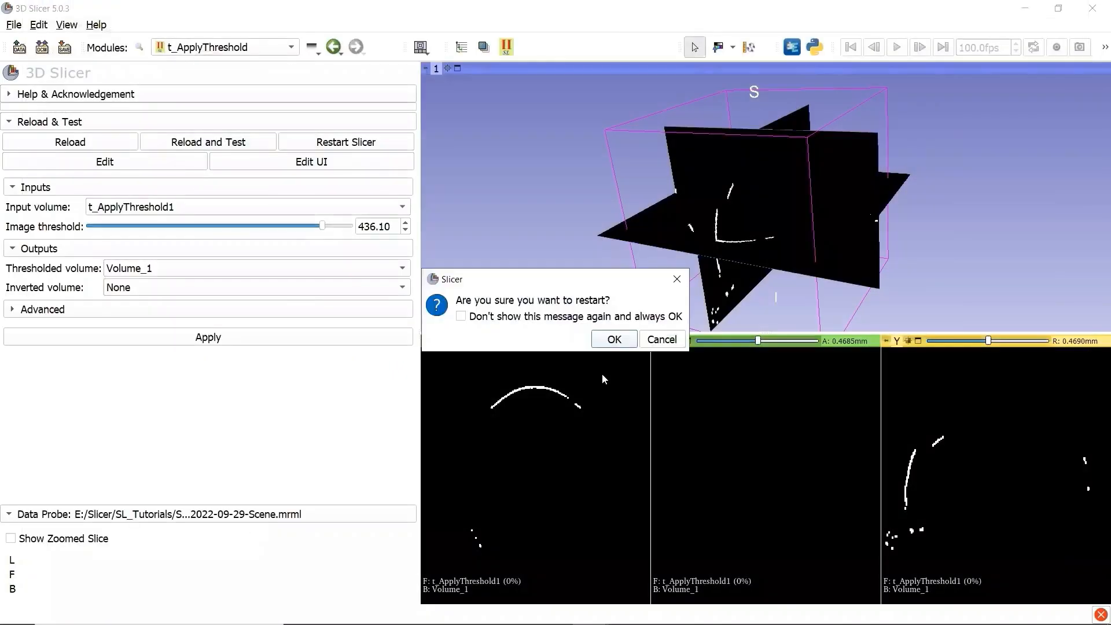
pyautogui.click(614, 339)
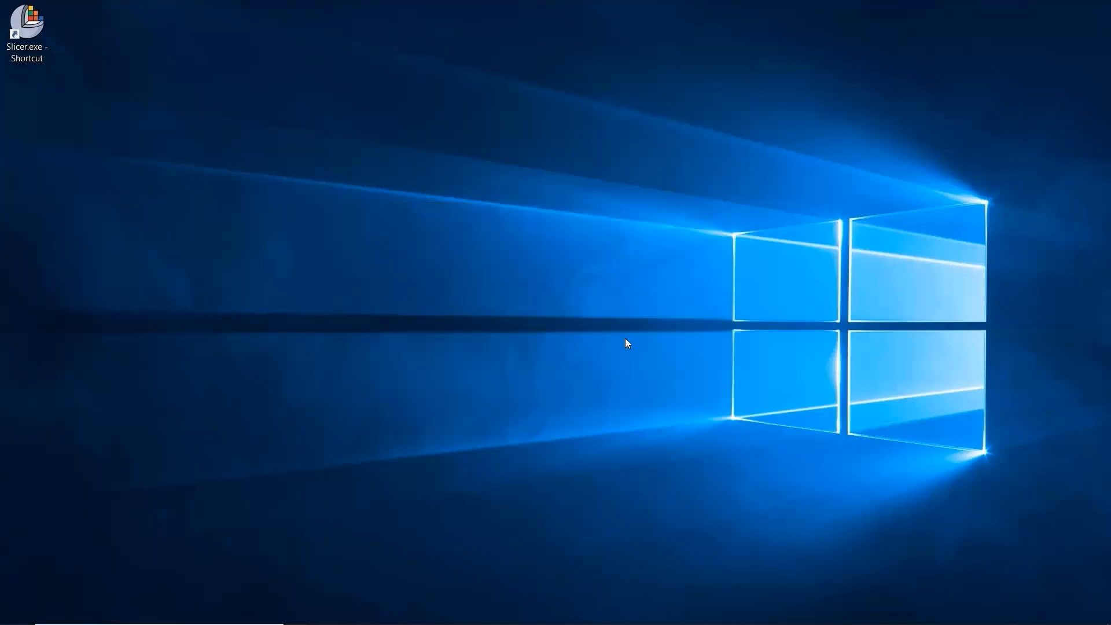
# Relaunch Slicer and show the Python debugger module with its PyCharm connection option.
pyautogui.doubleClick(27, 22)
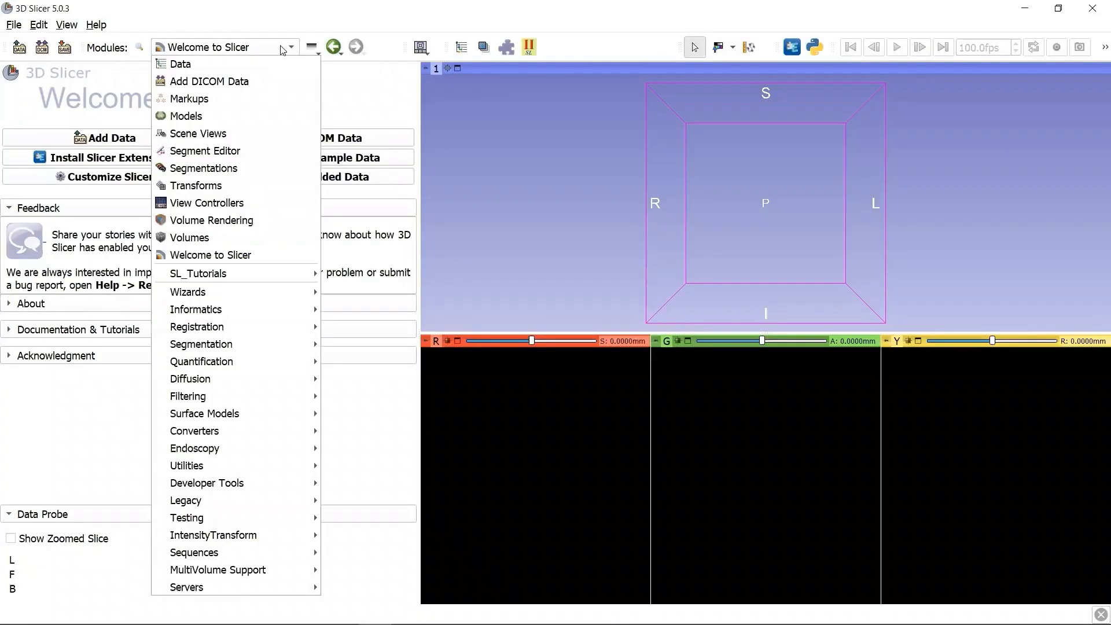
pyautogui.moveTo(206, 483)
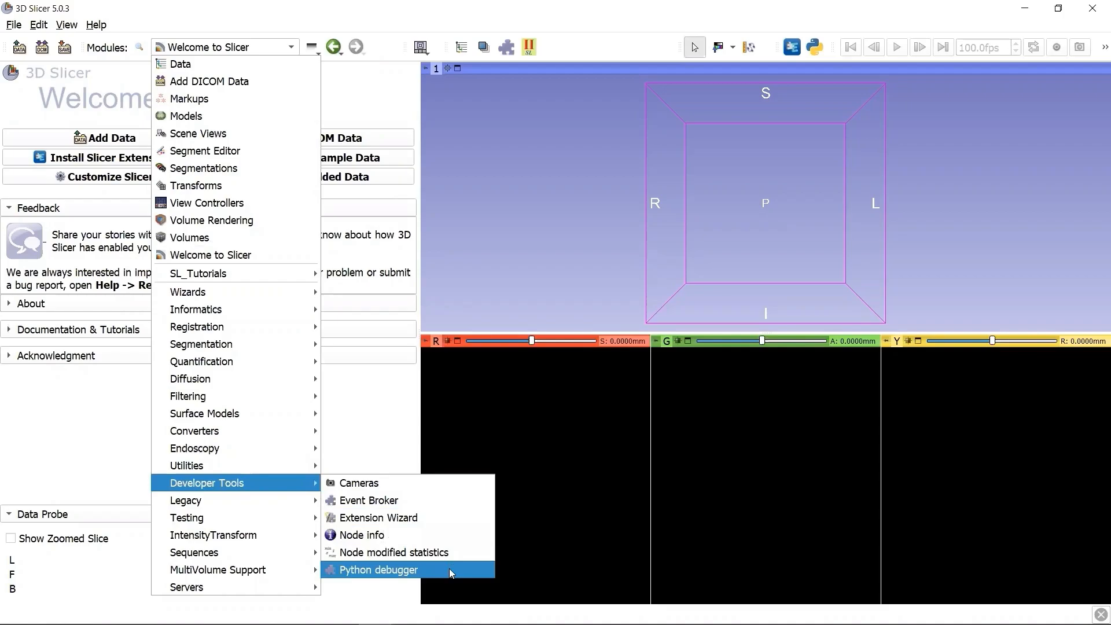
pyautogui.click(379, 569)
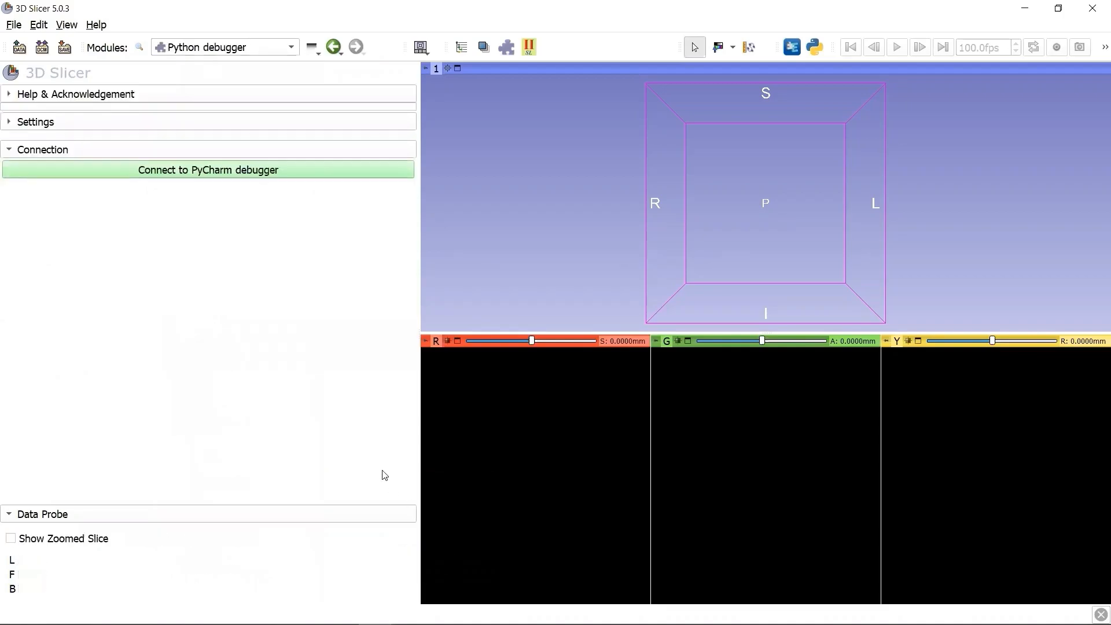
pyautogui.moveTo(319, 175)
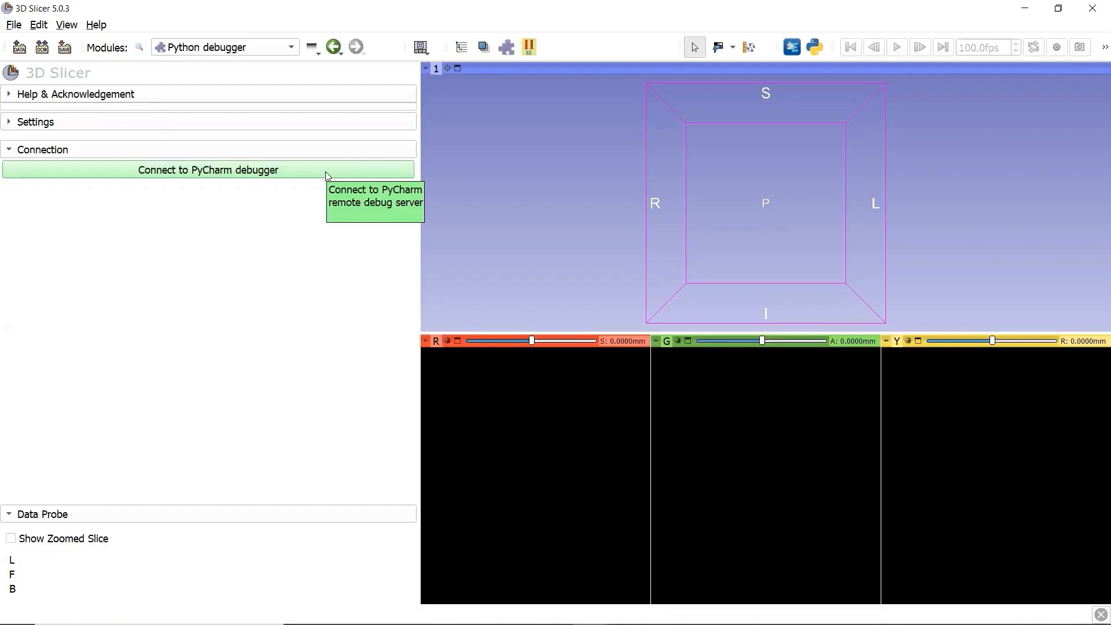
# Bring up PyCharm's welcome window listing the t_ApplyThreshold project.
pyautogui.click(207, 169)
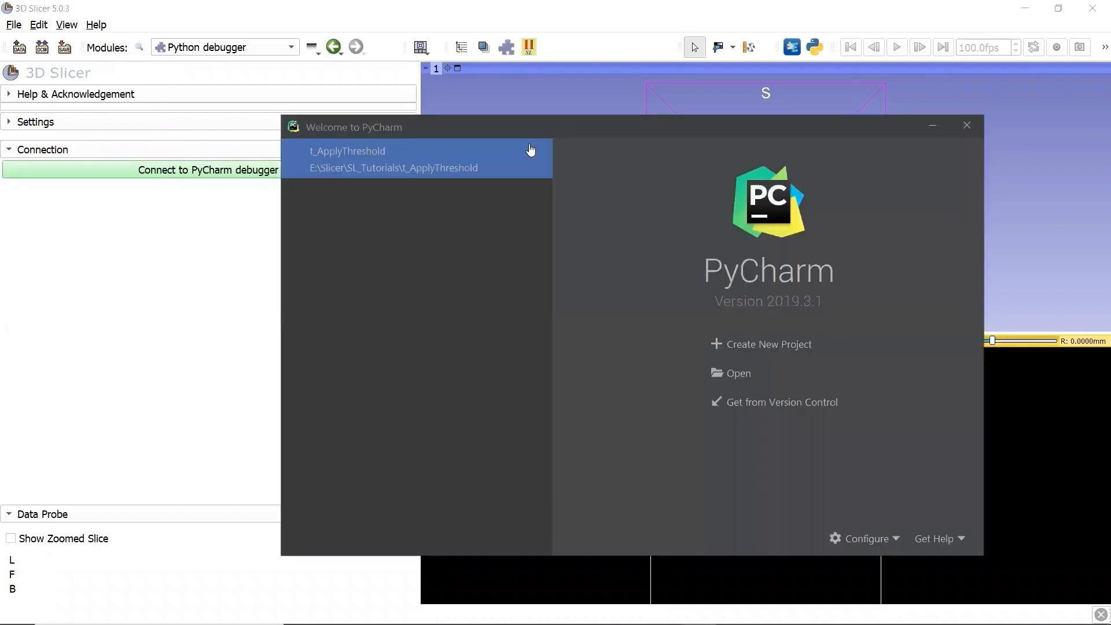
pyautogui.moveTo(463, 226)
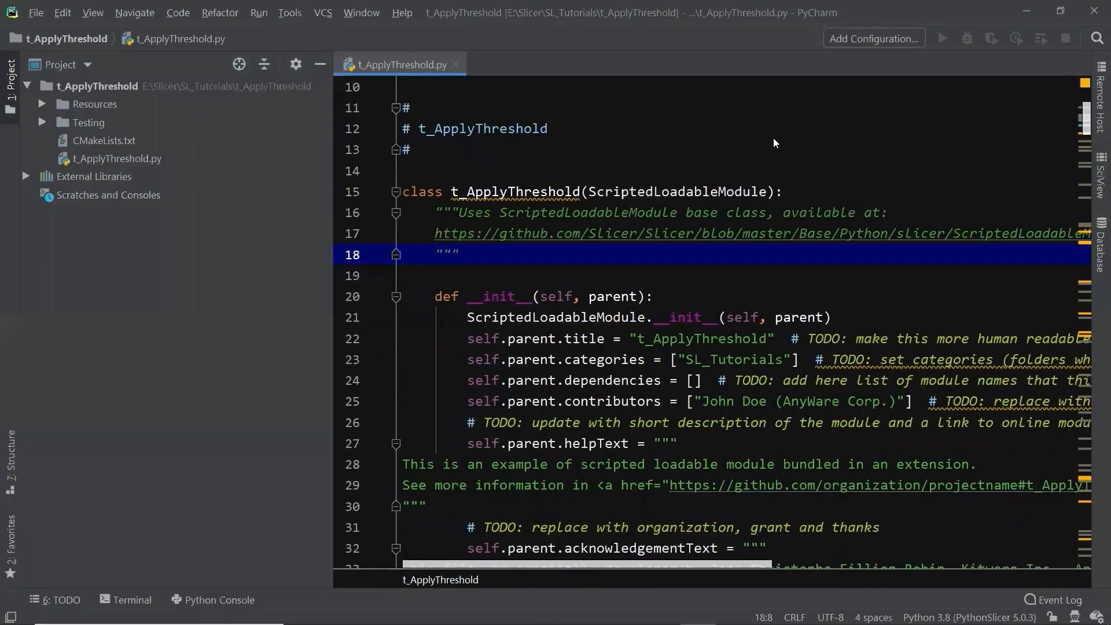
pyautogui.moveTo(930, 320)
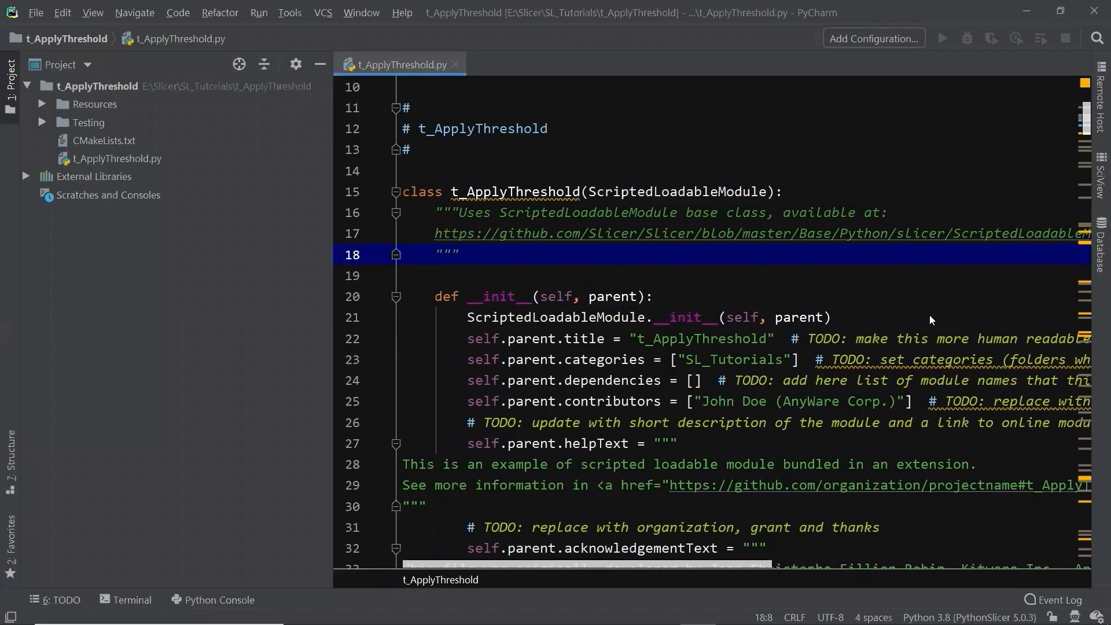
pyautogui.moveTo(949, 295)
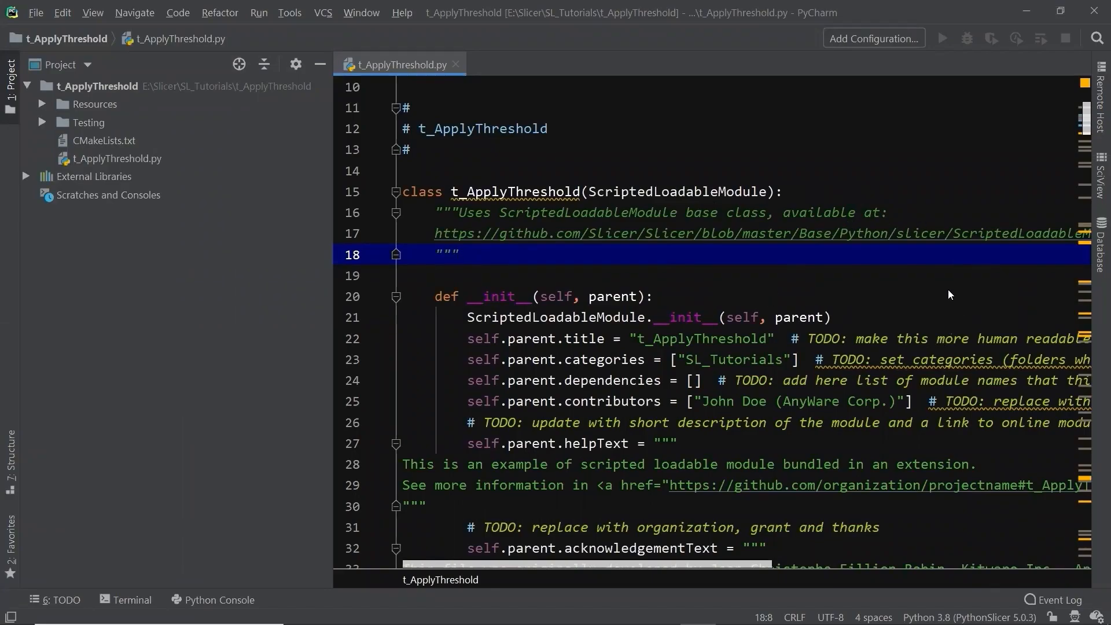
pyautogui.moveTo(901, 252)
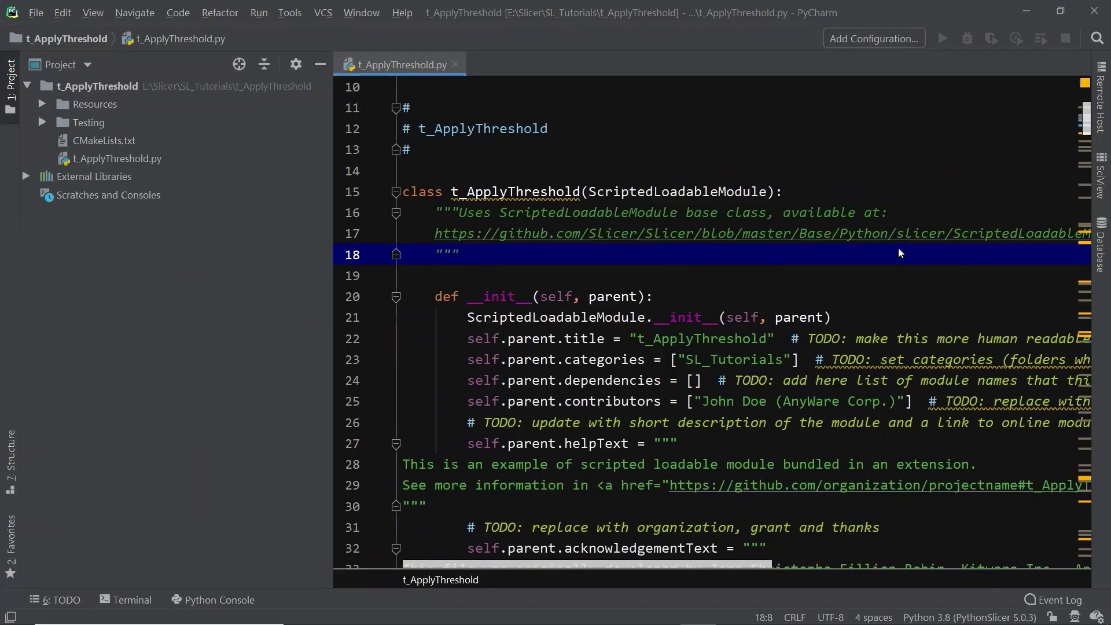
pyautogui.moveTo(882, 42)
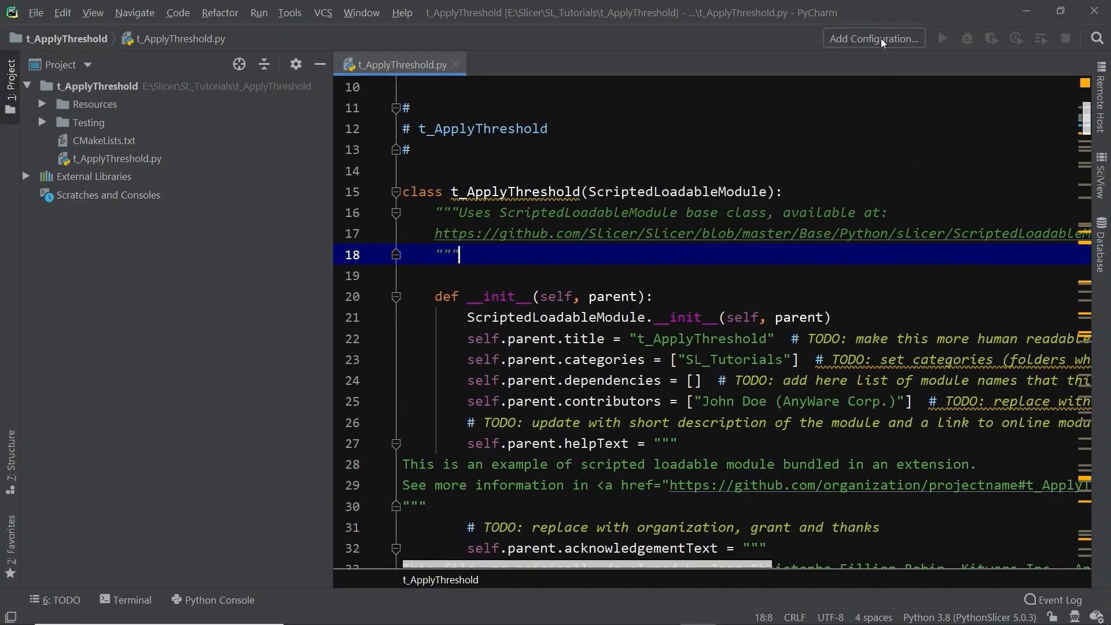
# Create a Python Remote Debug configuration named SL Slicer Remote Debugger.
pyautogui.click(874, 38)
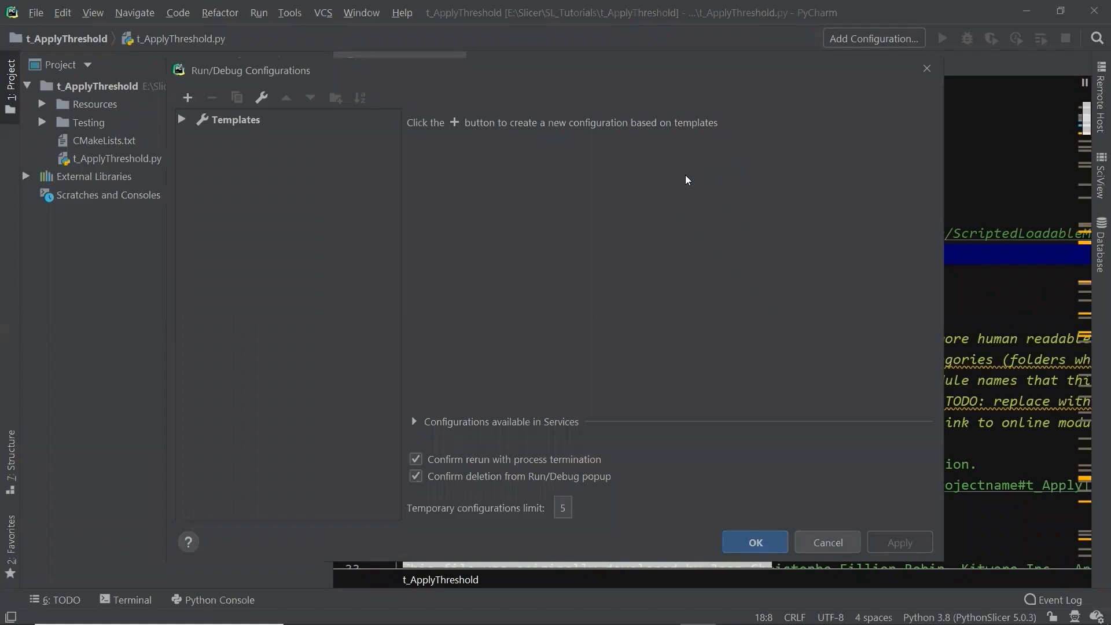
pyautogui.click(187, 97)
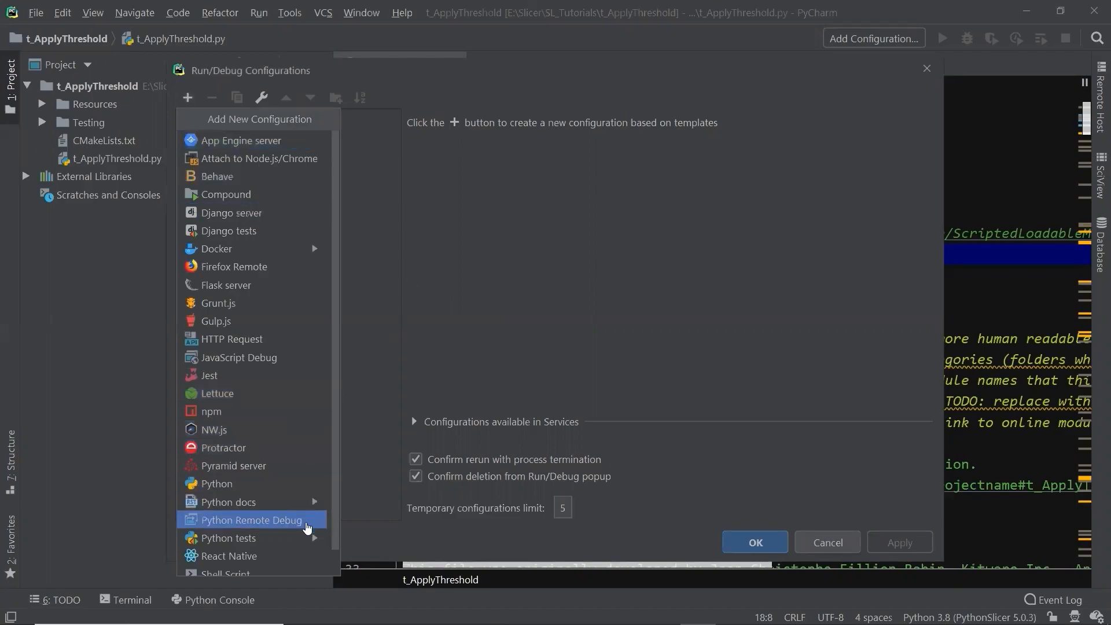
pyautogui.click(252, 520)
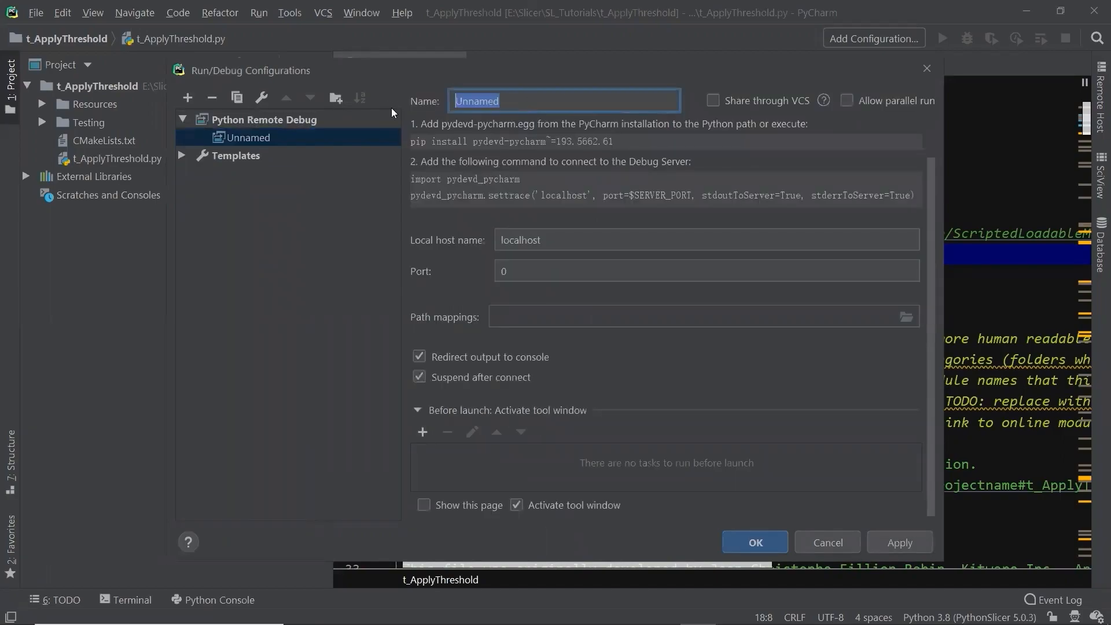
pyautogui.write('SL Slicer Remote Debugger')
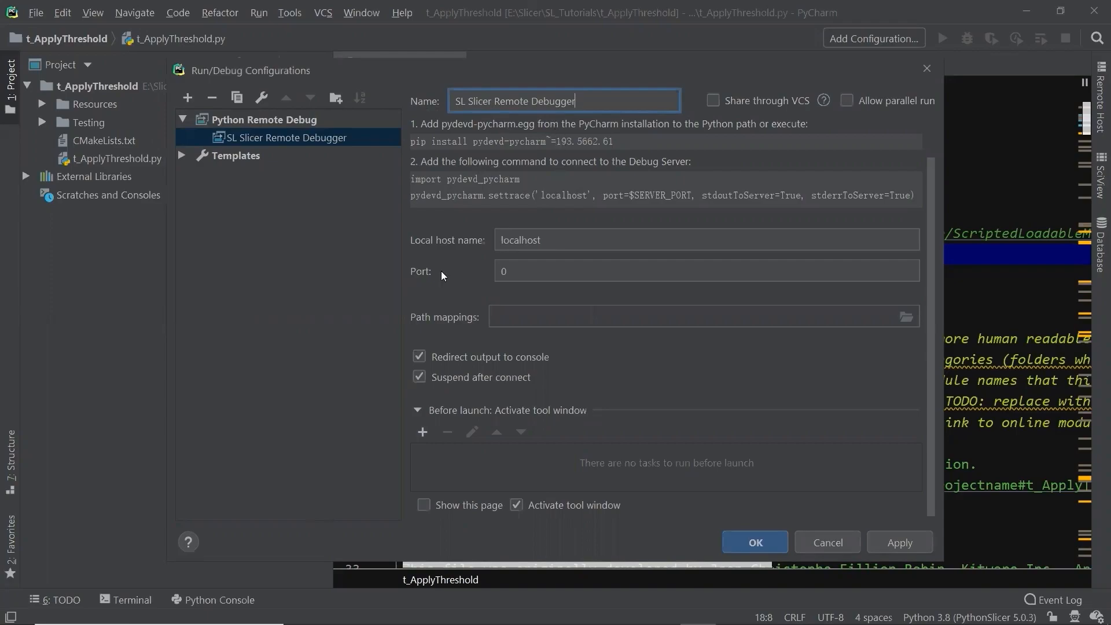
pyautogui.moveTo(612, 269)
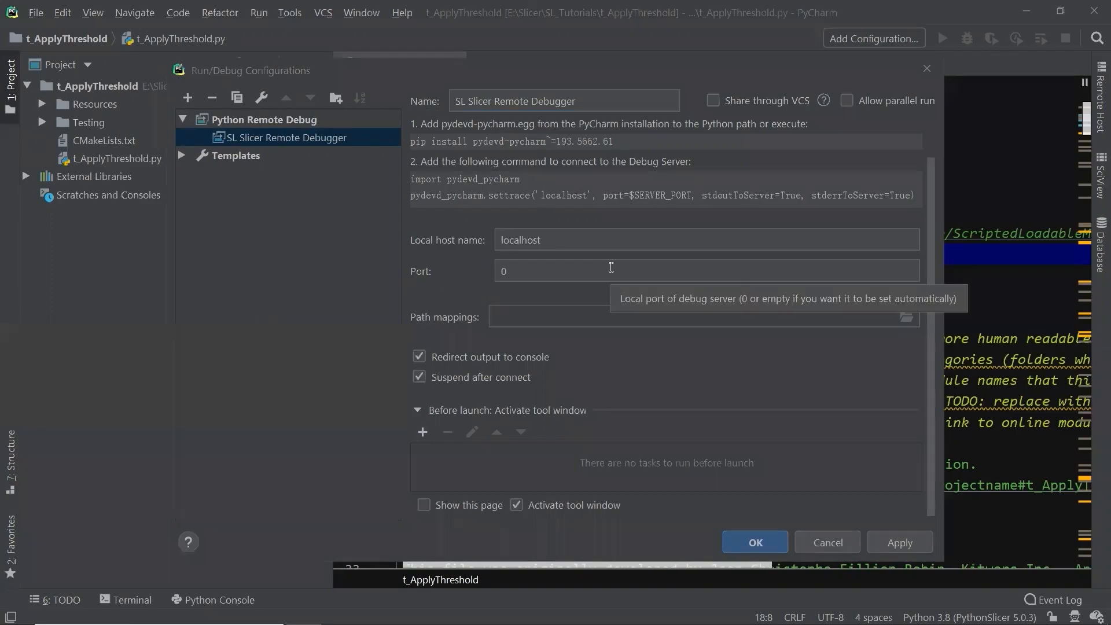
# Set the debug server port to 5678 and confirm the configuration.
pyautogui.click(611, 271)
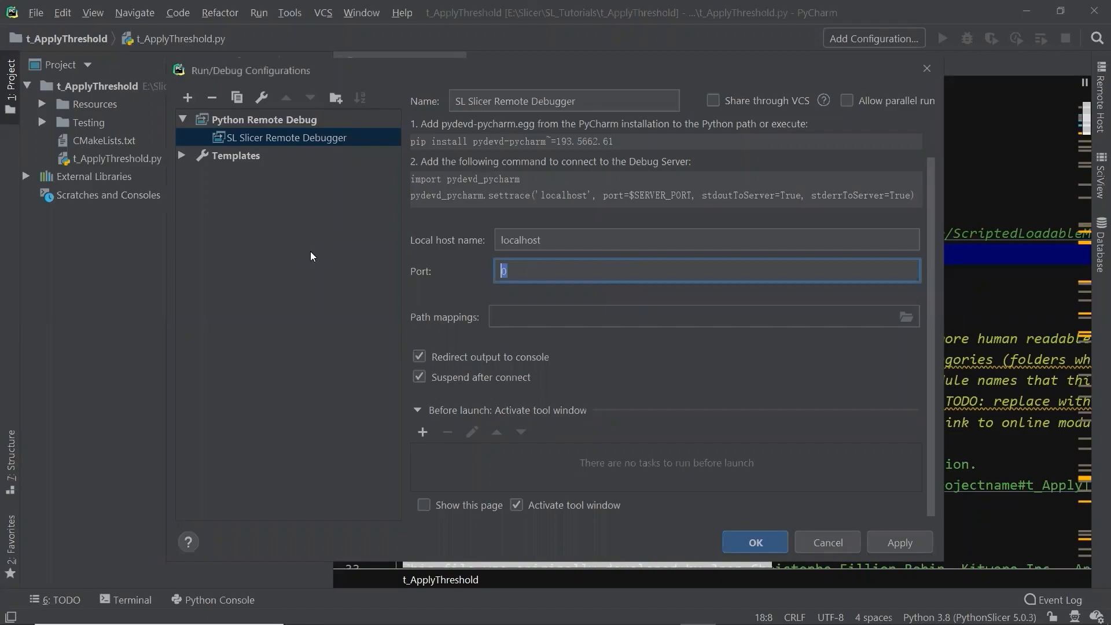
pyautogui.write('5')
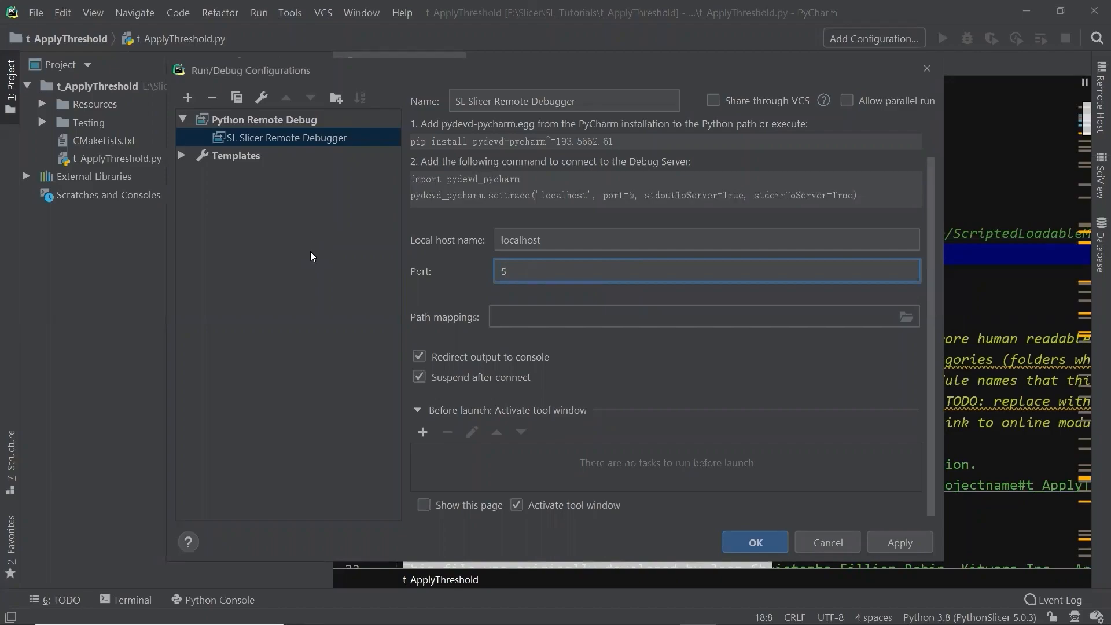
pyautogui.write('678')
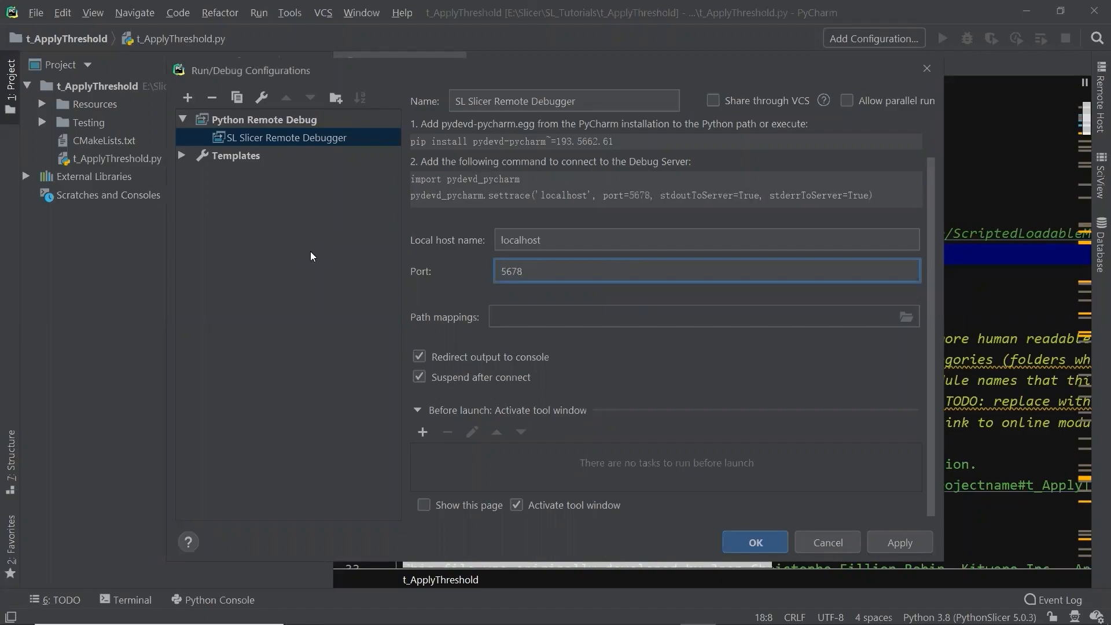
pyautogui.moveTo(764, 535)
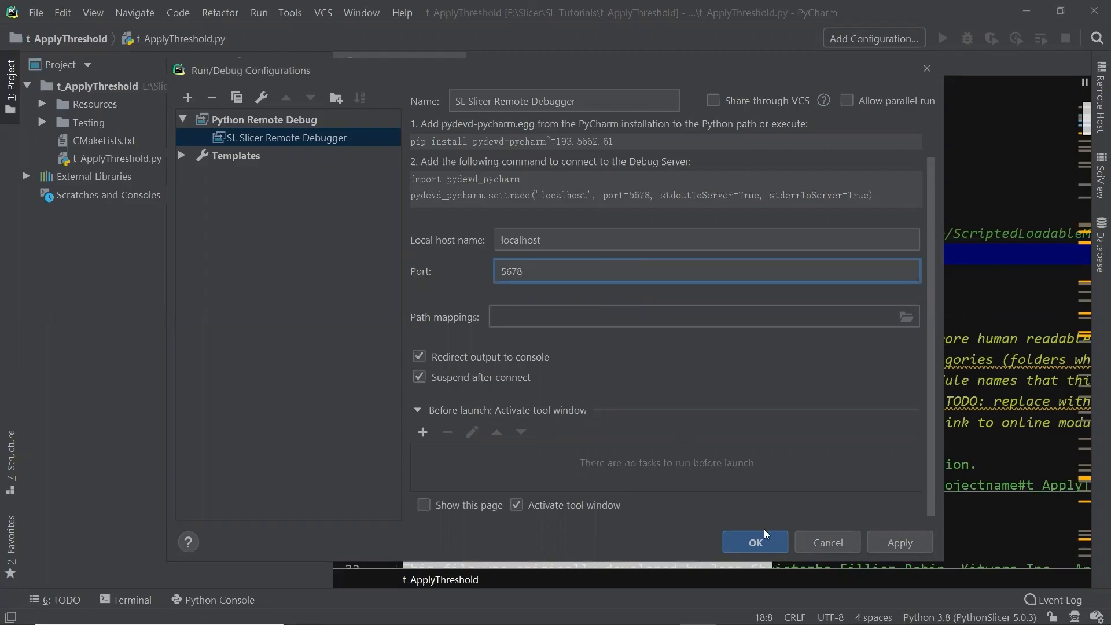
pyautogui.click(755, 541)
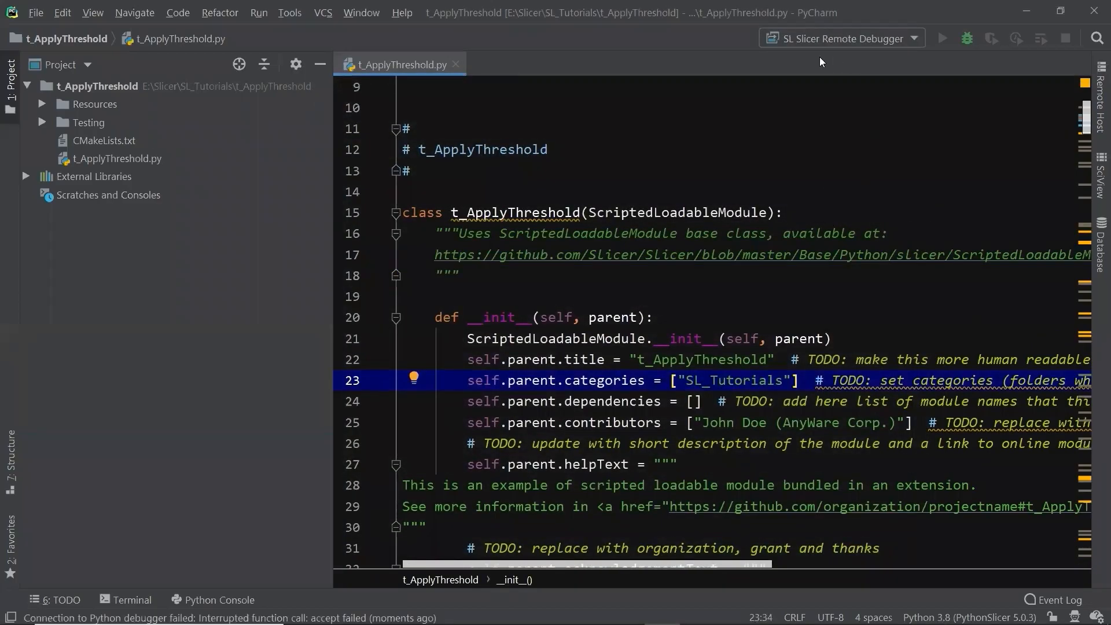
pyautogui.moveTo(653, 416)
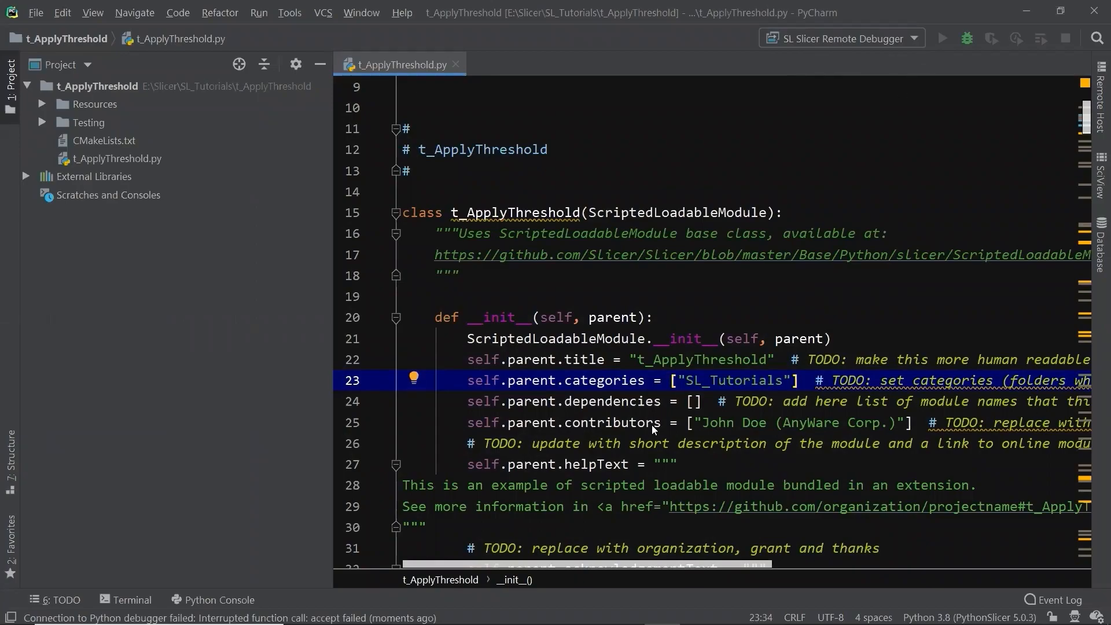
# Scroll to setup() and start the debug server waiting on port 5678.
pyautogui.scroll(-3)
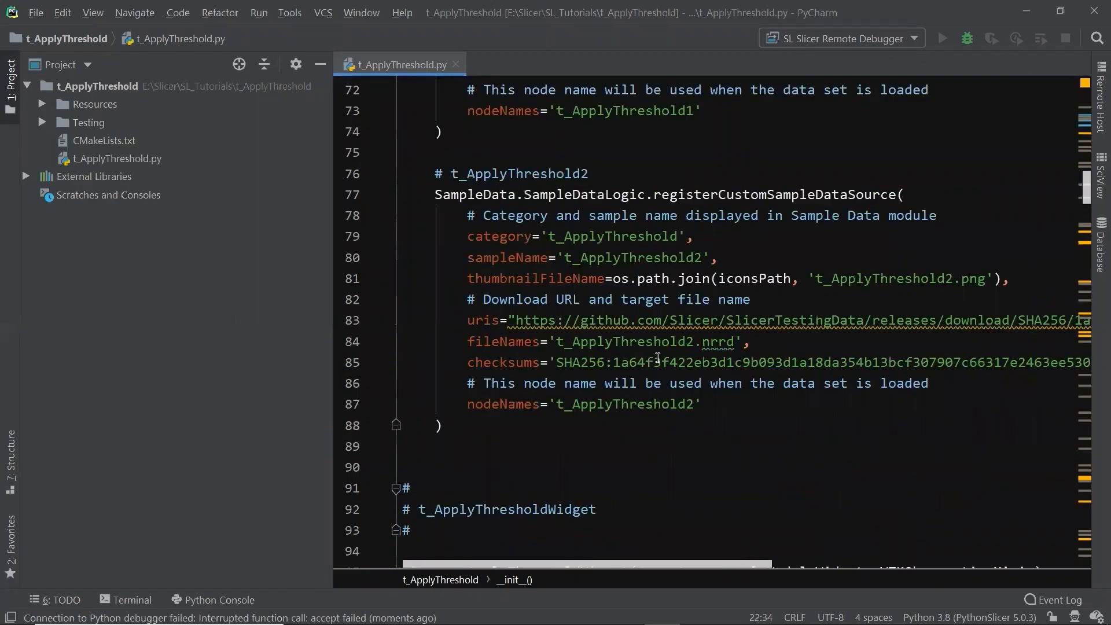
pyautogui.scroll(-3)
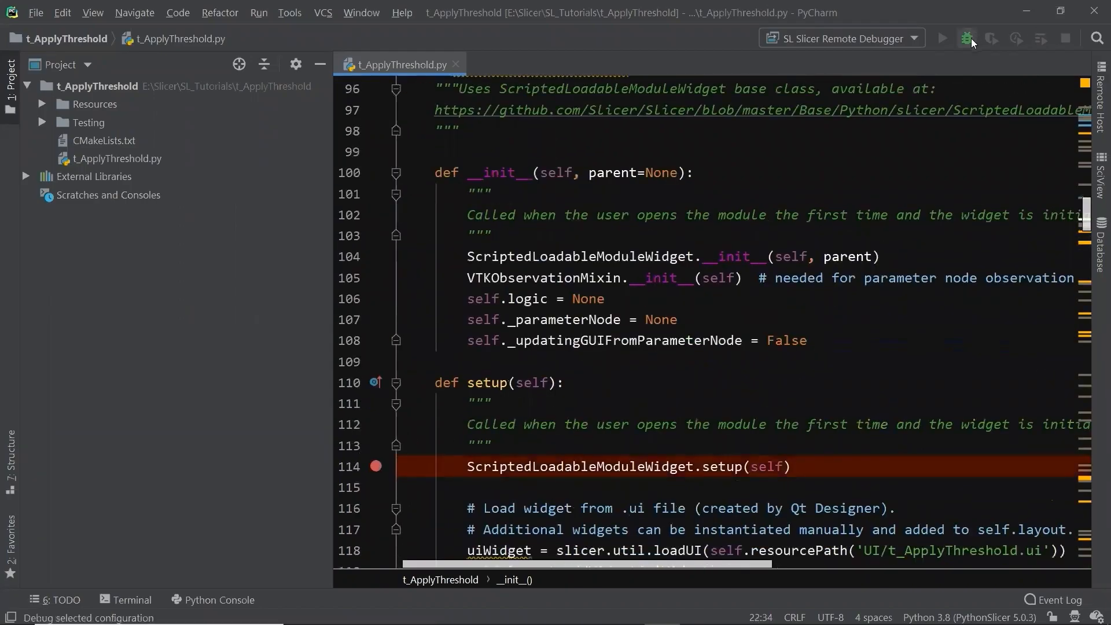
pyautogui.click(965, 38)
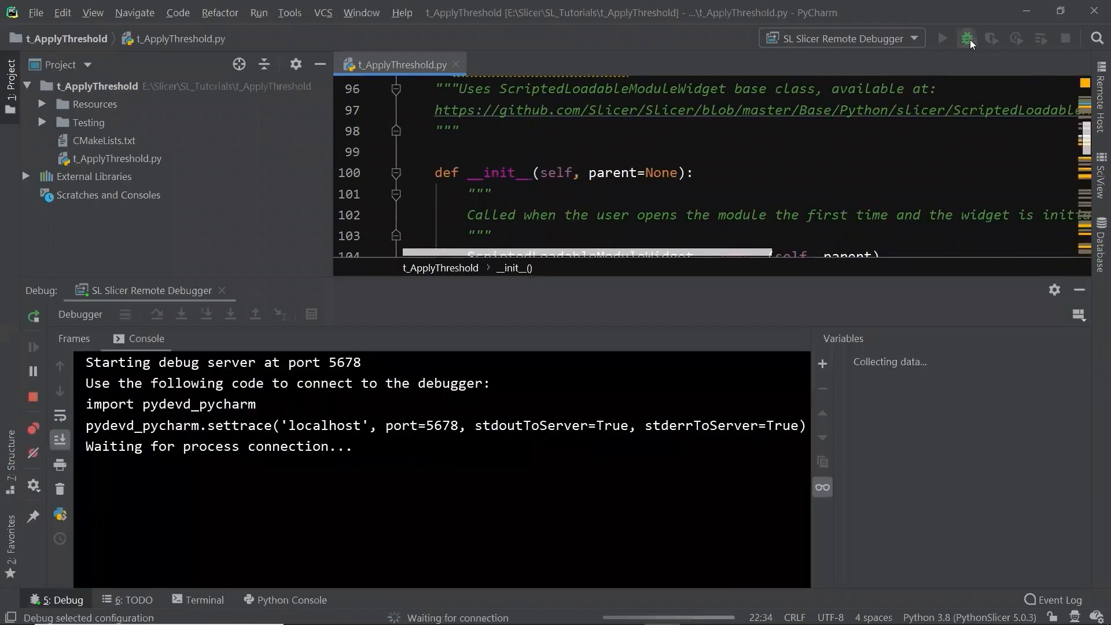
pyautogui.click(967, 38)
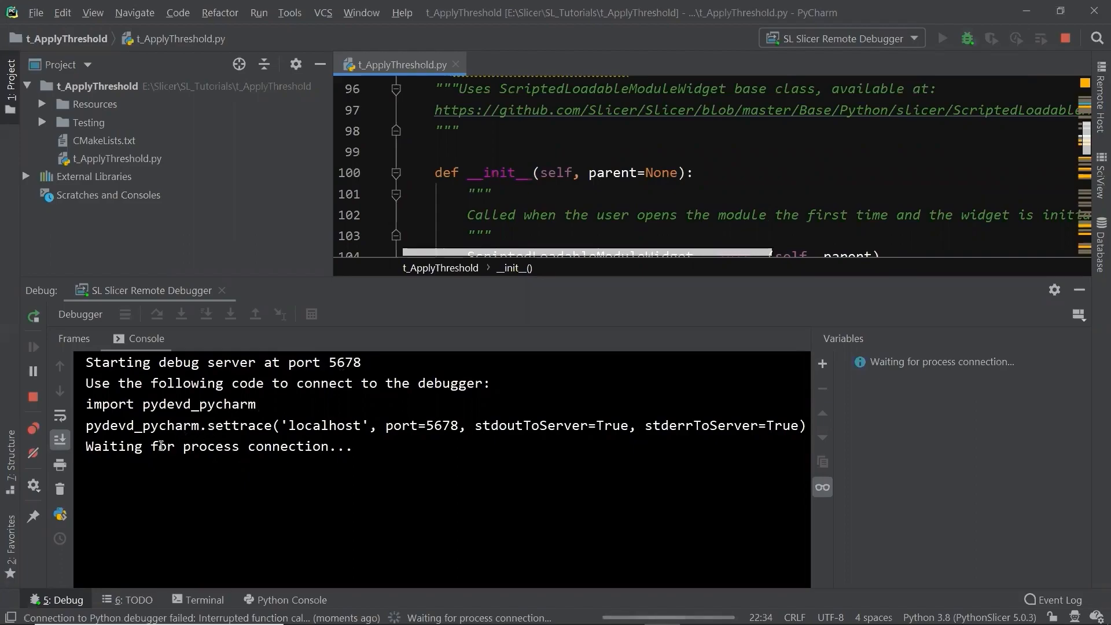
pyautogui.moveTo(139, 449)
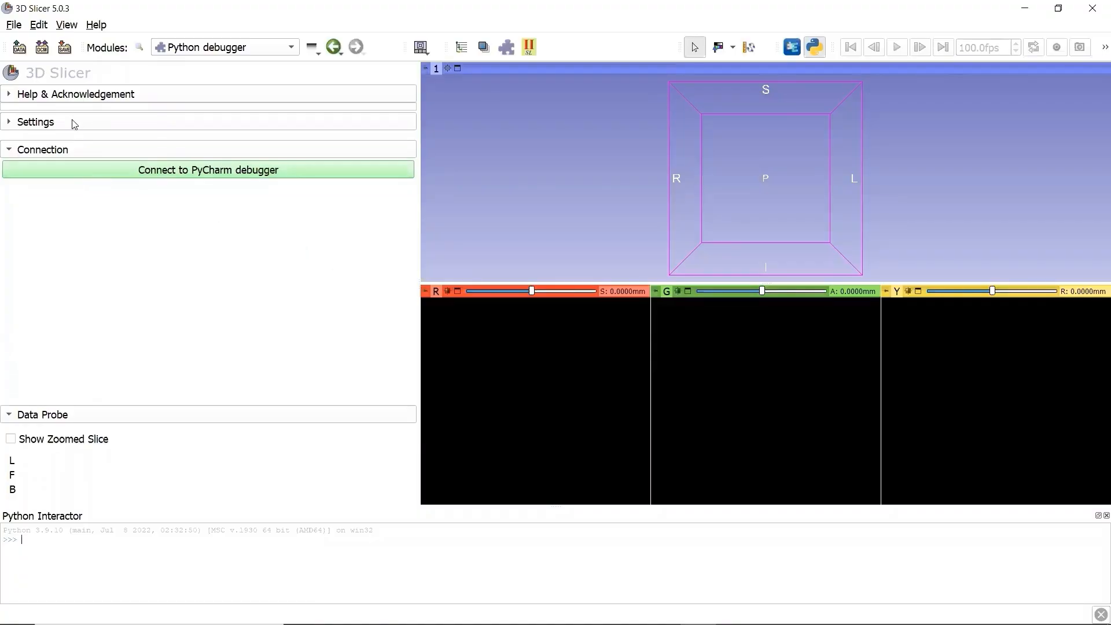
# Check the port is 5678 in Settings and connect Slicer to the PyCharm debug server.
pyautogui.click(36, 122)
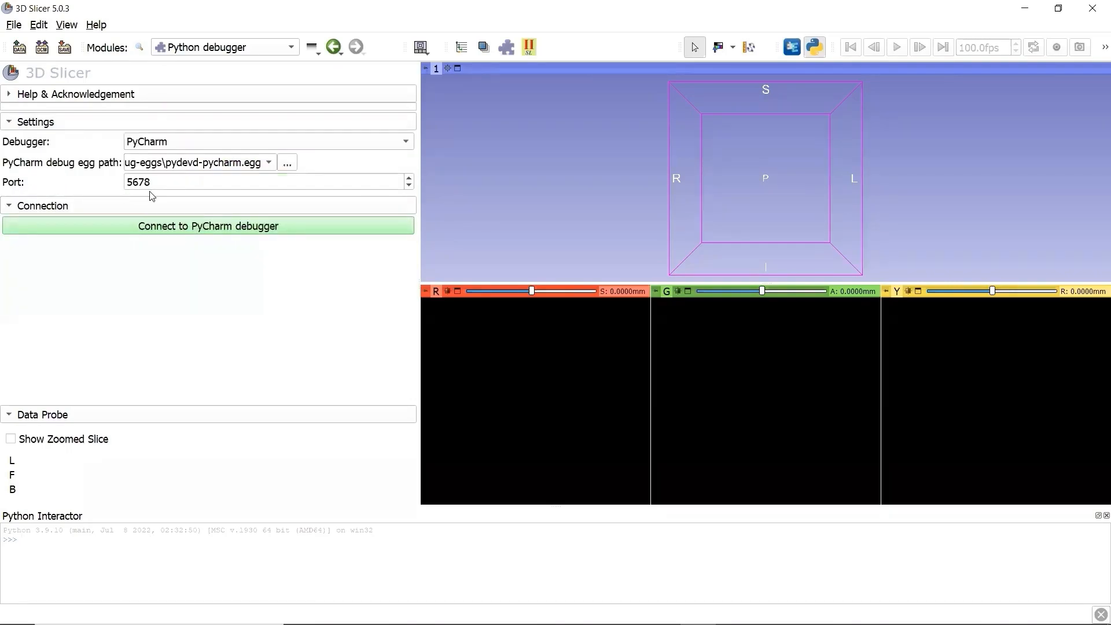
pyautogui.moveTo(295, 219)
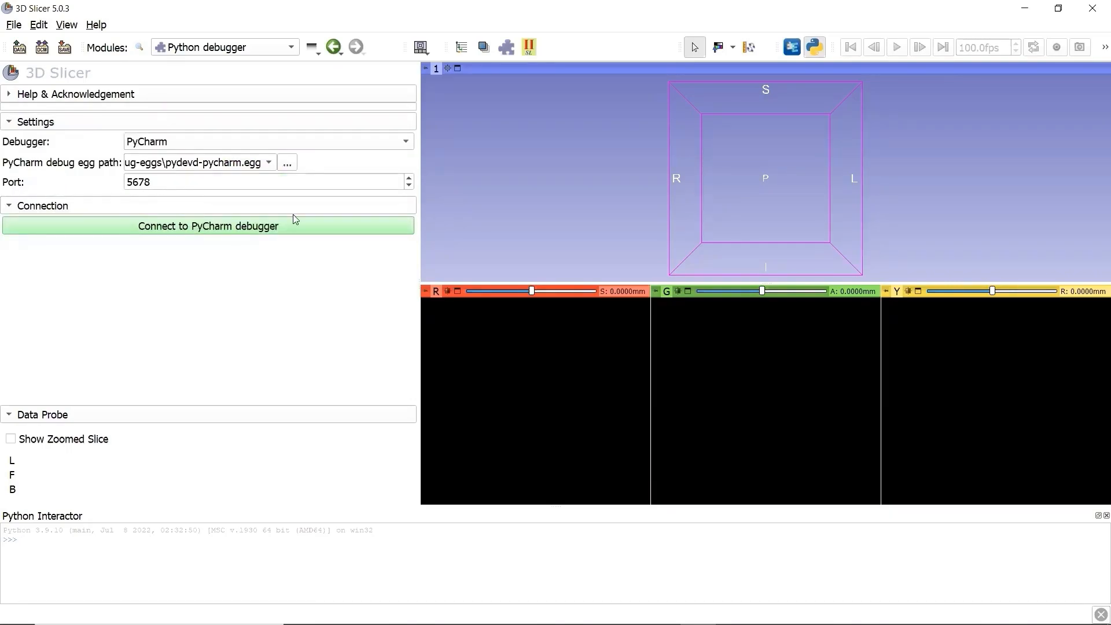
pyautogui.moveTo(331, 229)
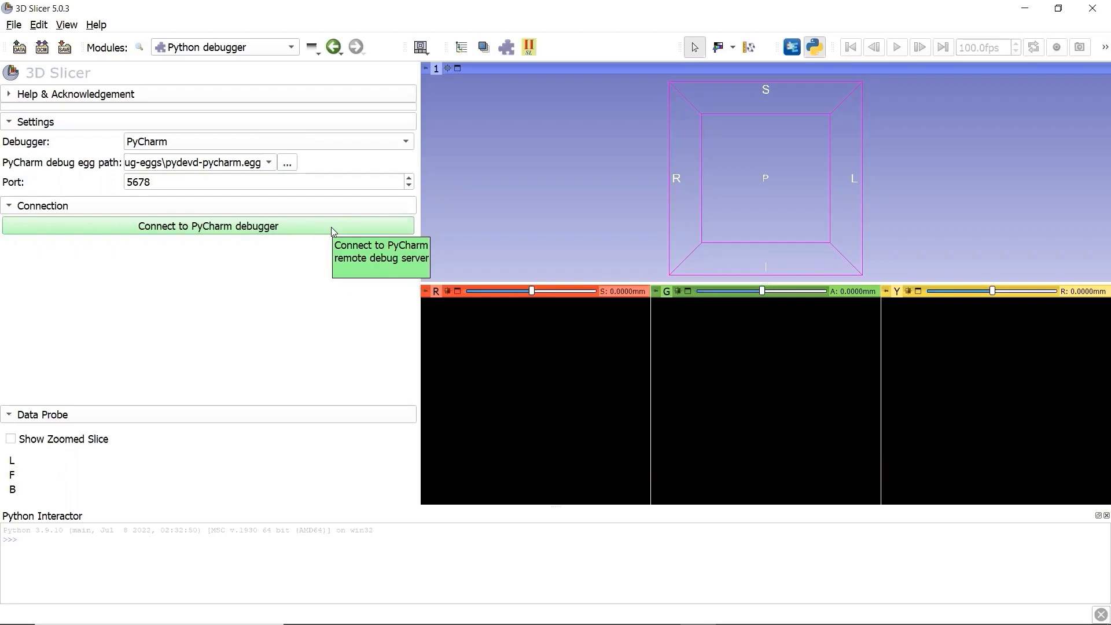
pyautogui.click(208, 225)
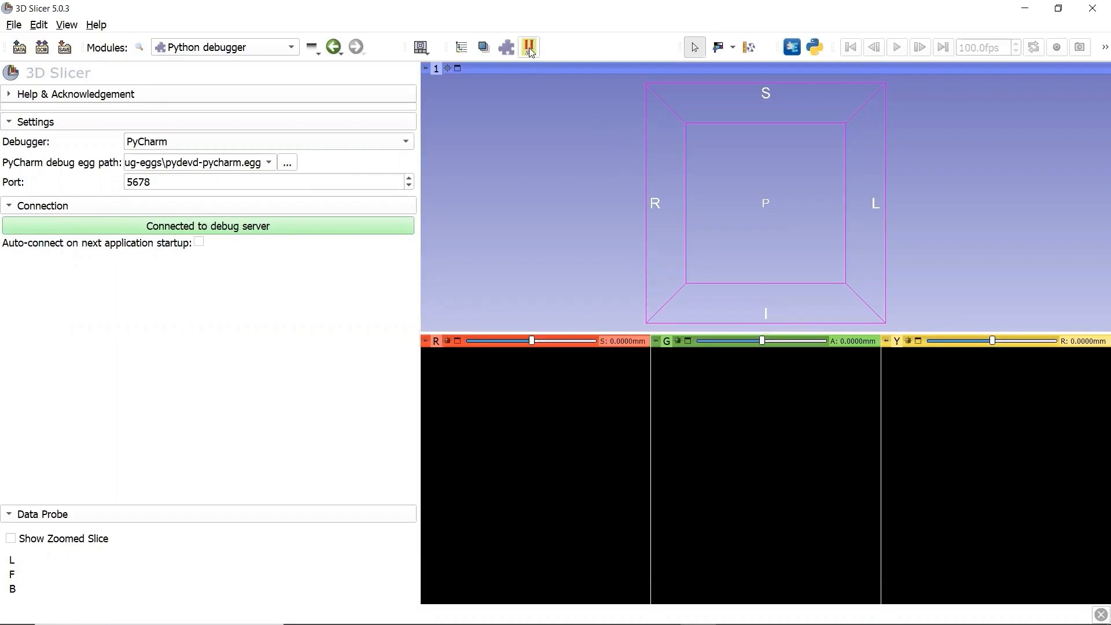
pyautogui.moveTo(530, 48)
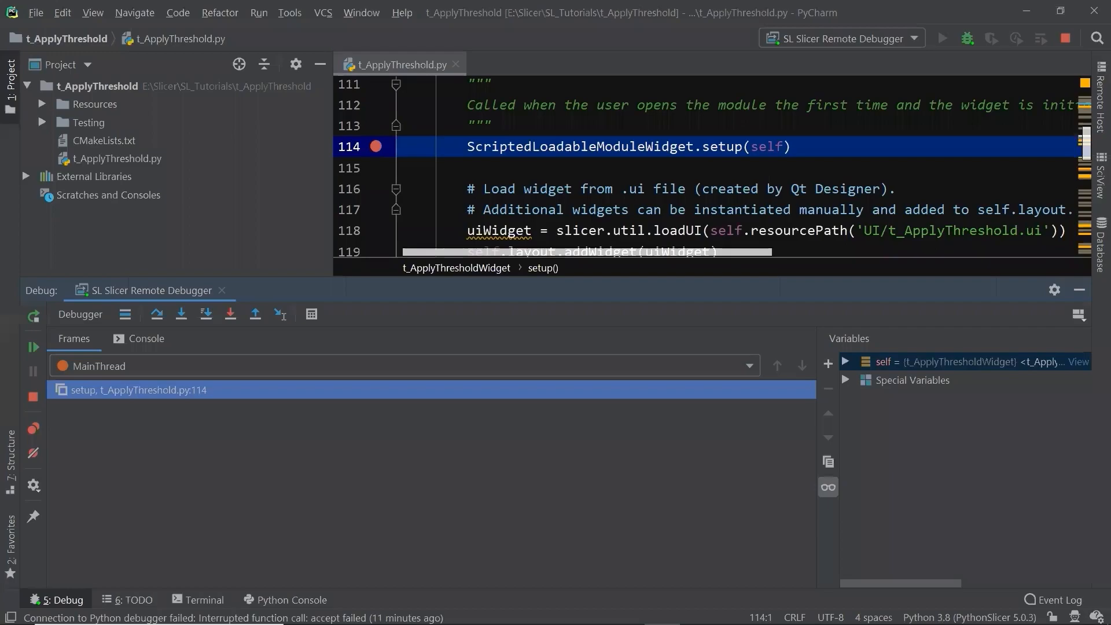
pyautogui.moveTo(798, 454)
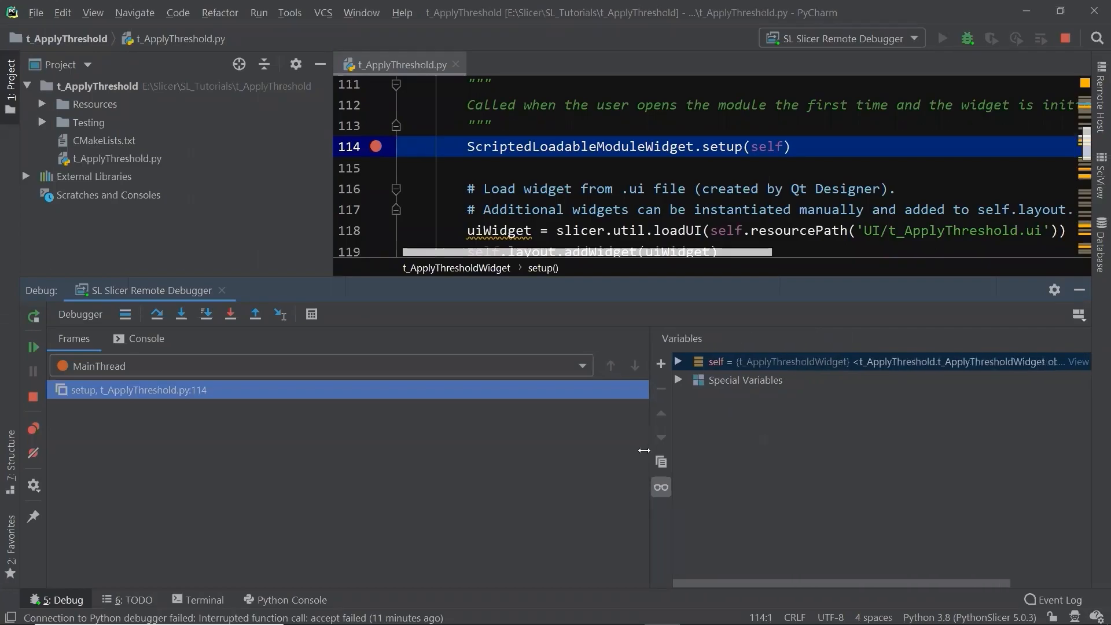
# Expand self's attributes in Variables and enable the Python prompt in the debug console.
pyautogui.click(678, 361)
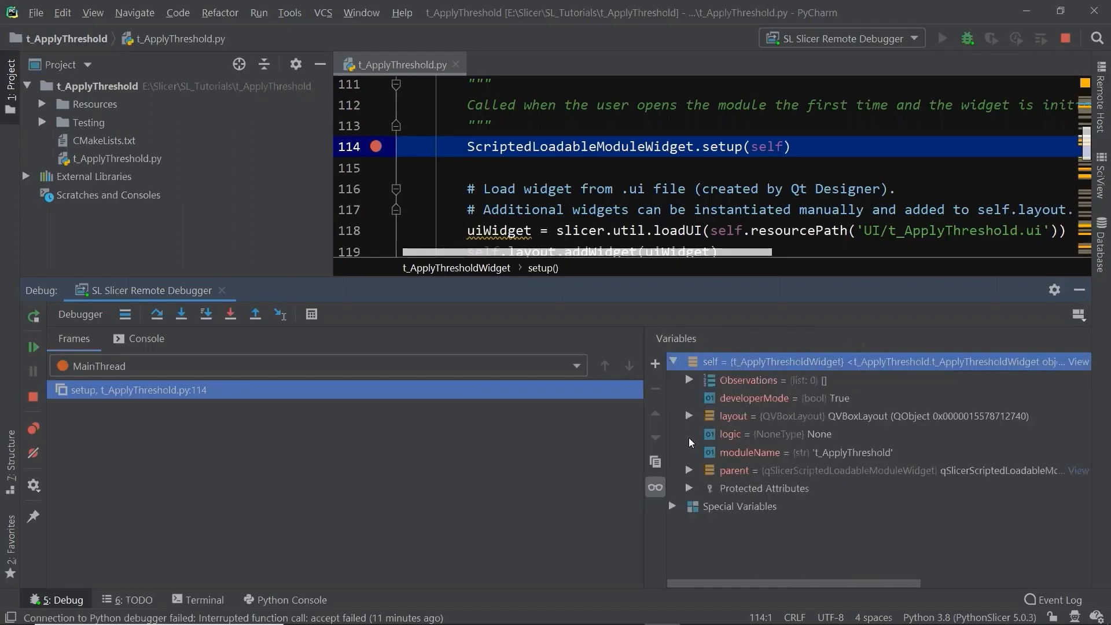
pyautogui.moveTo(594, 446)
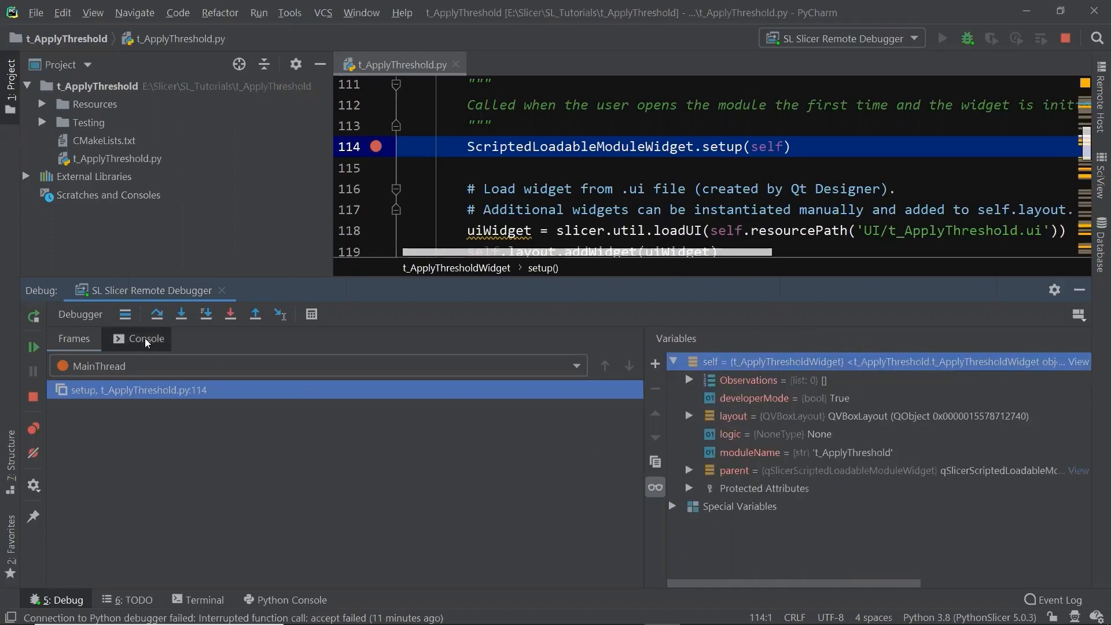
pyautogui.click(146, 338)
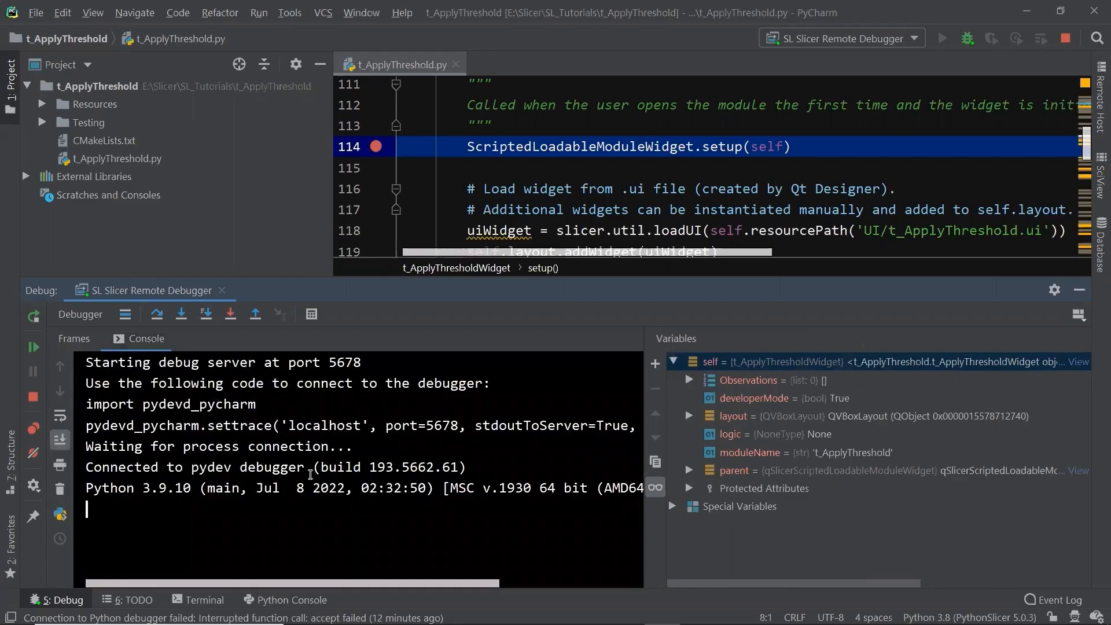
pyautogui.moveTo(61, 515)
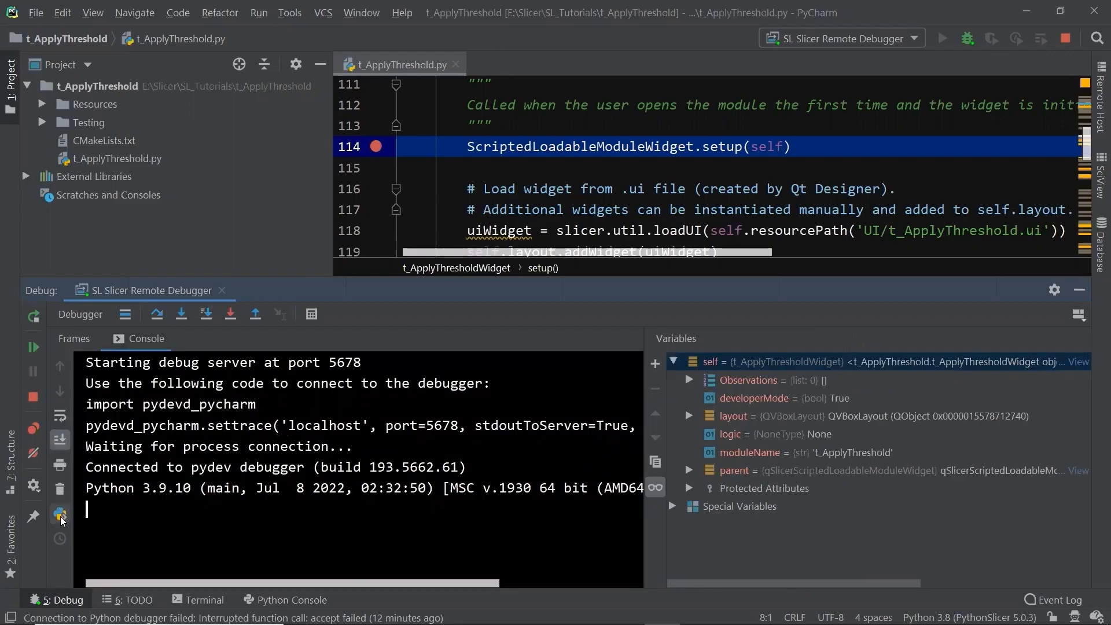
pyautogui.moveTo(60, 514)
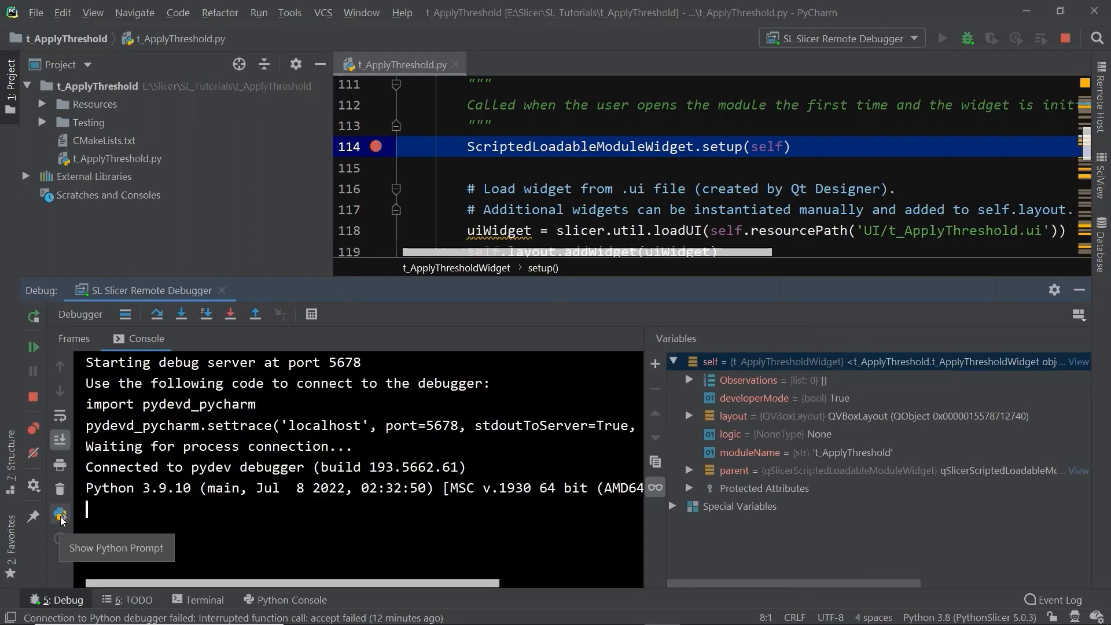
pyautogui.click(32, 515)
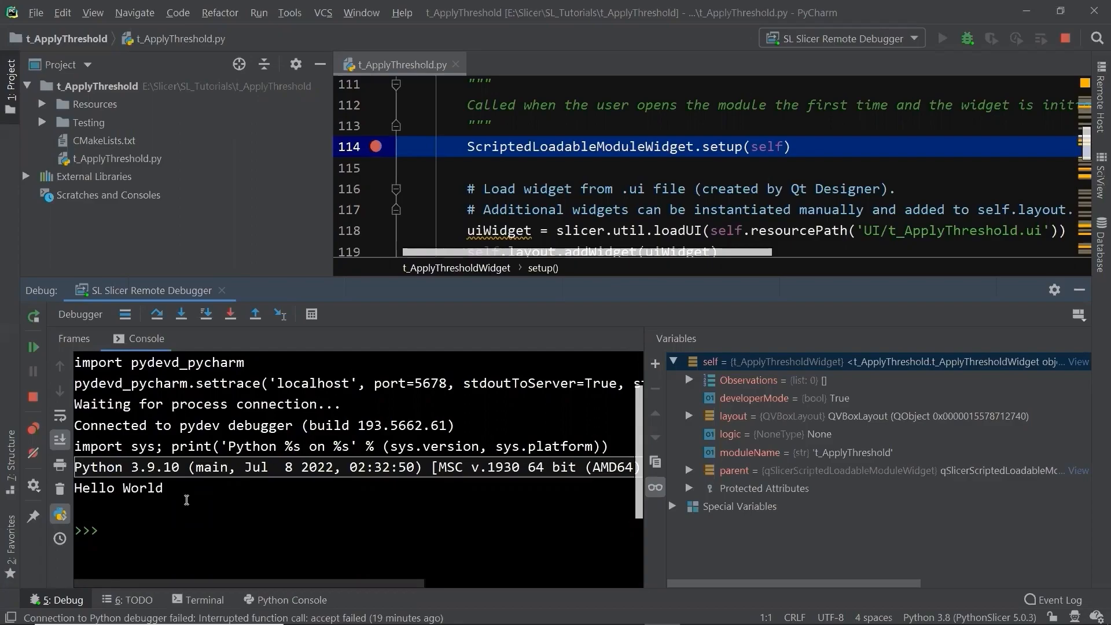
# Enter slicer.util.getNode at the >>> prompt in the debug console.
pyautogui.write('slicer')
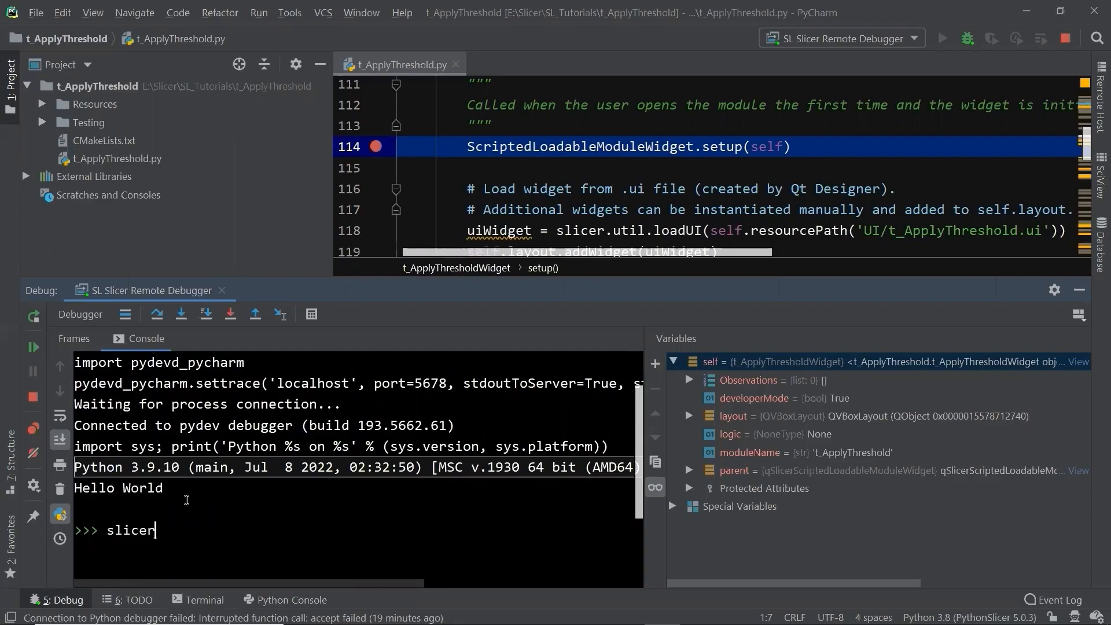
pyautogui.write('.util')
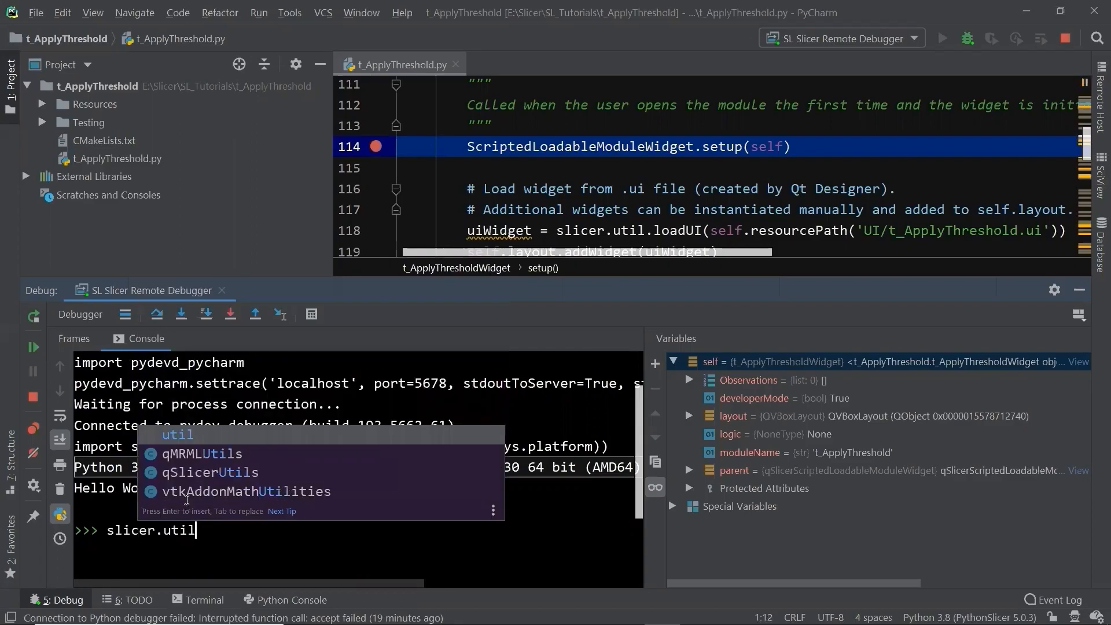
pyautogui.write('.getNod')
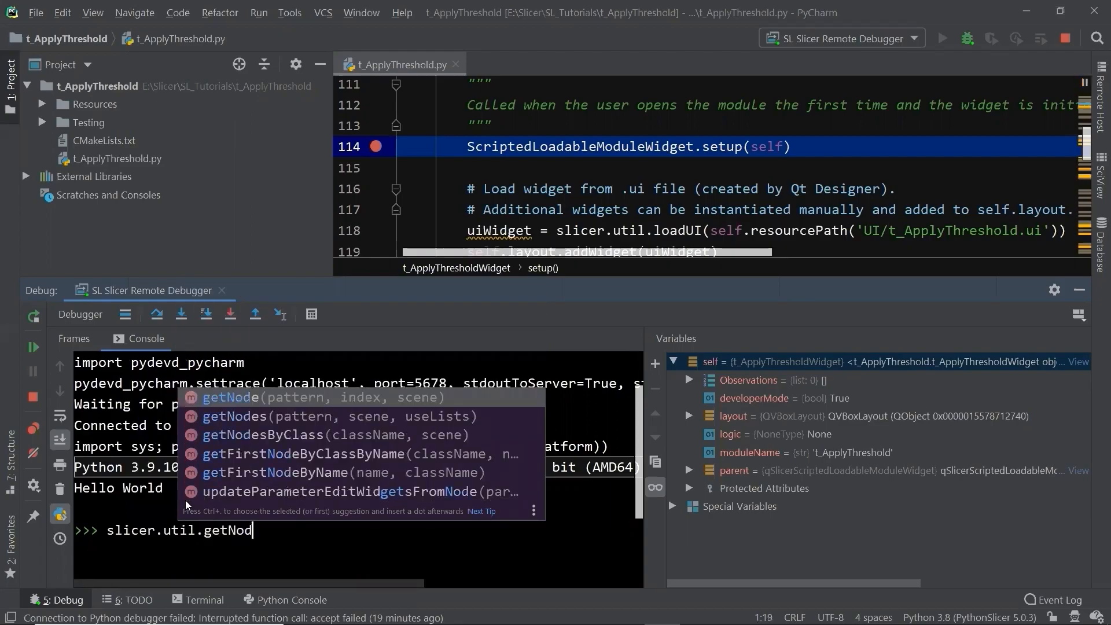
pyautogui.write('e')
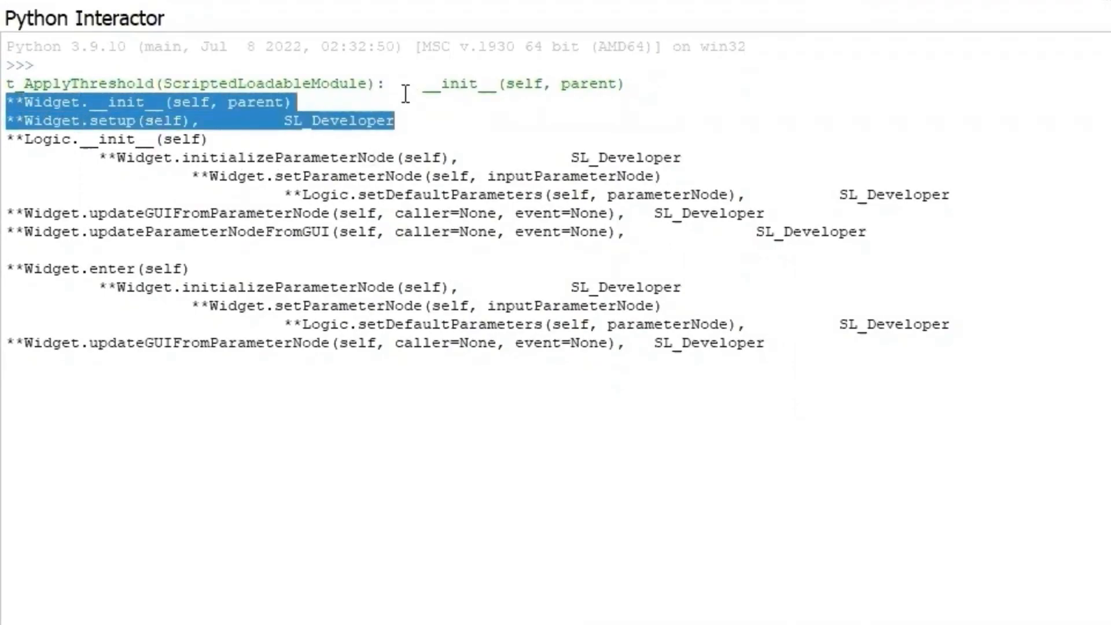
pyautogui.click(155, 139)
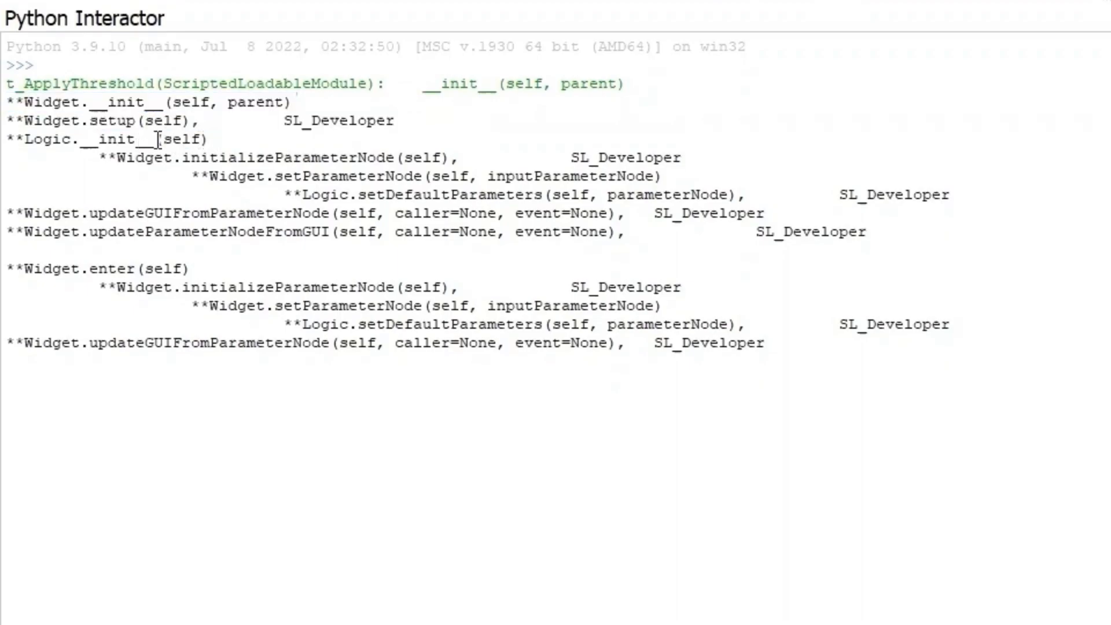
pyautogui.tripleClick(104, 139)
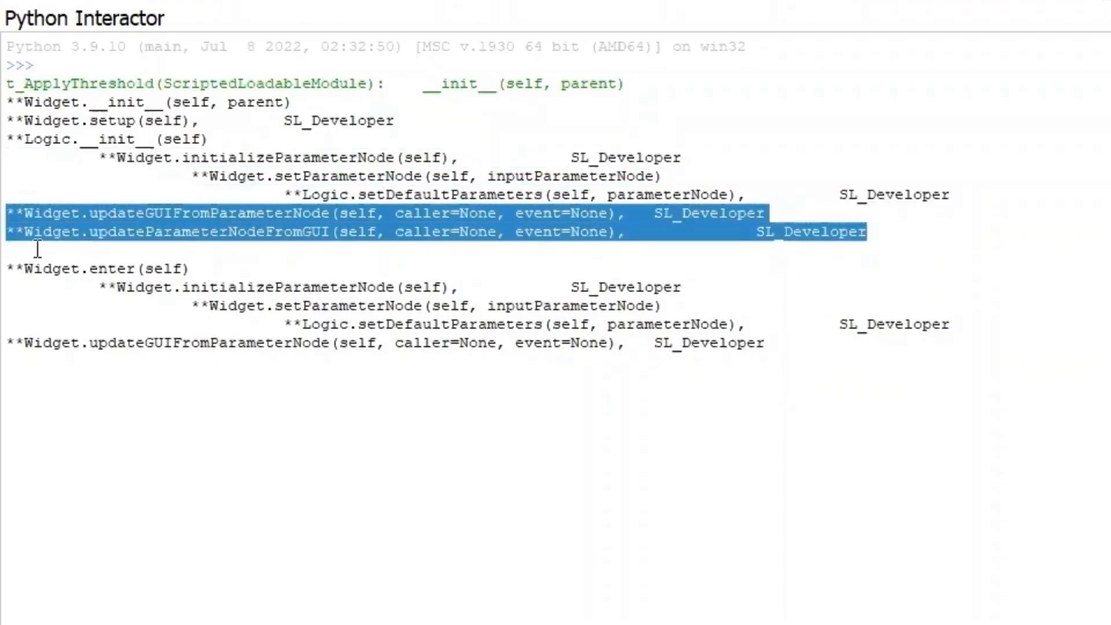
pyautogui.moveTo(190, 269)
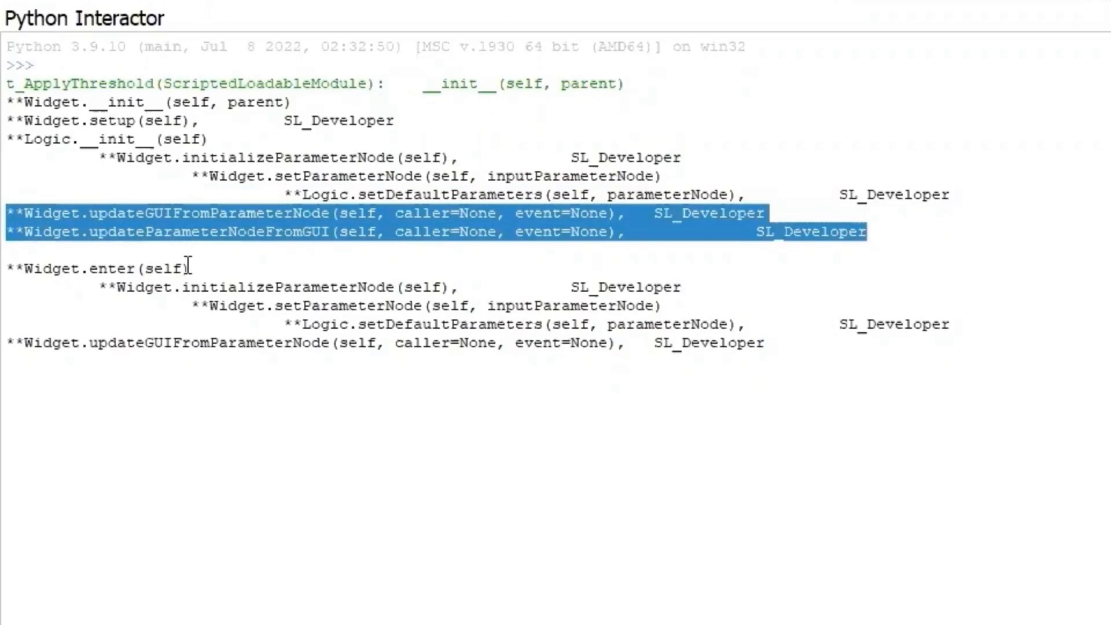
pyautogui.moveTo(111, 269)
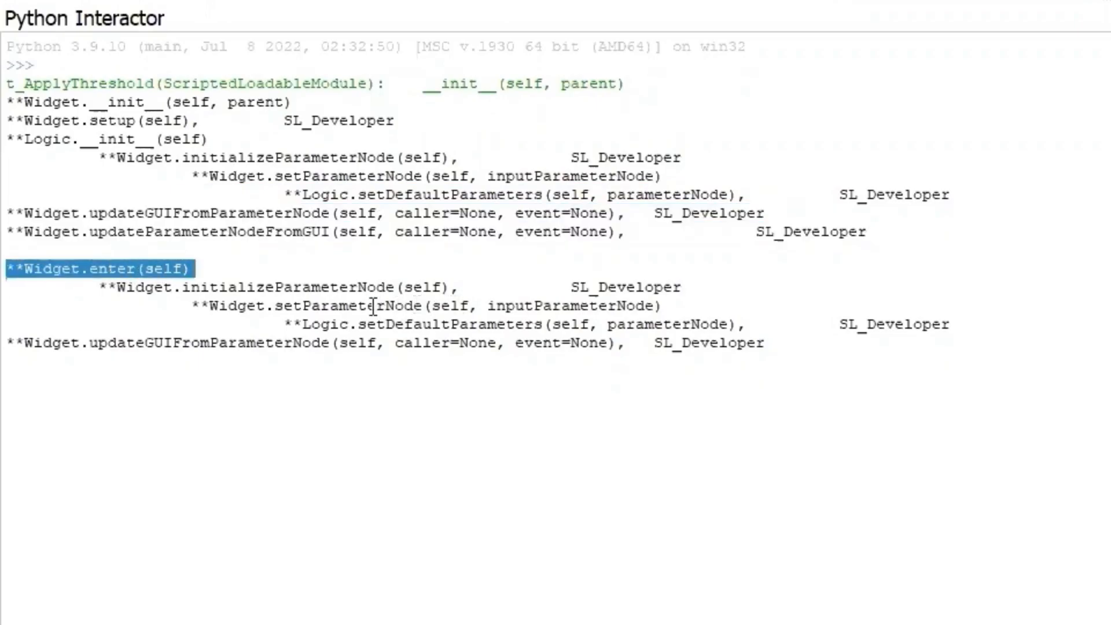
pyautogui.click(347, 287)
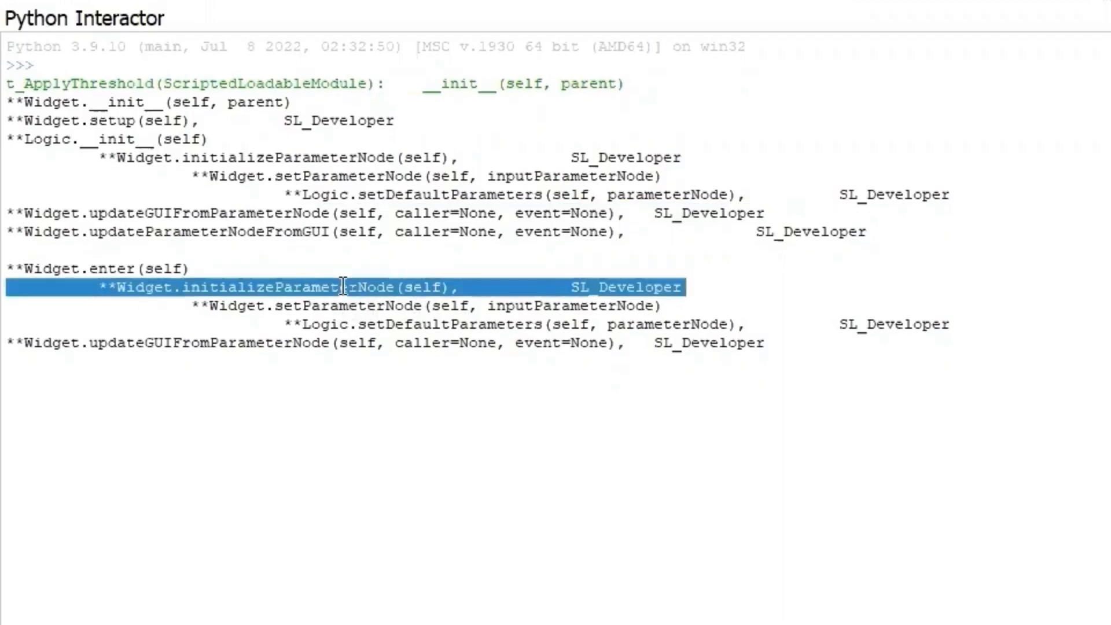
pyautogui.moveTo(394, 280)
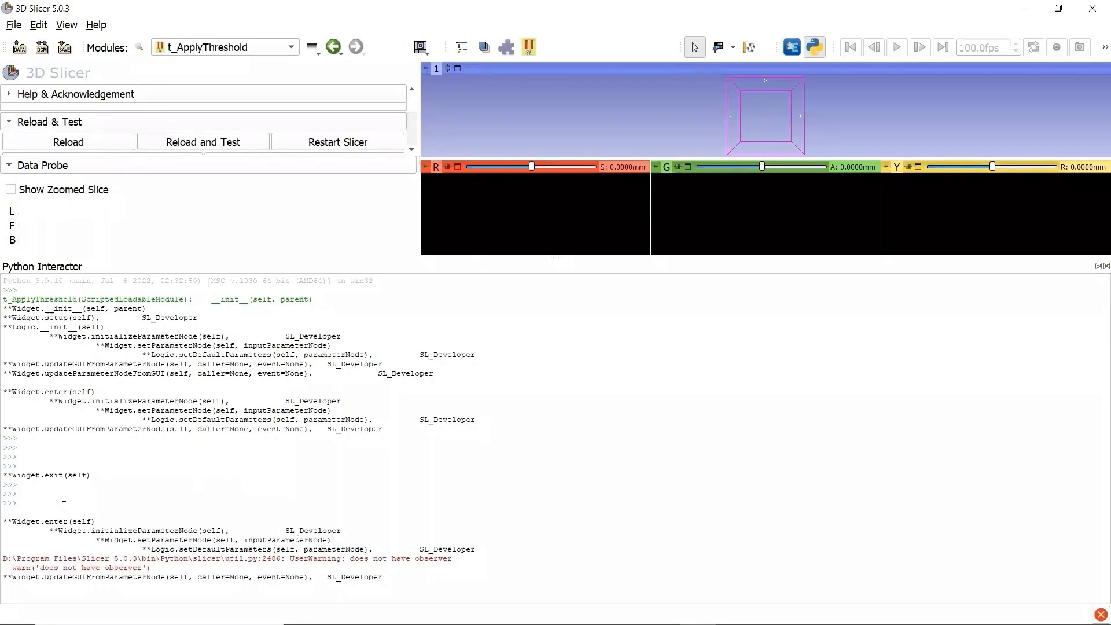
# Leave and re-enter the module so the Python Interactor logs exit and enter with the observer warning.
pyautogui.doubleClick(49, 537)
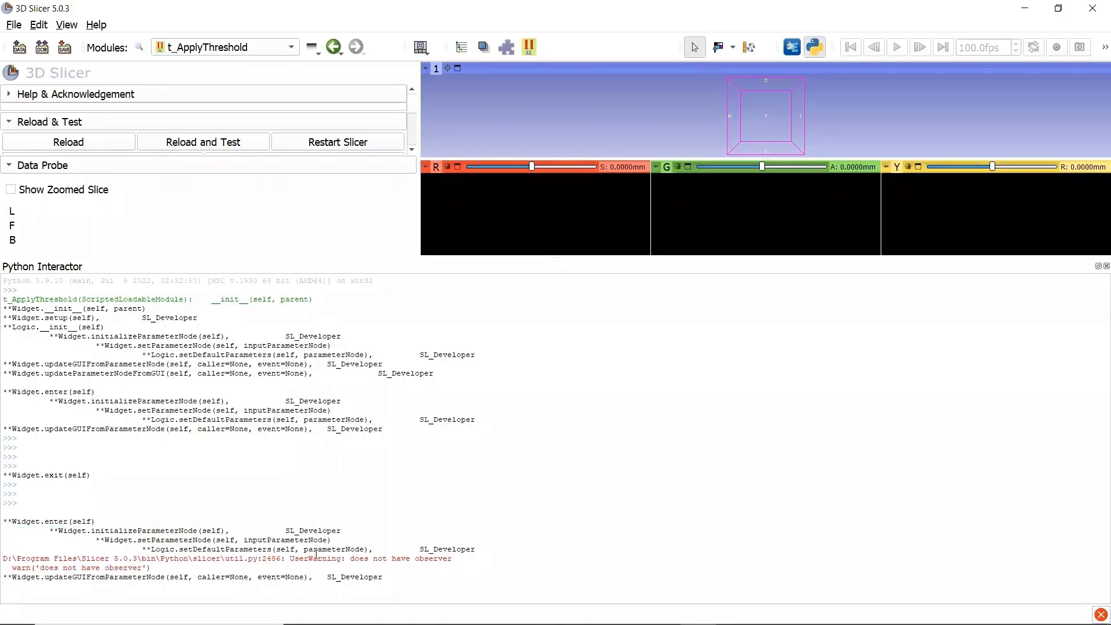
pyautogui.doubleClick(310, 559)
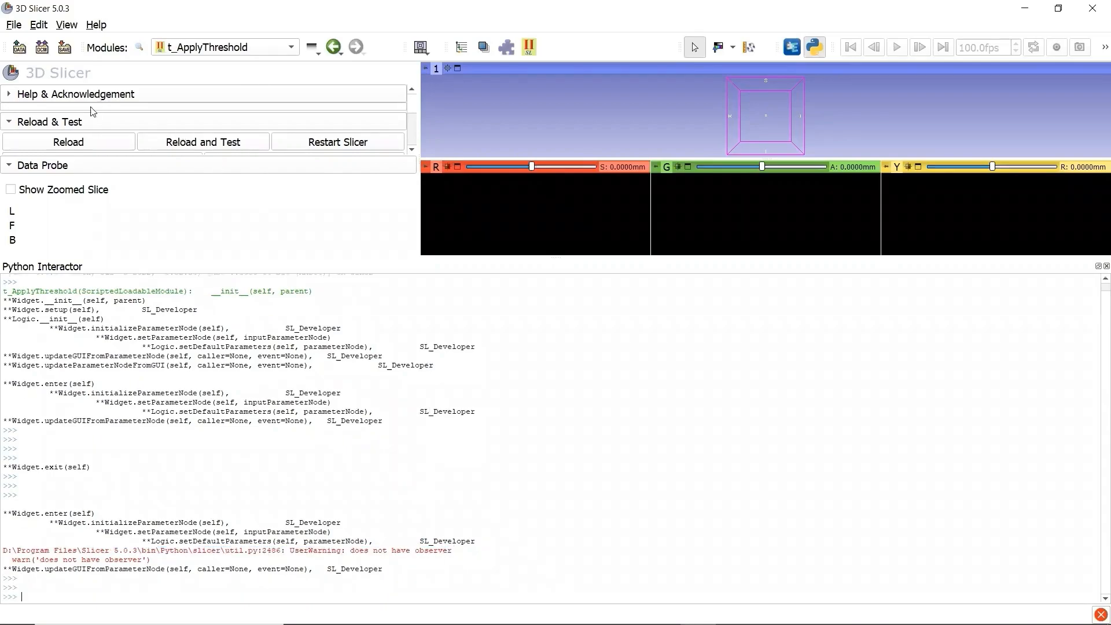
pyautogui.moveTo(95, 142)
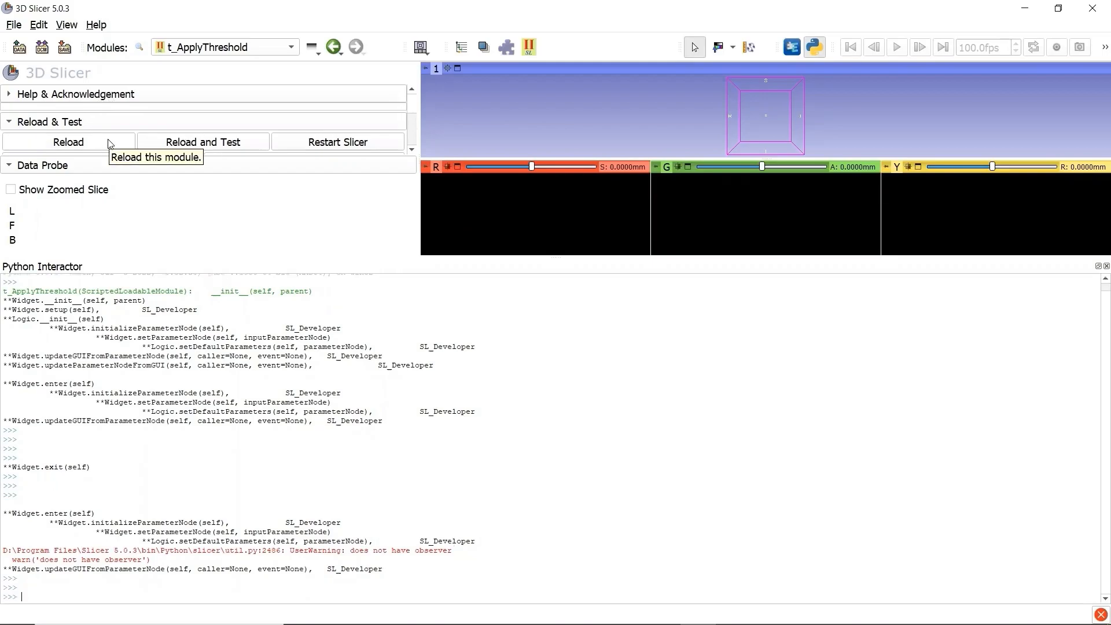
# Reload the t_ApplyThreshold module and review the cleanup, __init__ and setup reload prints.
pyautogui.click(68, 141)
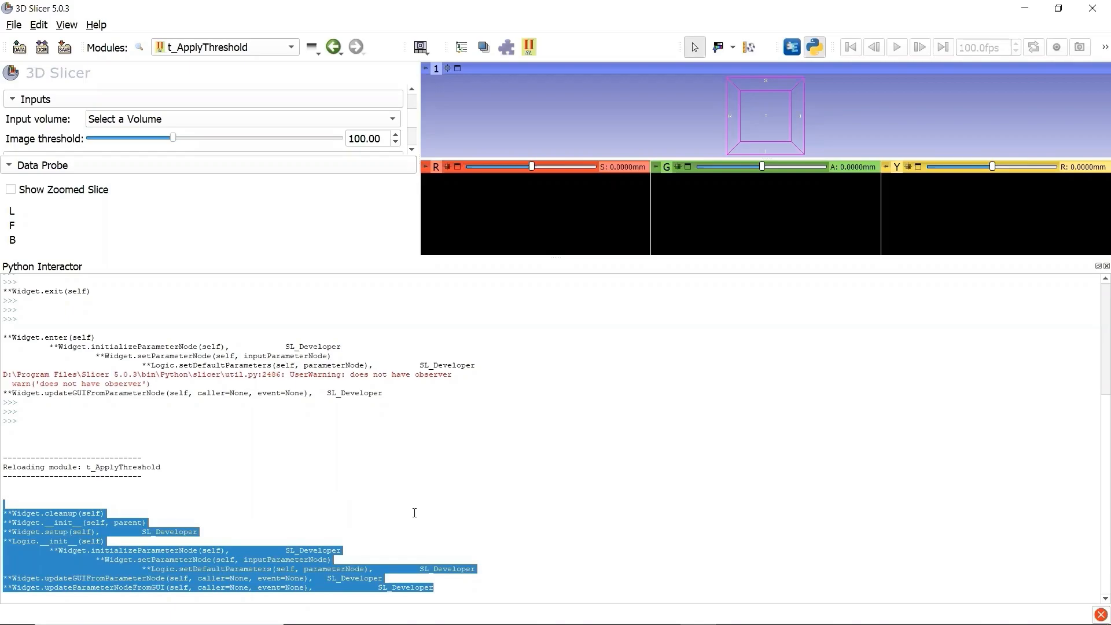
pyautogui.doubleClick(136, 551)
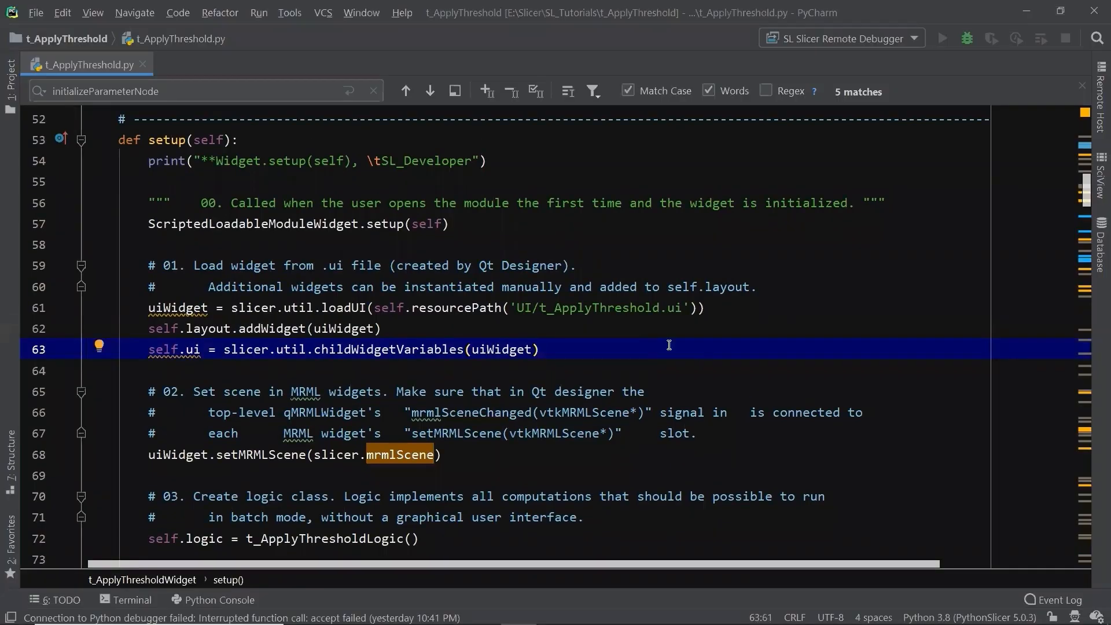
# Wrap setup()'s initializeParameterNode call in 'if self.parent.isEntered:'.
pyautogui.scroll(-3)
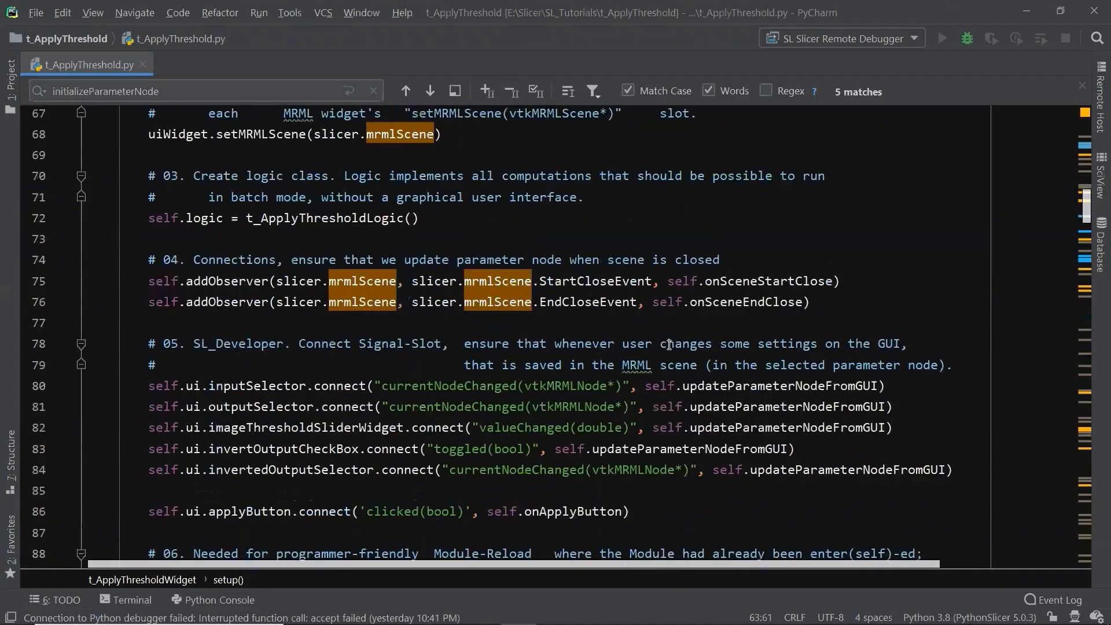
pyautogui.scroll(-3)
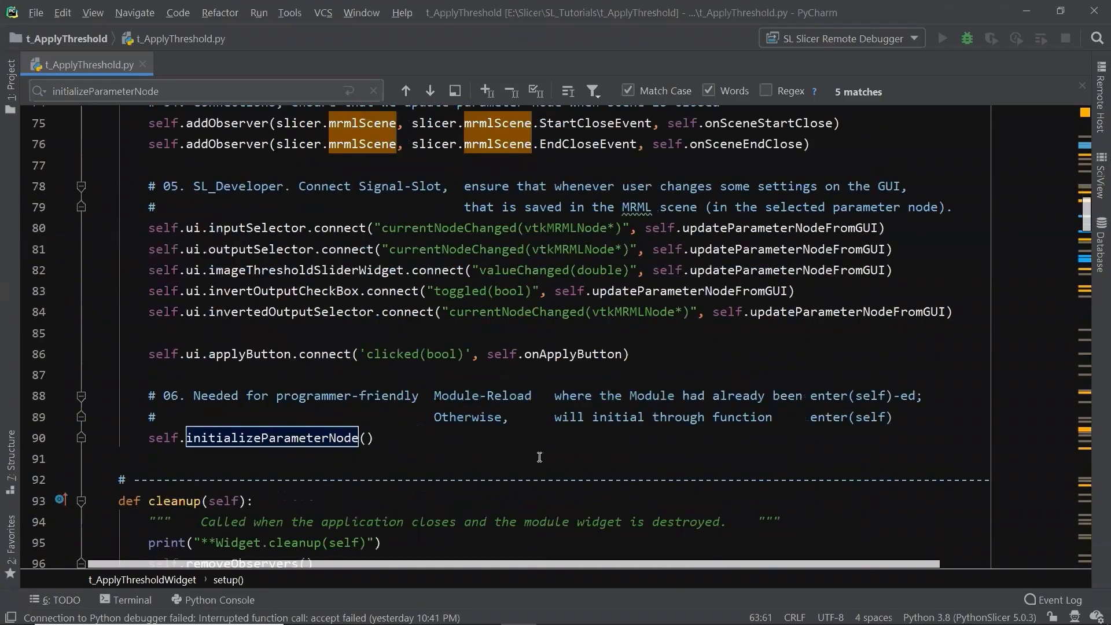
pyautogui.write('if self.parent.isEntered:')
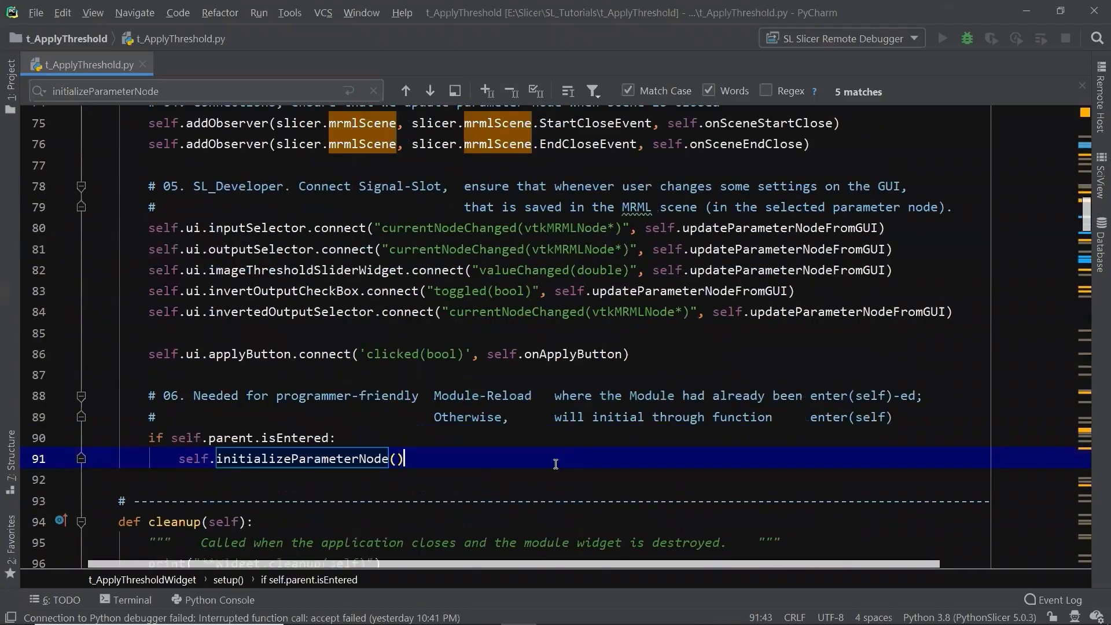
pyautogui.press('Down')
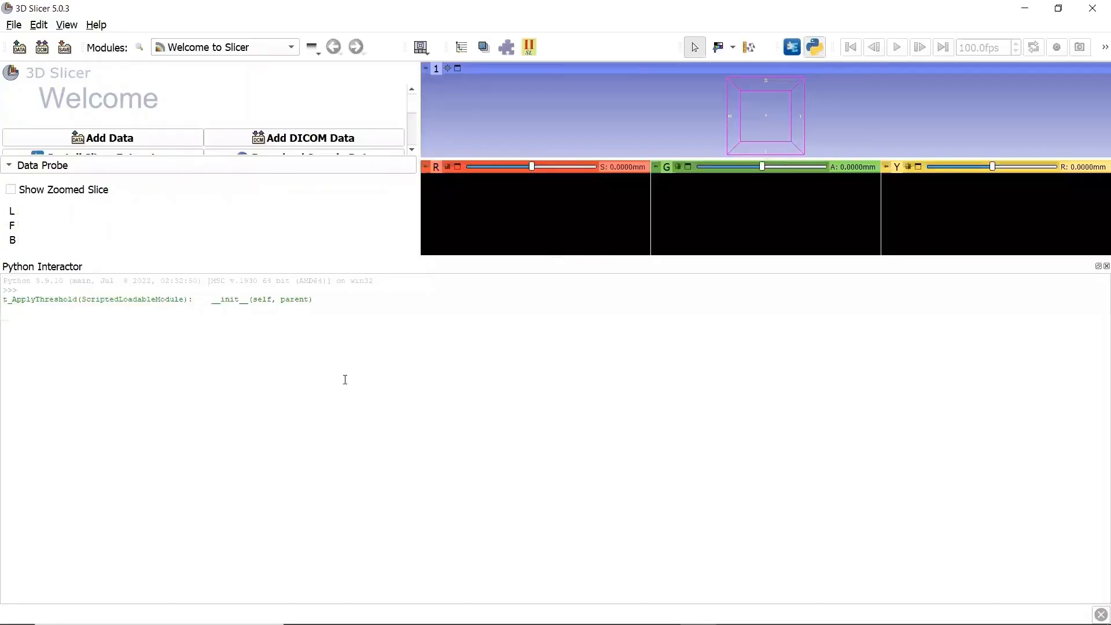
pyautogui.moveTo(528, 49)
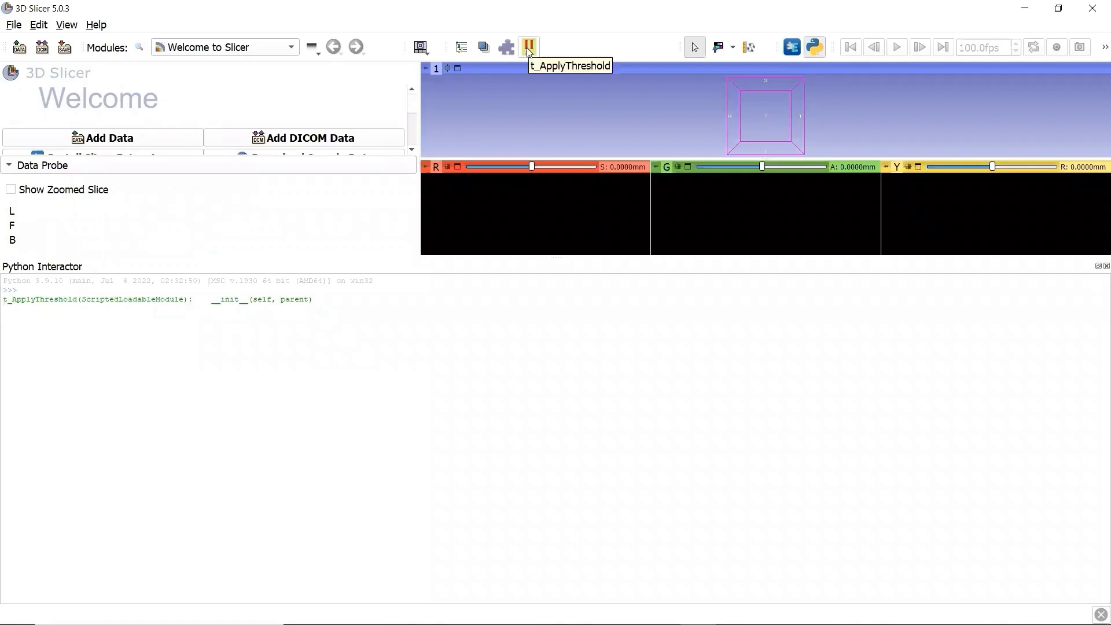
# Show the t_ApplyThreshold module from the module toolbar after the fresh start.
pyautogui.click(528, 46)
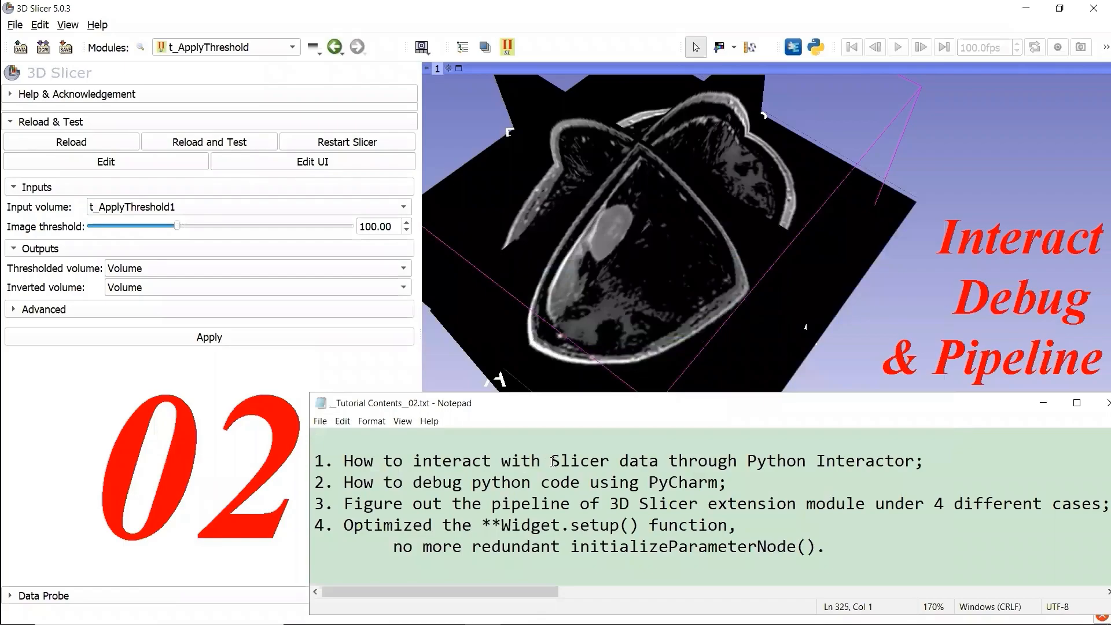
pyautogui.moveTo(747, 461); pyautogui.dragTo(885, 461)
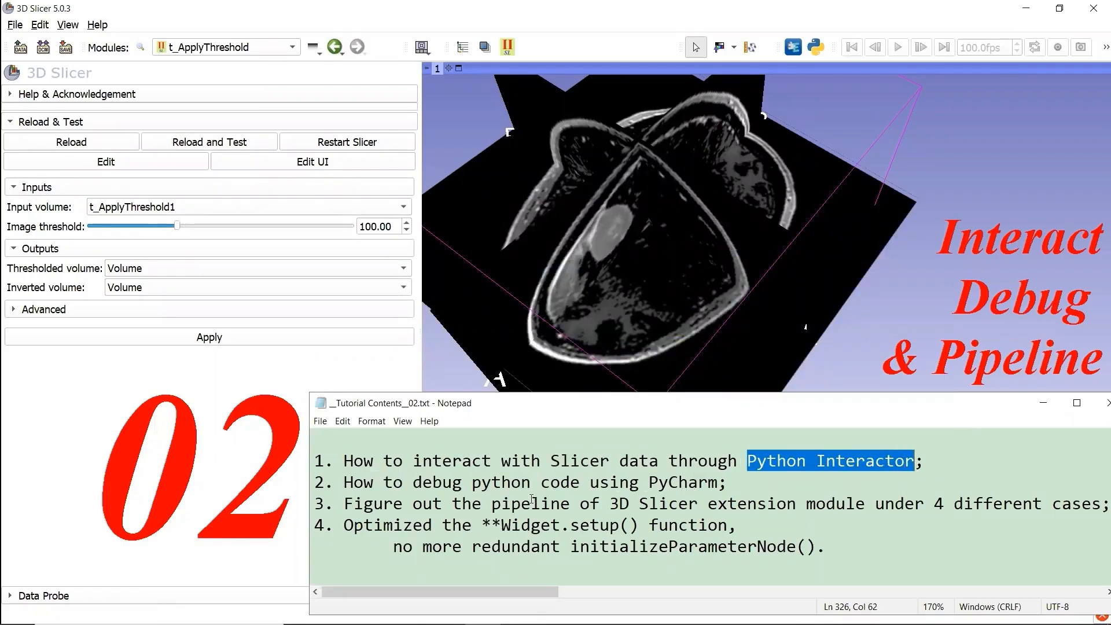
pyautogui.doubleClick(526, 482)
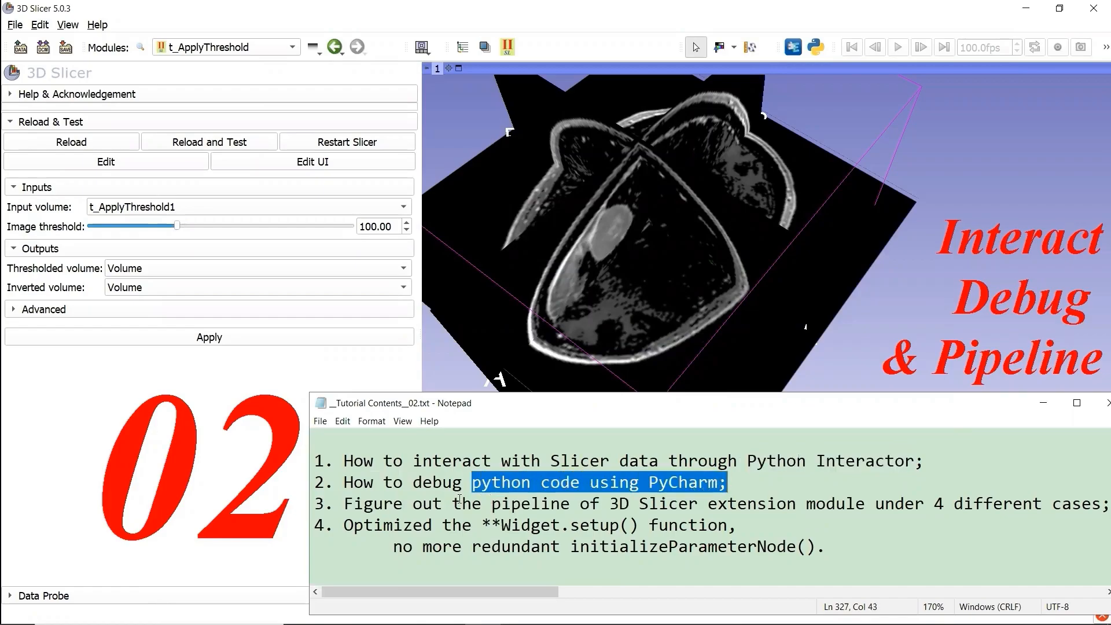
pyautogui.doubleClick(532, 504)
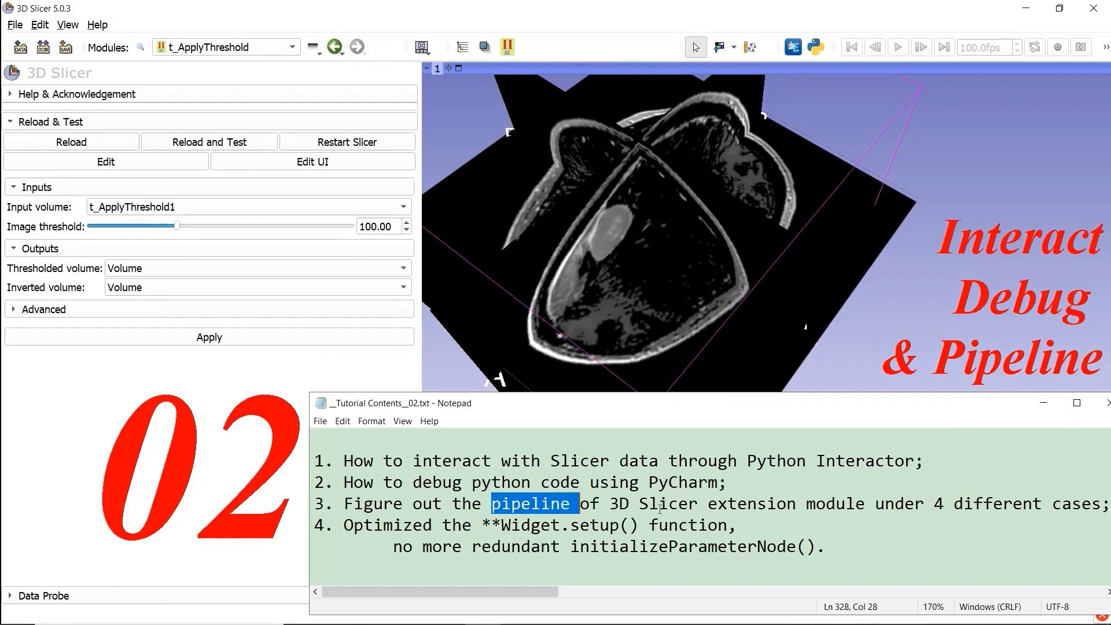
pyautogui.click(934, 504)
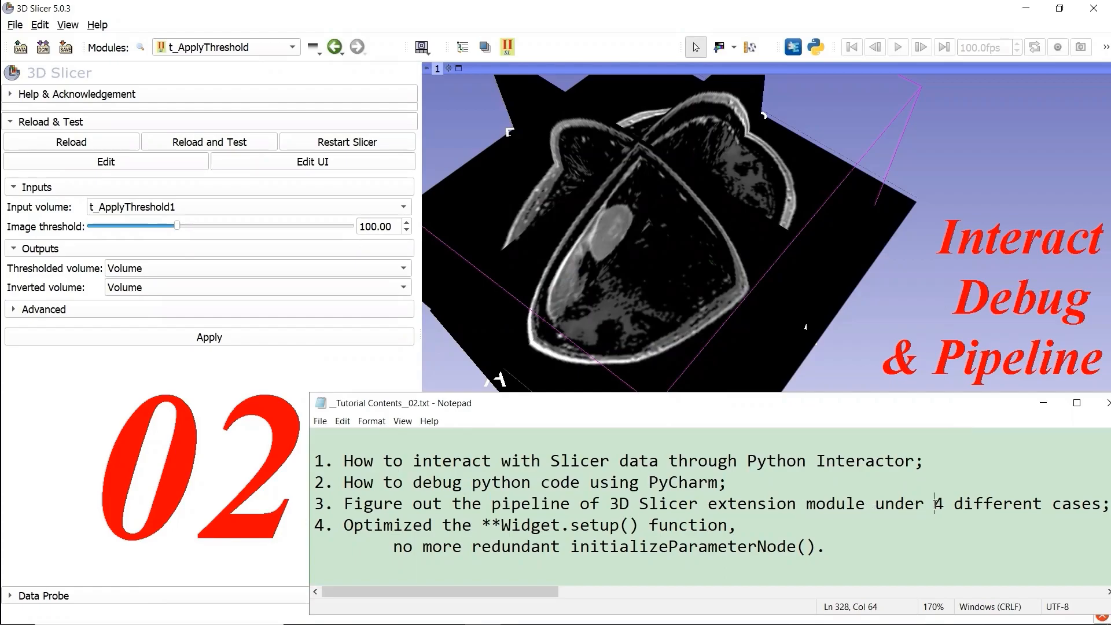
pyautogui.doubleClick(998, 503)
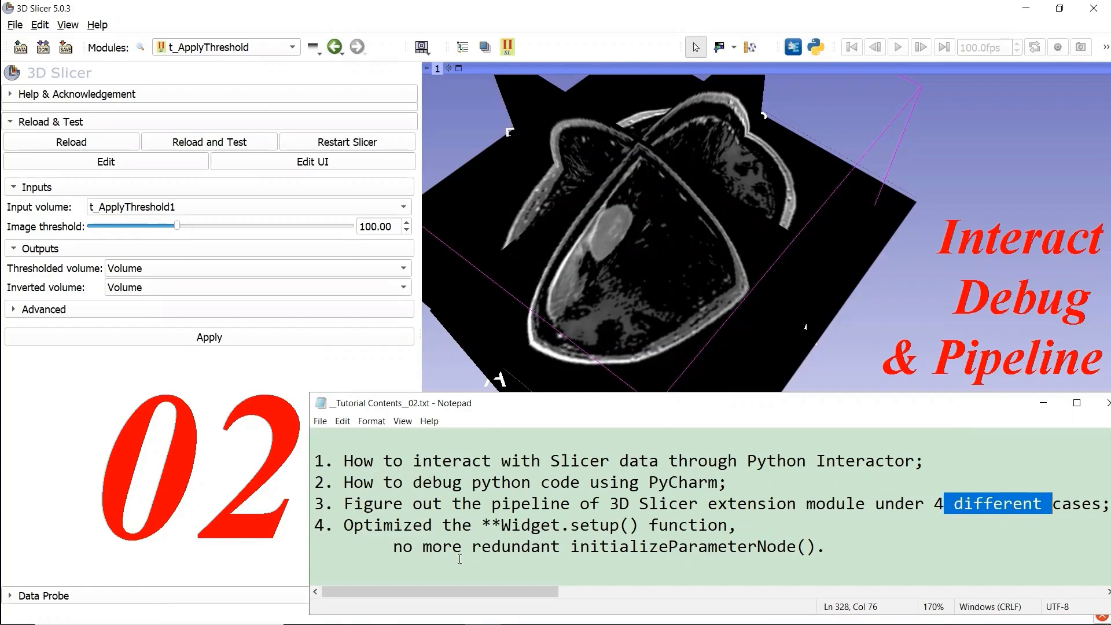
pyautogui.doubleClick(683, 546)
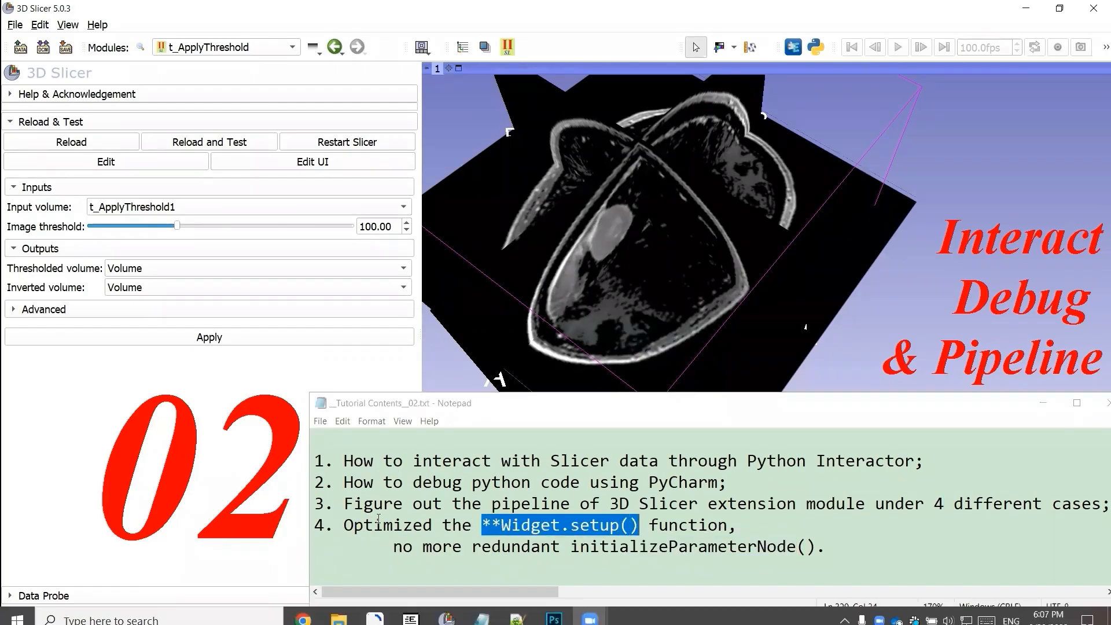
pyautogui.doubleClick(391, 525)
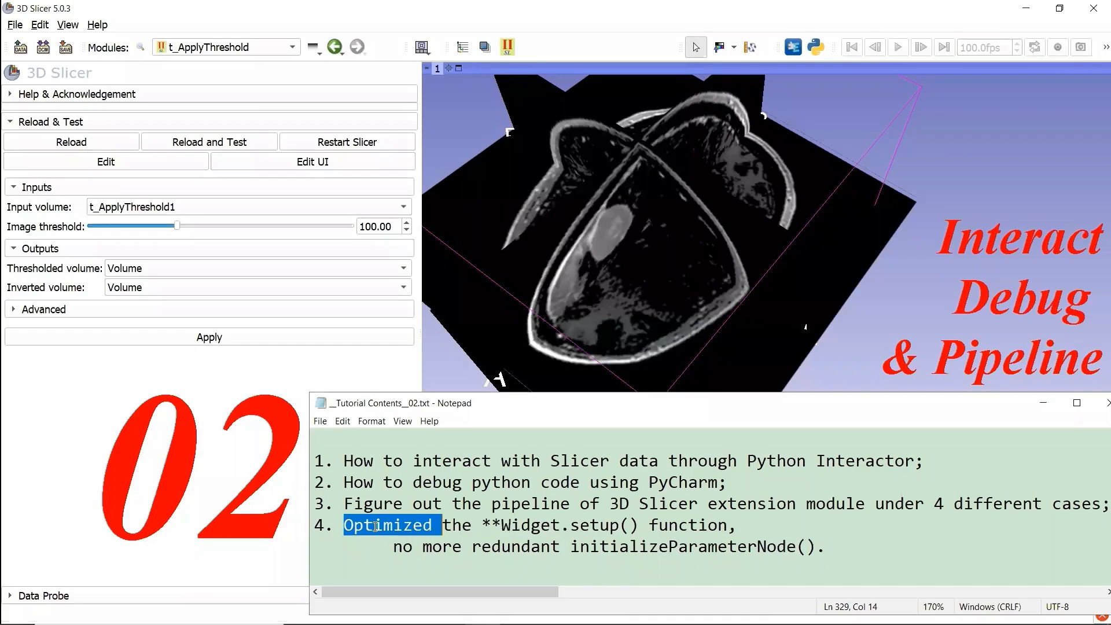